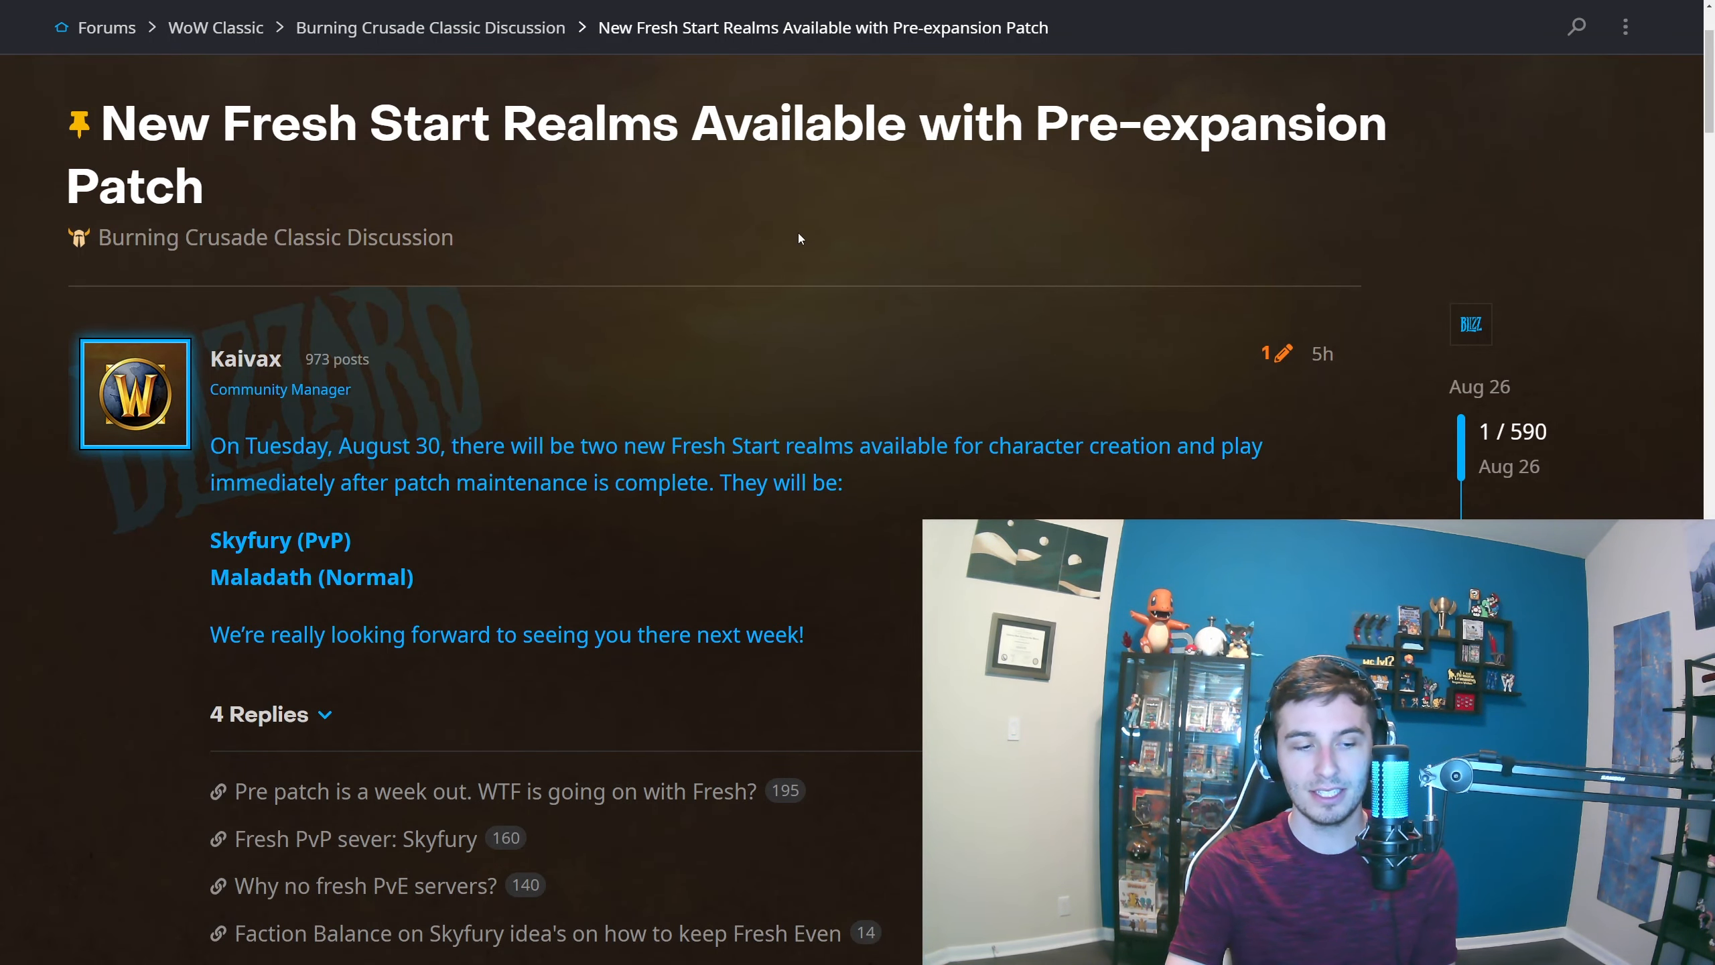
{"action": "mouse_move", "coordinate": [353, 556]}
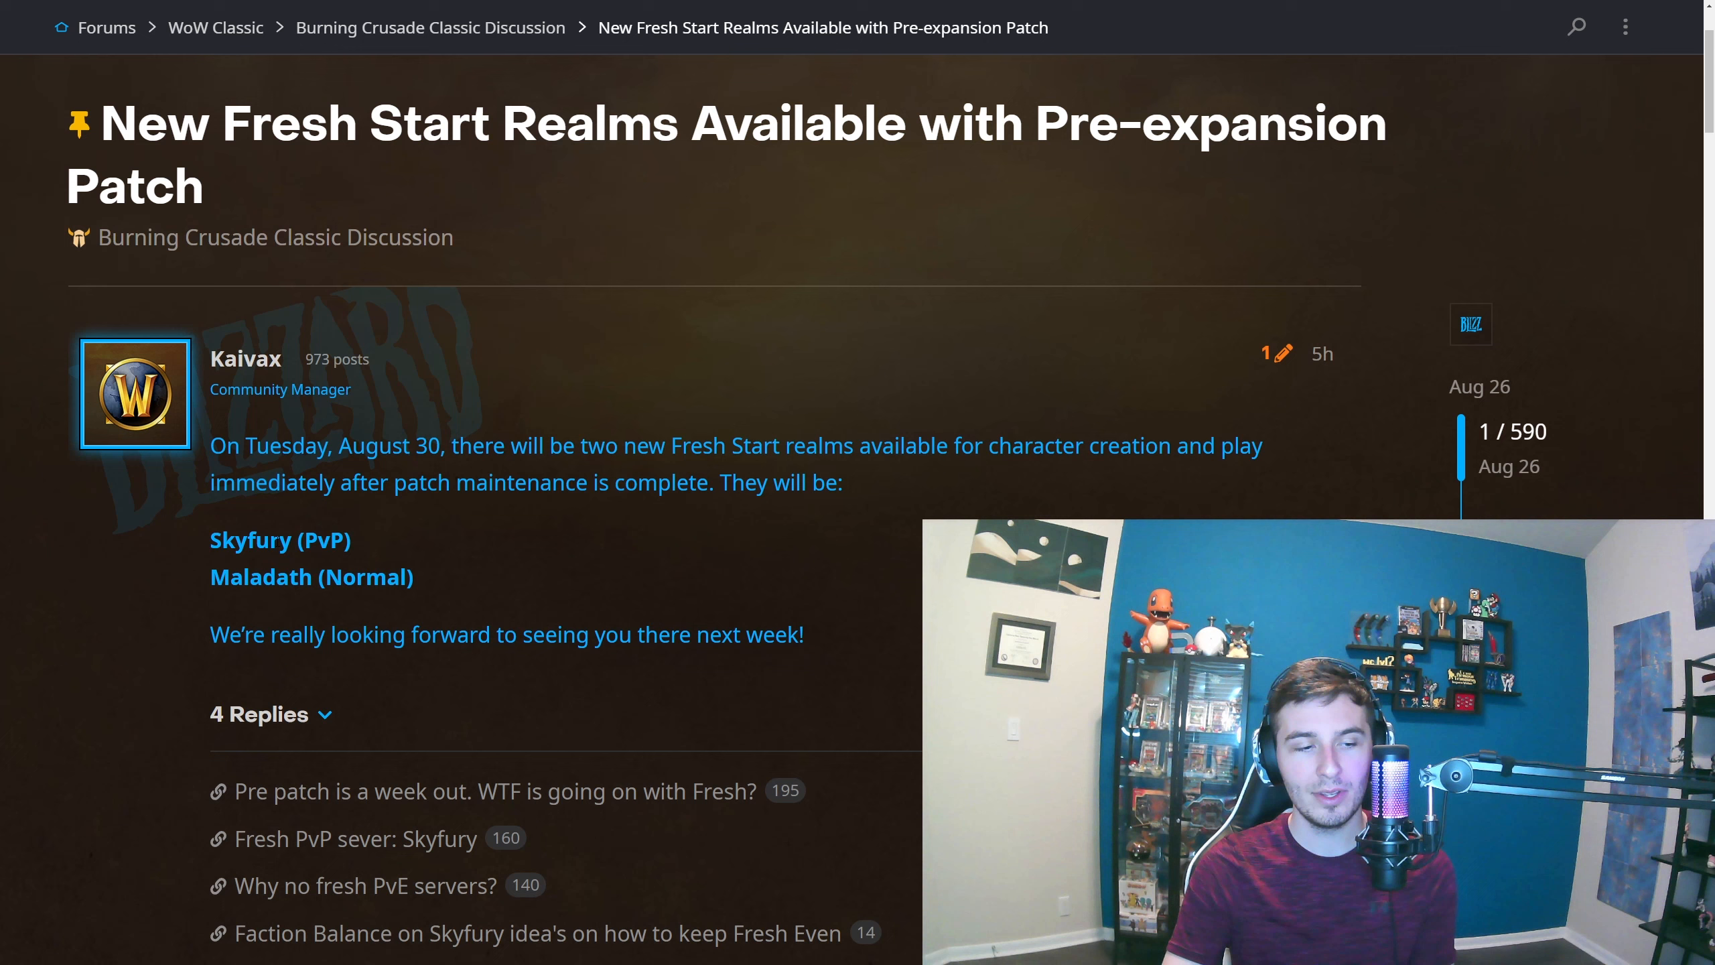
{"action": "mouse_move", "coordinate": [629, 594]}
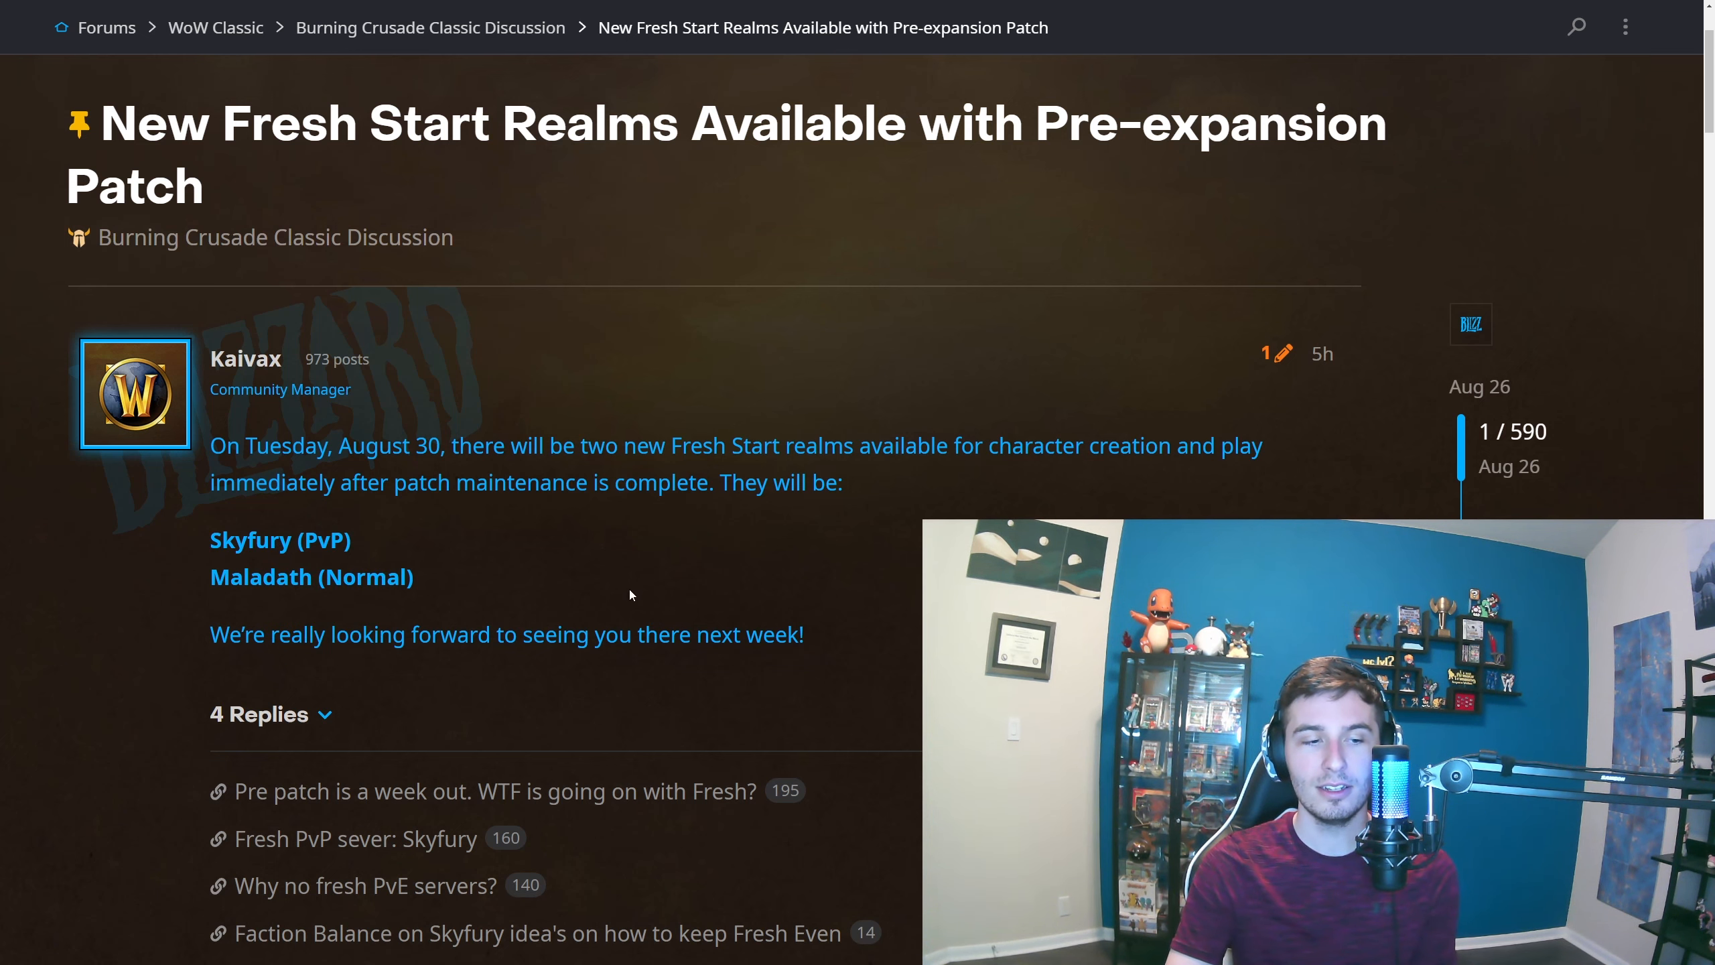
Highlight the Maladath (Normal) realm name, then read into the Class Balance discussion
{"action": "double_click", "coordinate": [311, 576]}
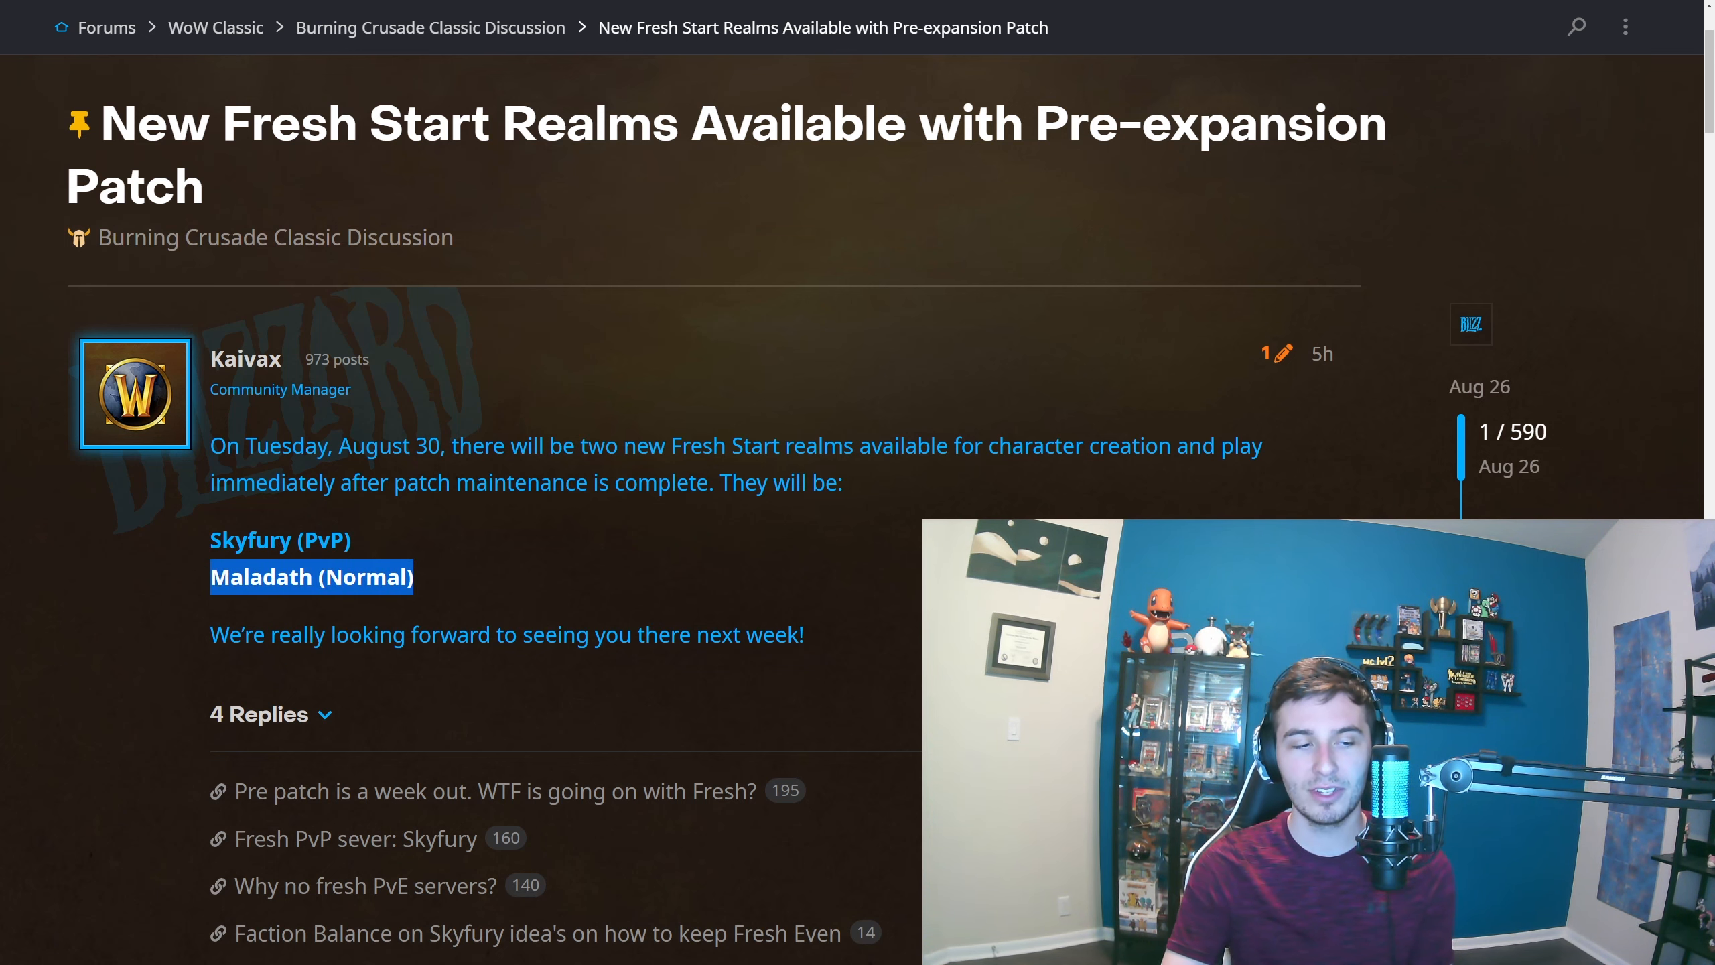
{"action": "left_click", "coordinate": [462, 574]}
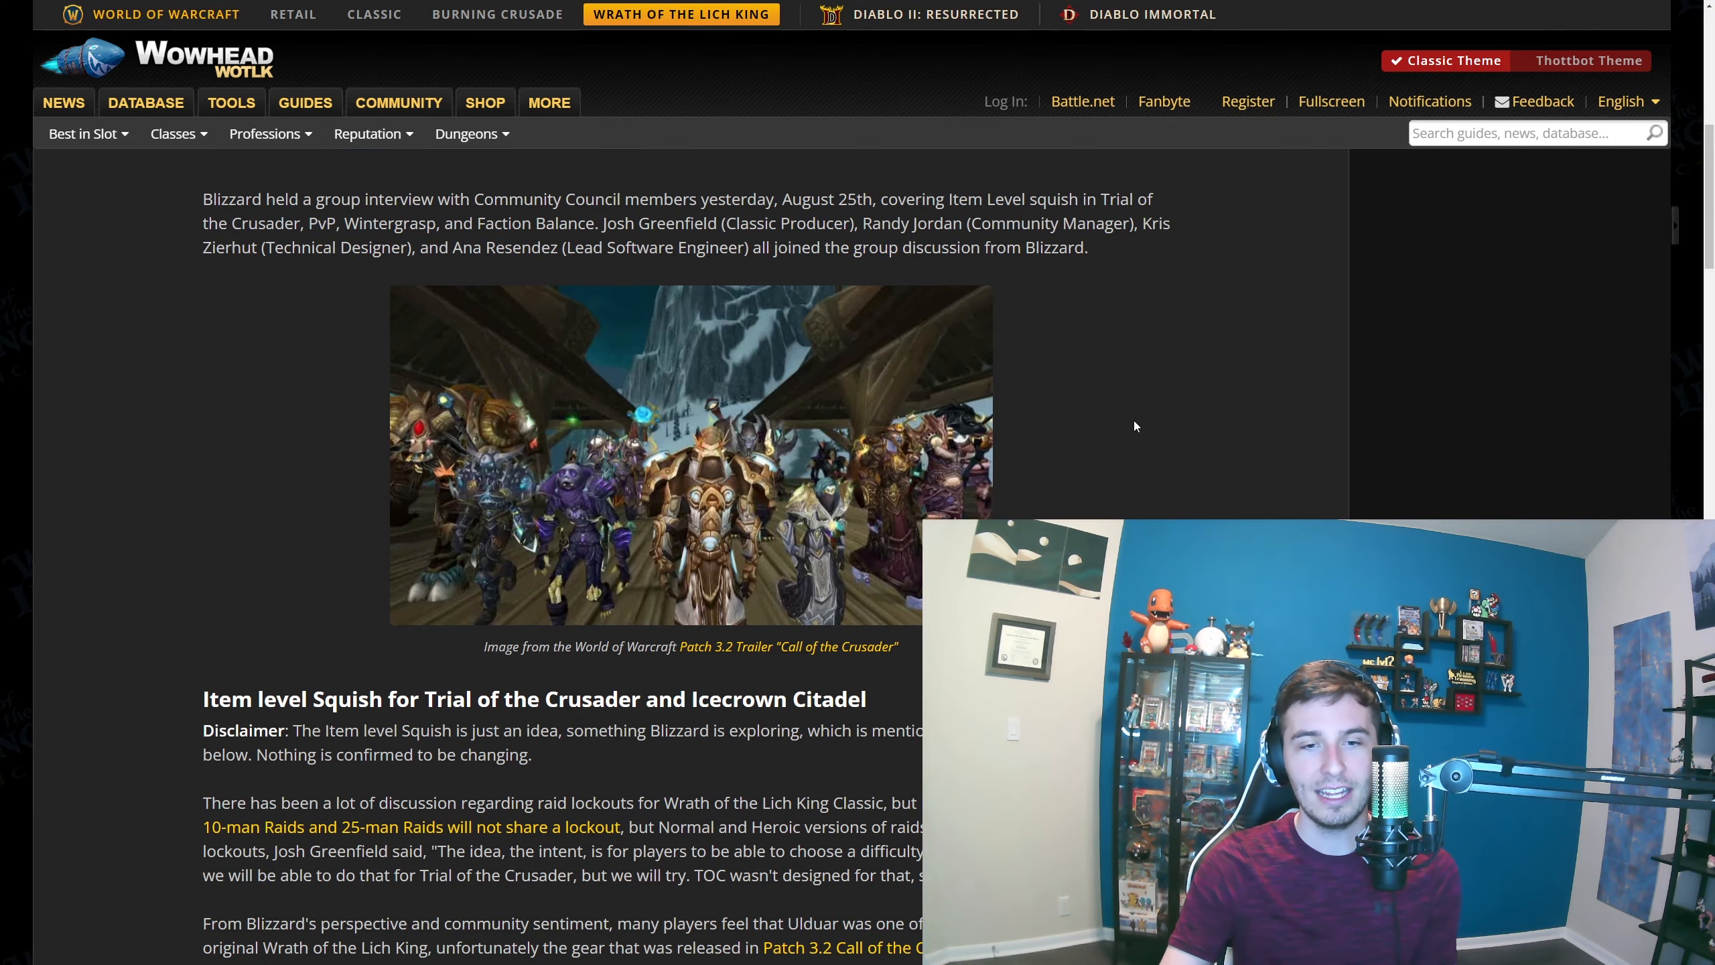
{"action": "scroll", "scroll_direction": "up", "scroll_amount": 3}
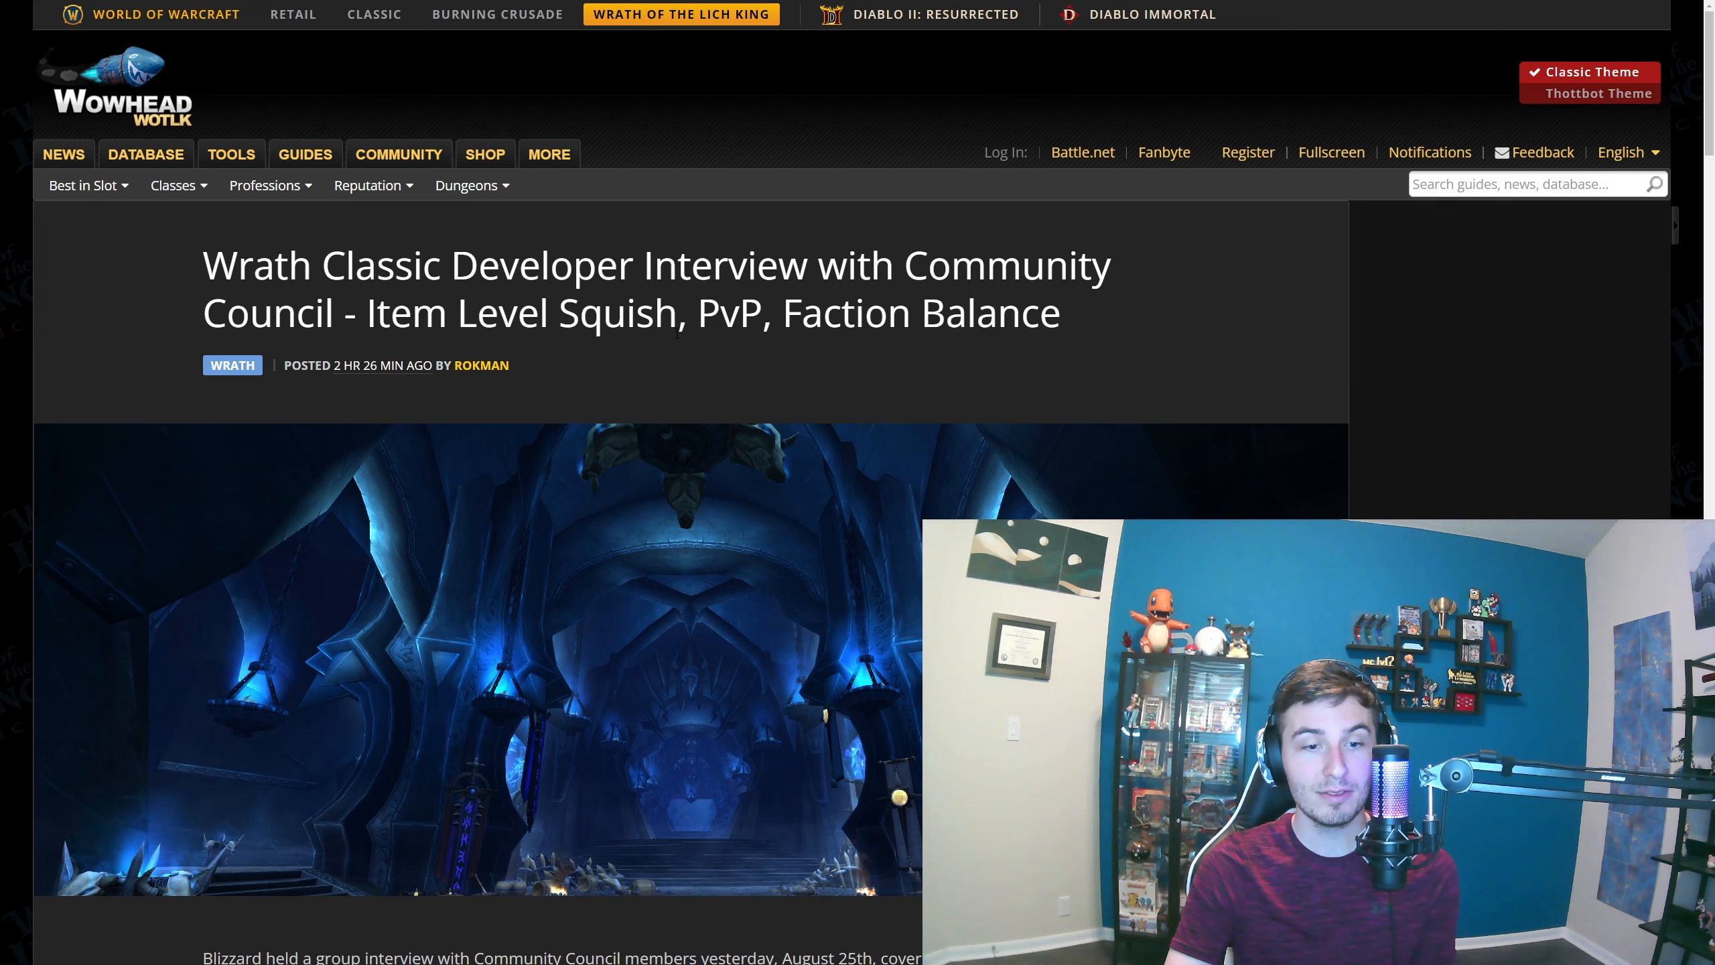
{"action": "scroll", "scroll_direction": "down", "scroll_amount": 3}
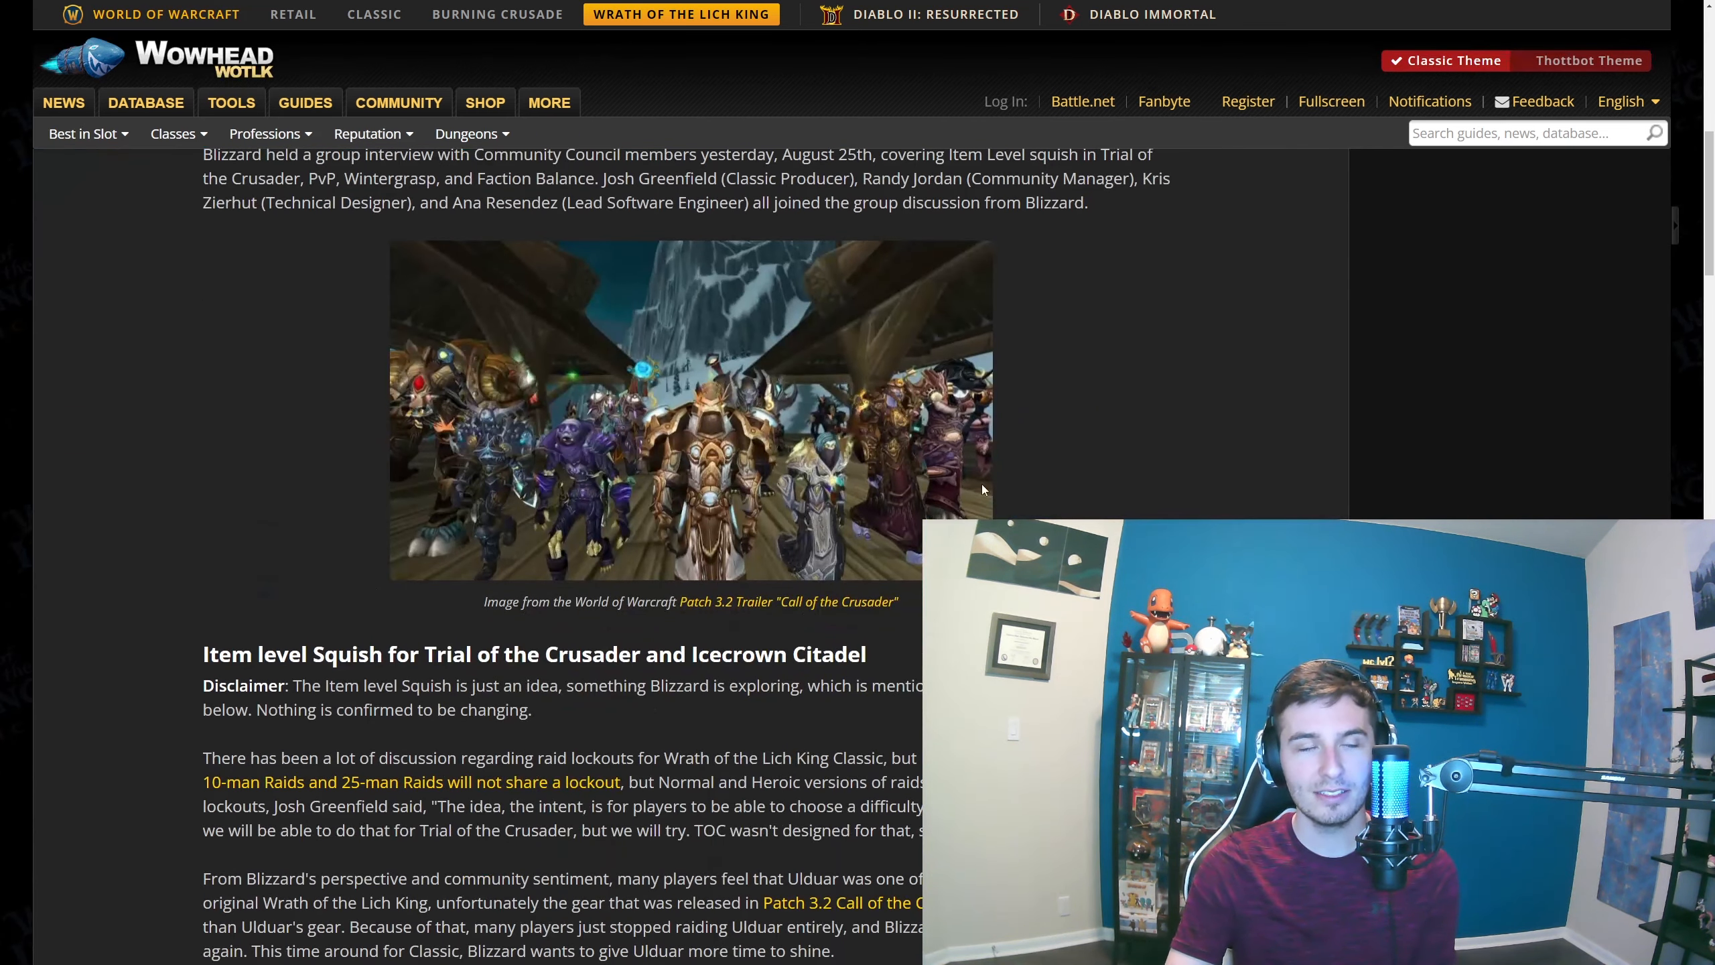
{"action": "mouse_move", "coordinate": [1058, 492]}
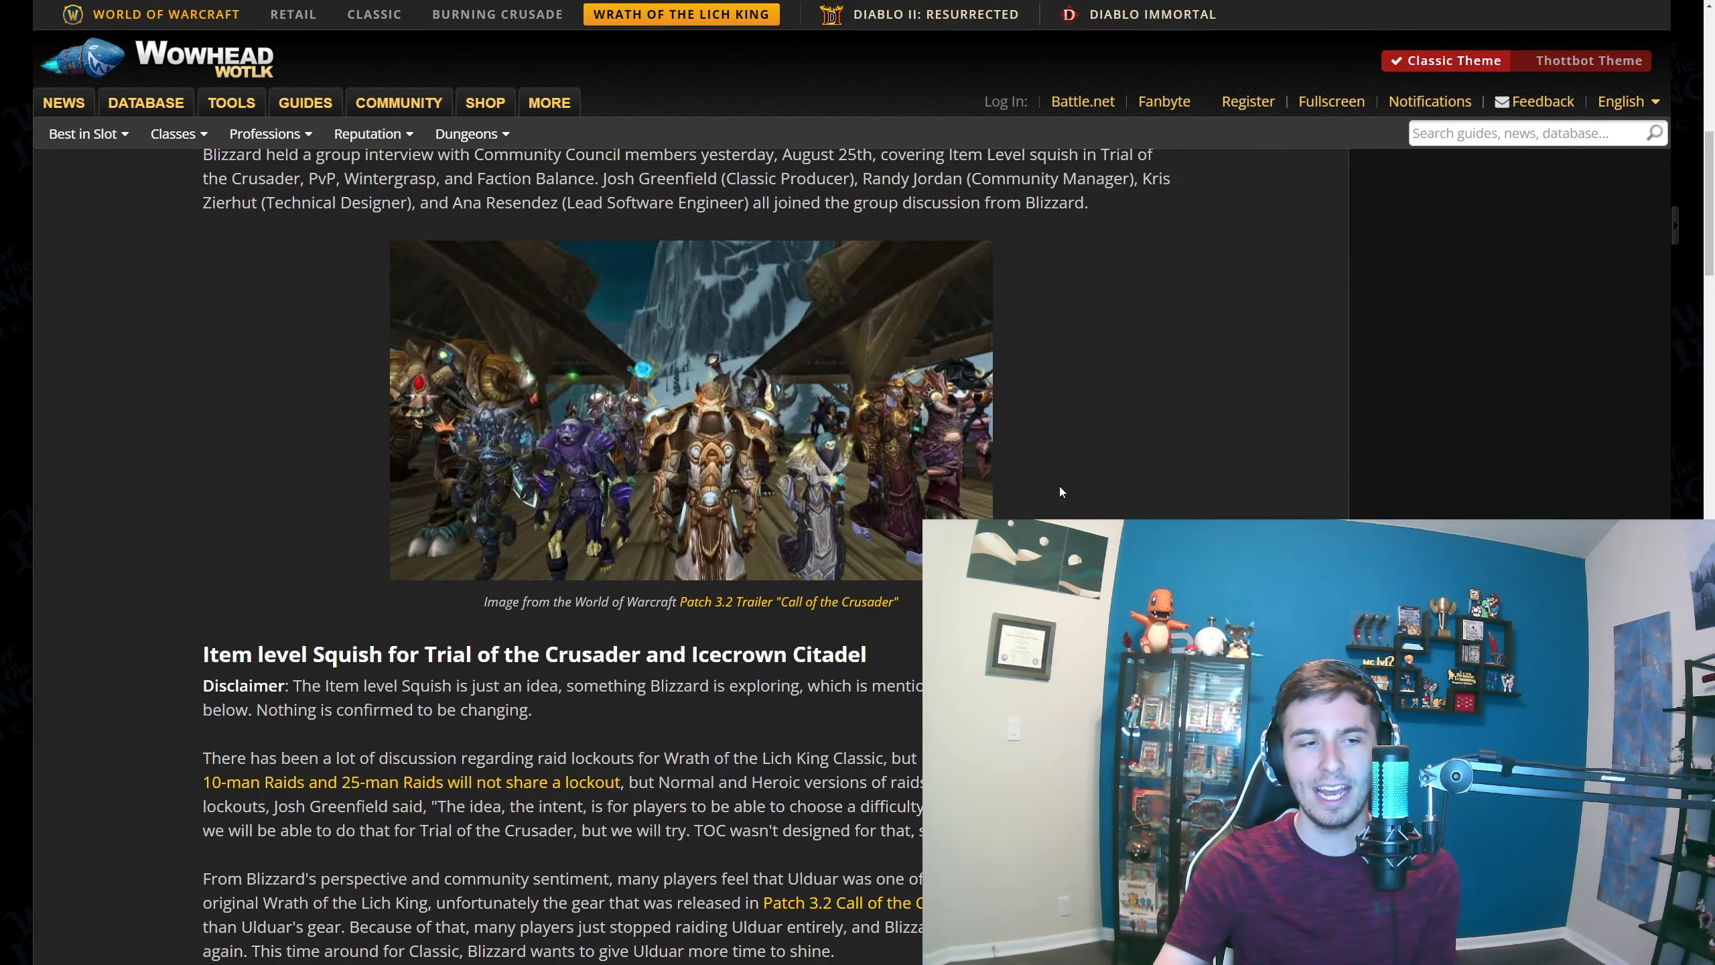
{"action": "mouse_move", "coordinate": [1157, 490]}
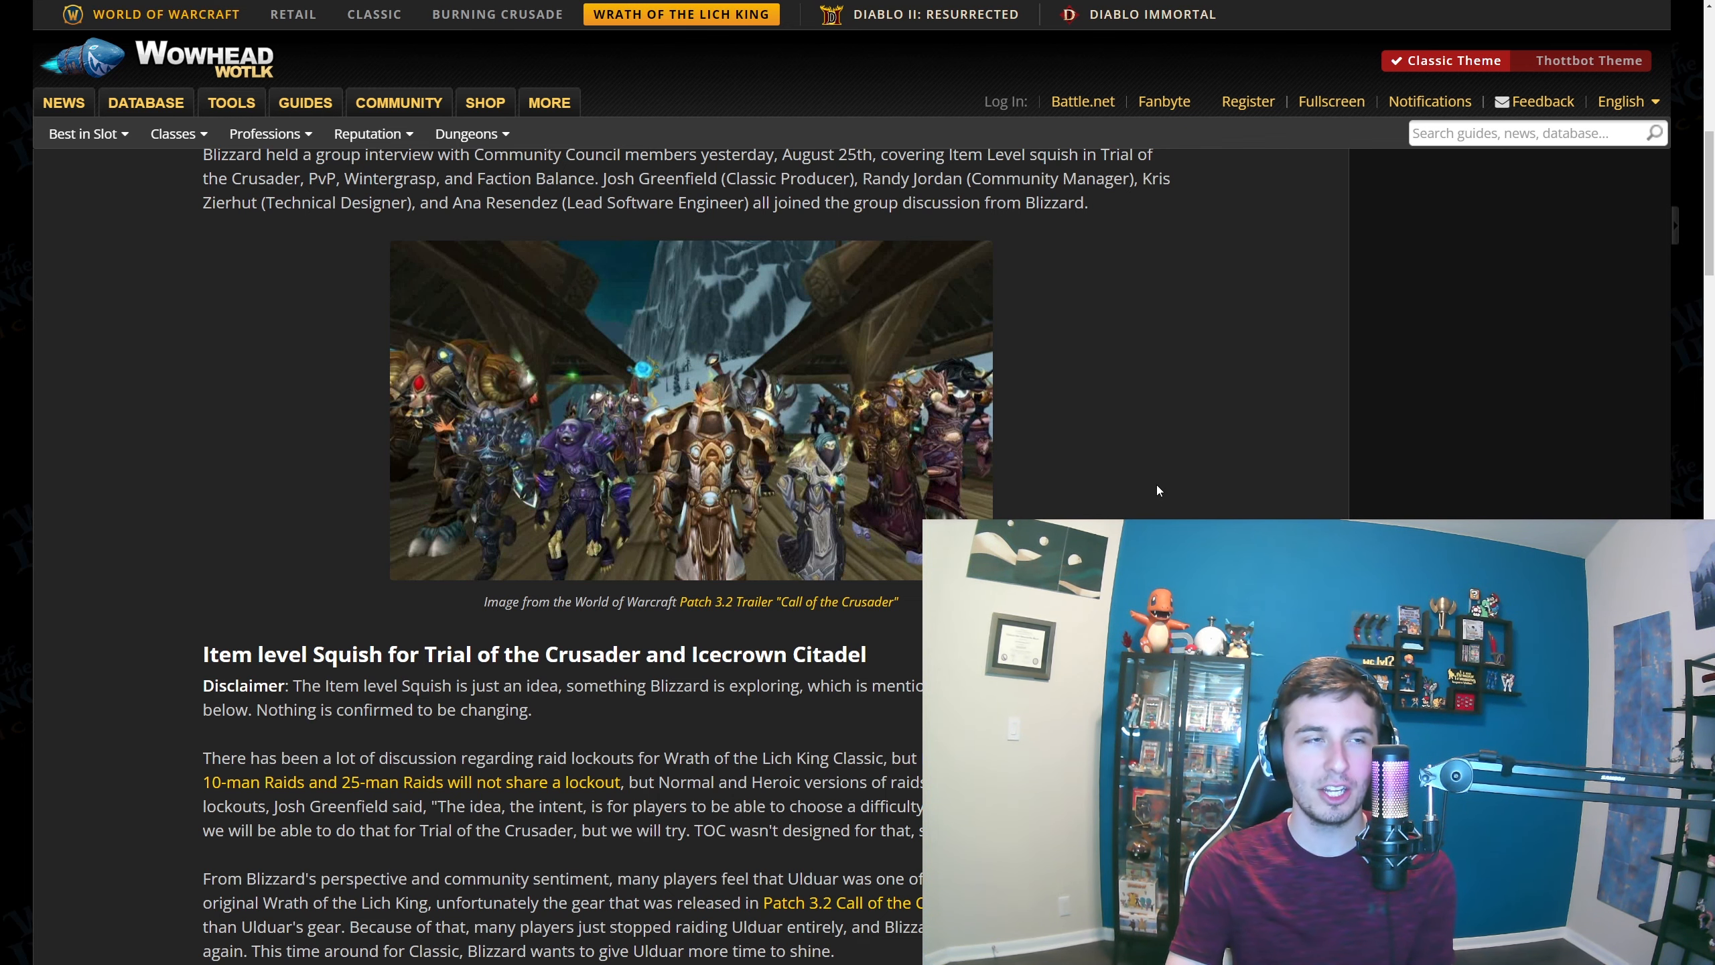
{"action": "scroll", "scroll_direction": "down", "scroll_amount": 3}
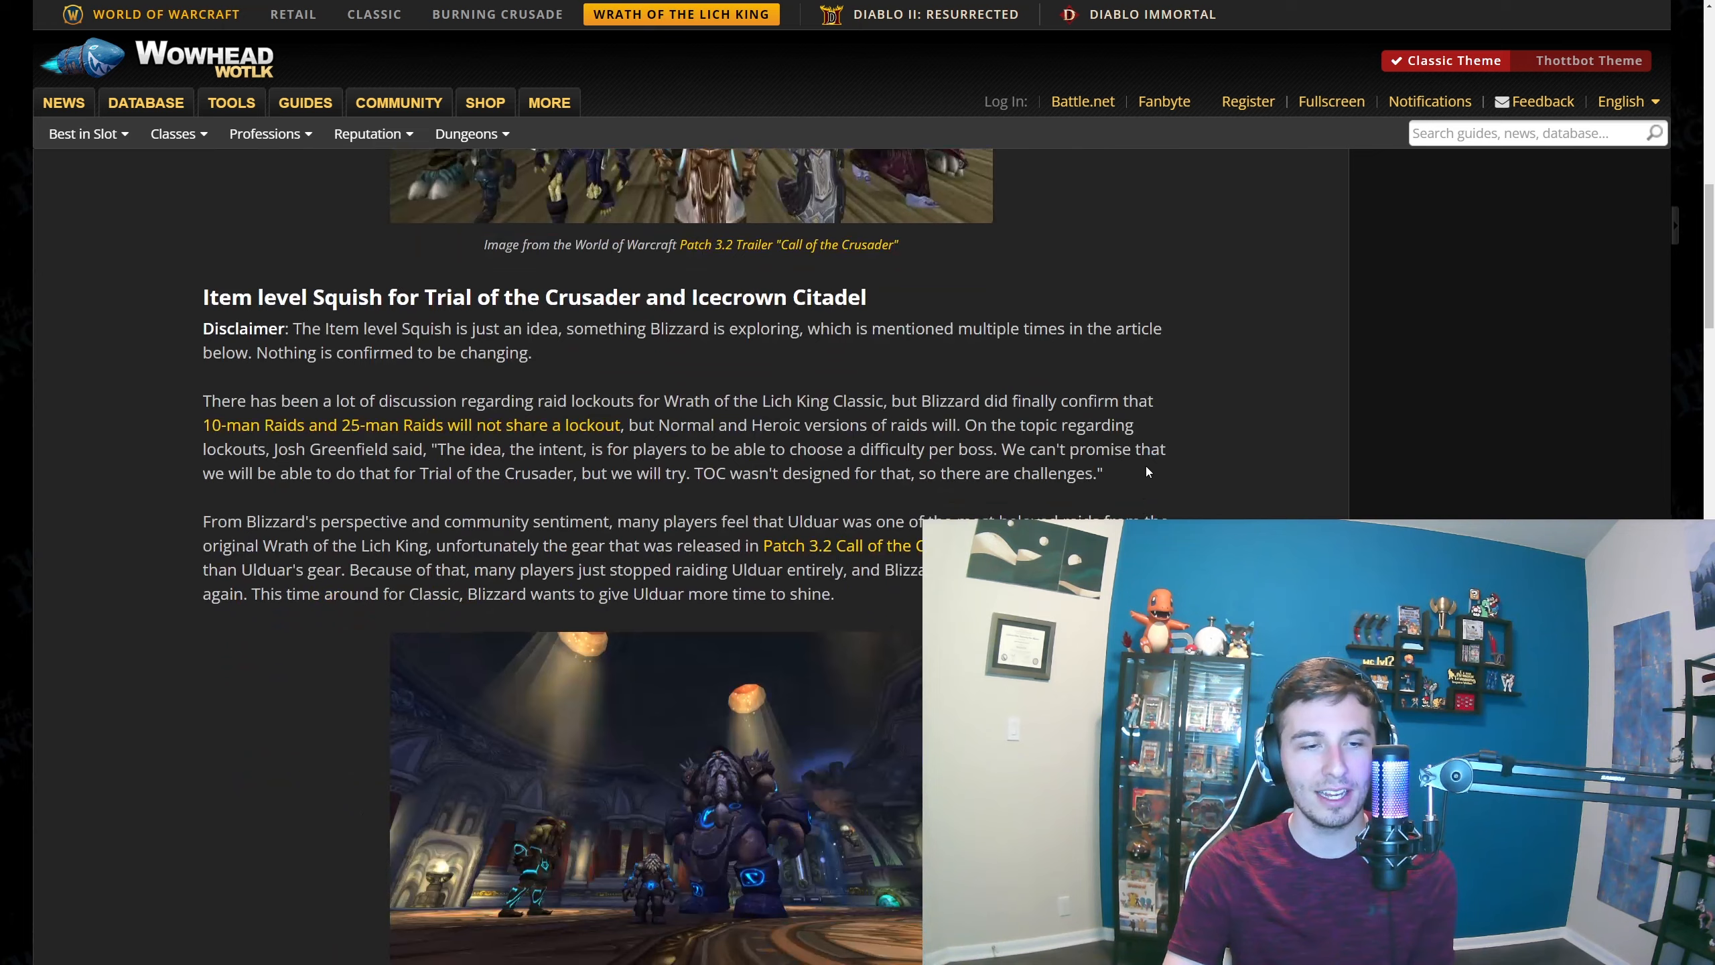
{"action": "scroll", "scroll_direction": "down", "scroll_amount": 3}
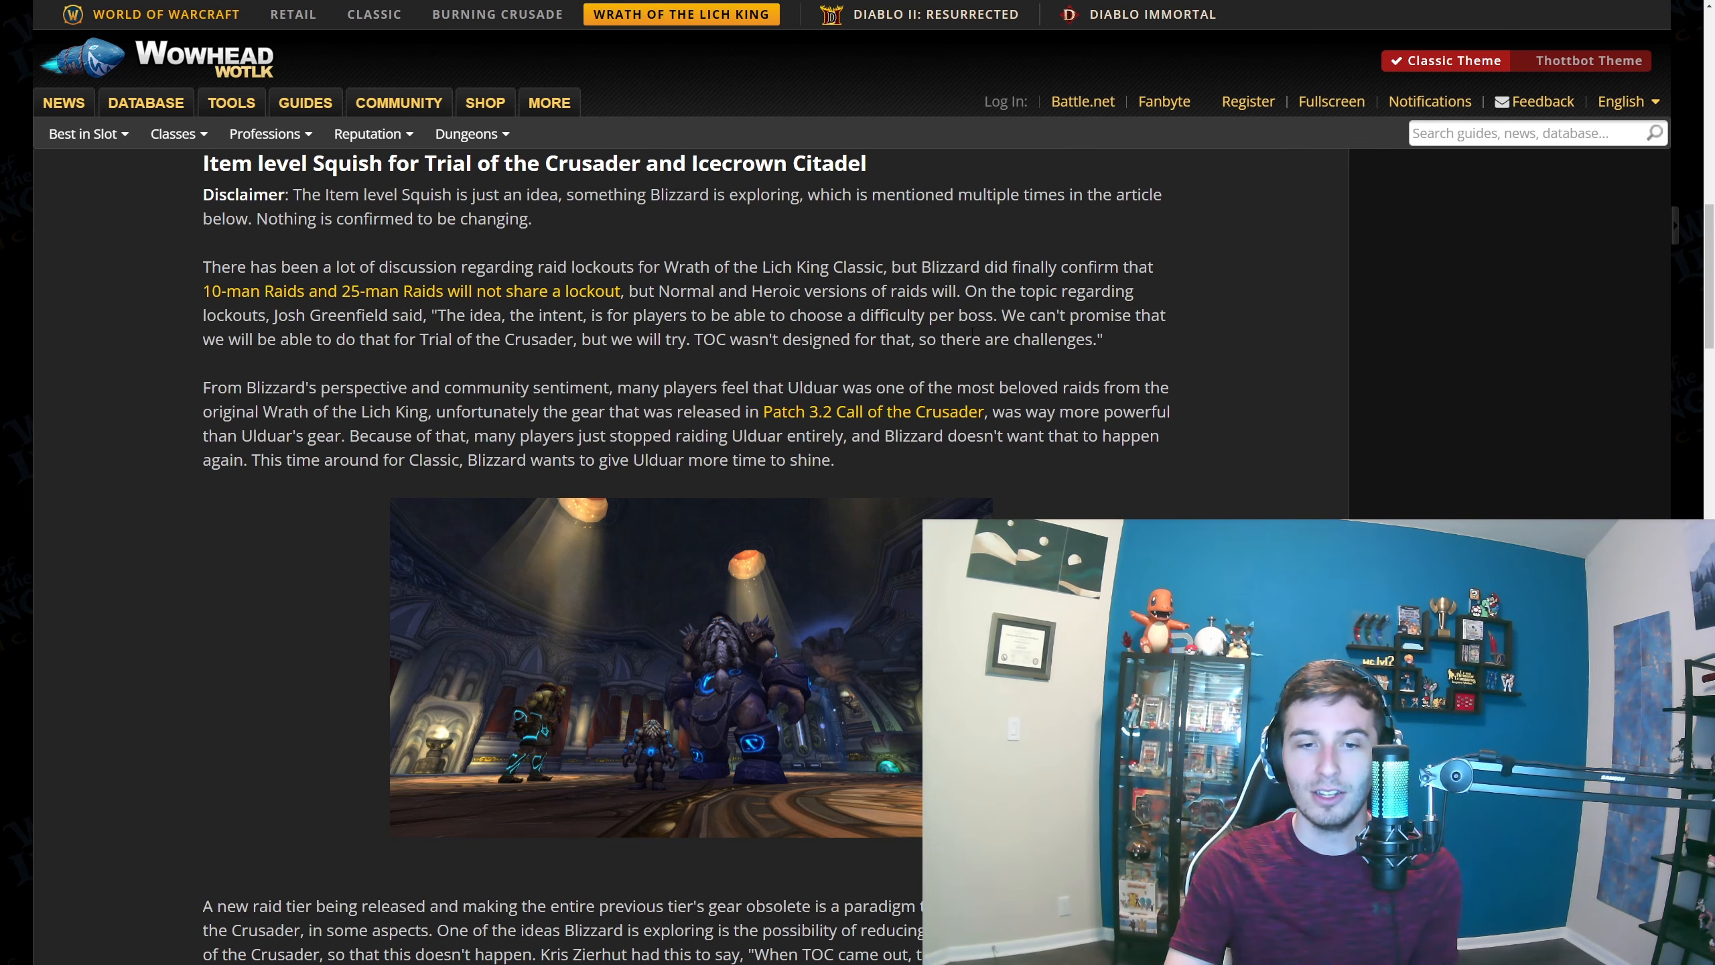
{"action": "scroll", "scroll_direction": "down", "scroll_amount": 3}
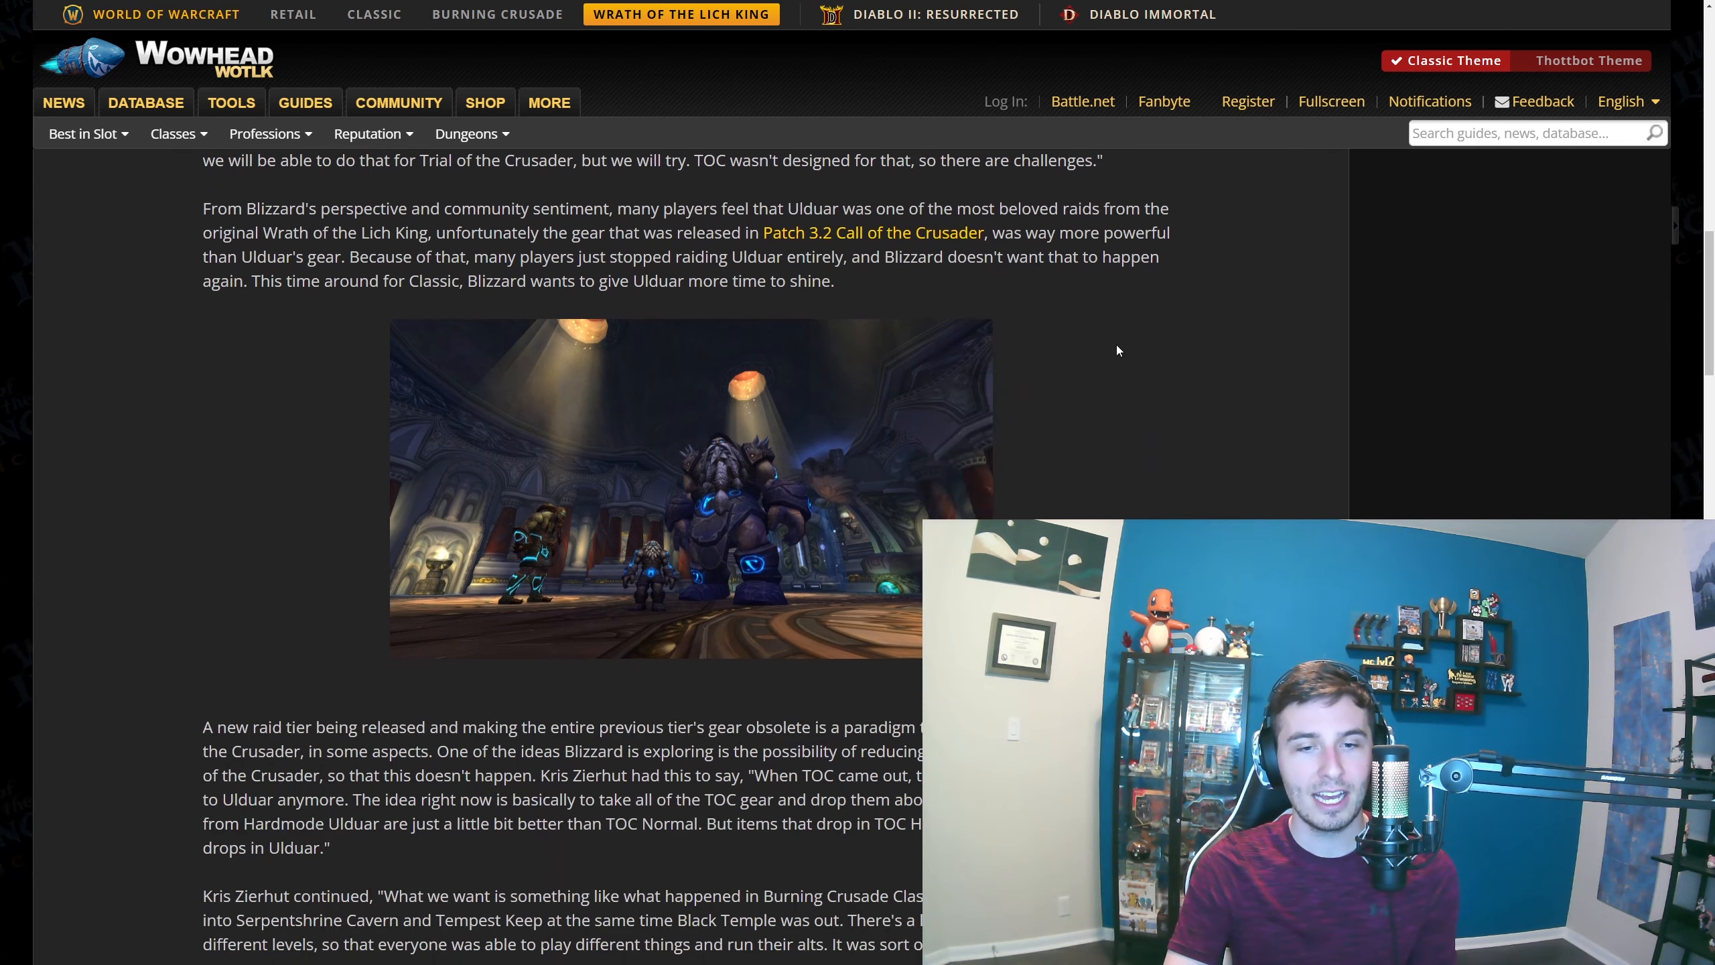
{"action": "mouse_move", "coordinate": [1090, 322]}
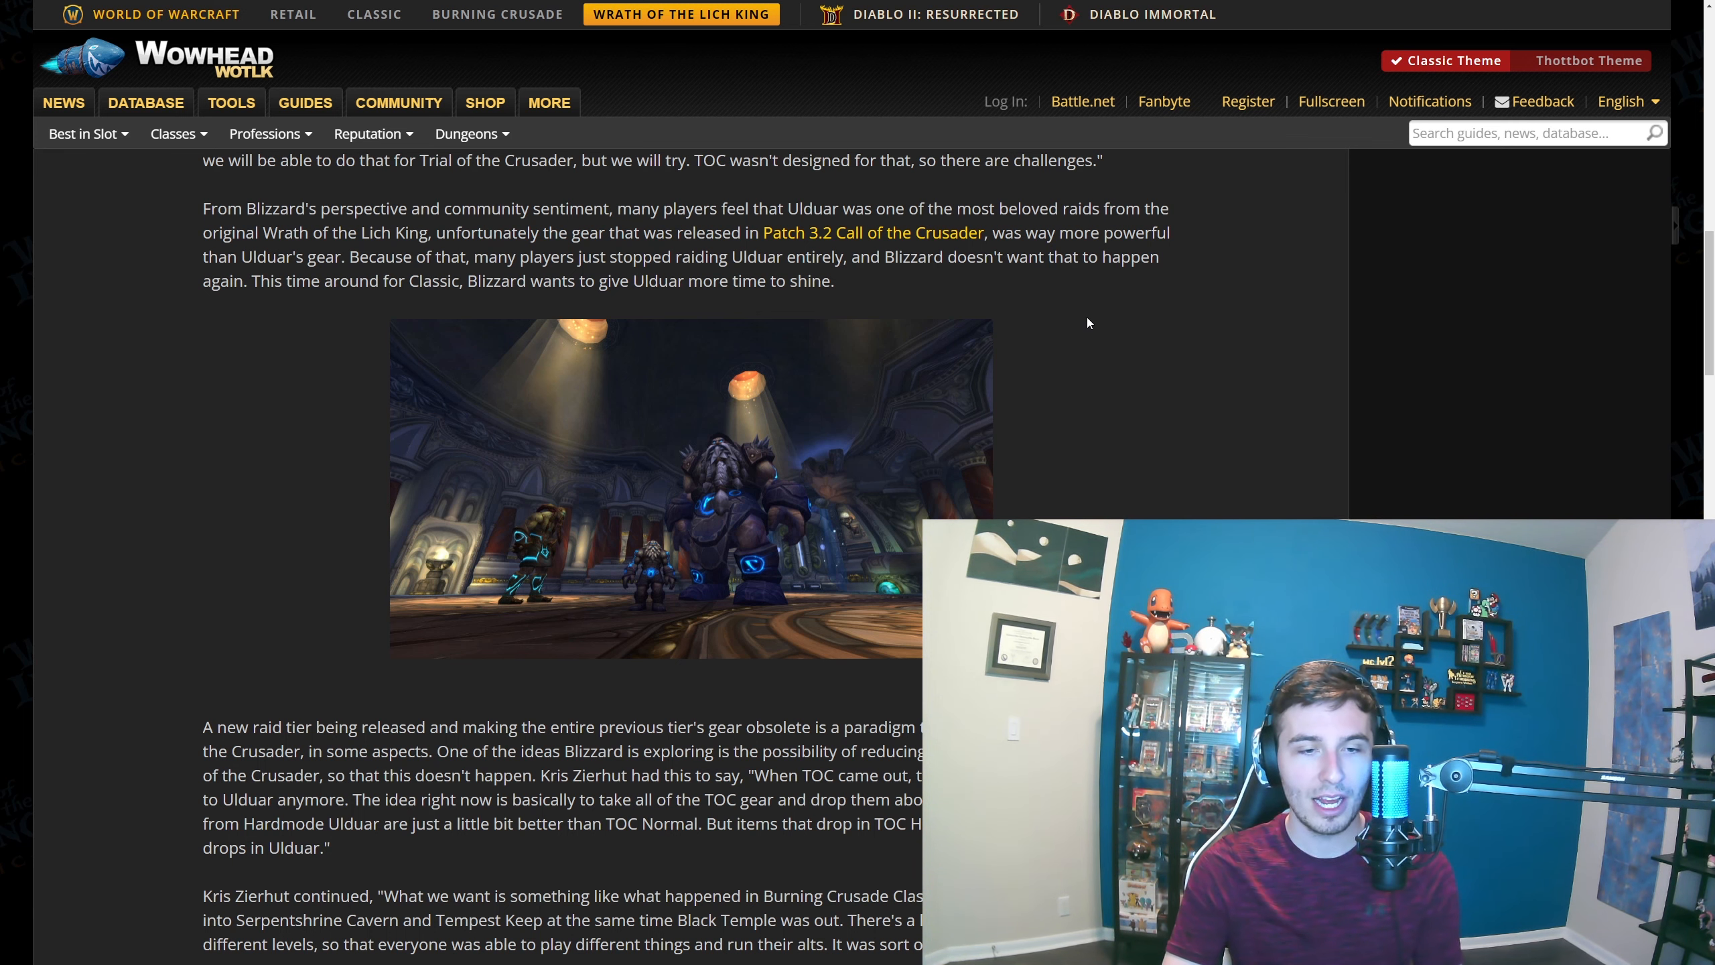
{"action": "mouse_move", "coordinate": [1103, 300]}
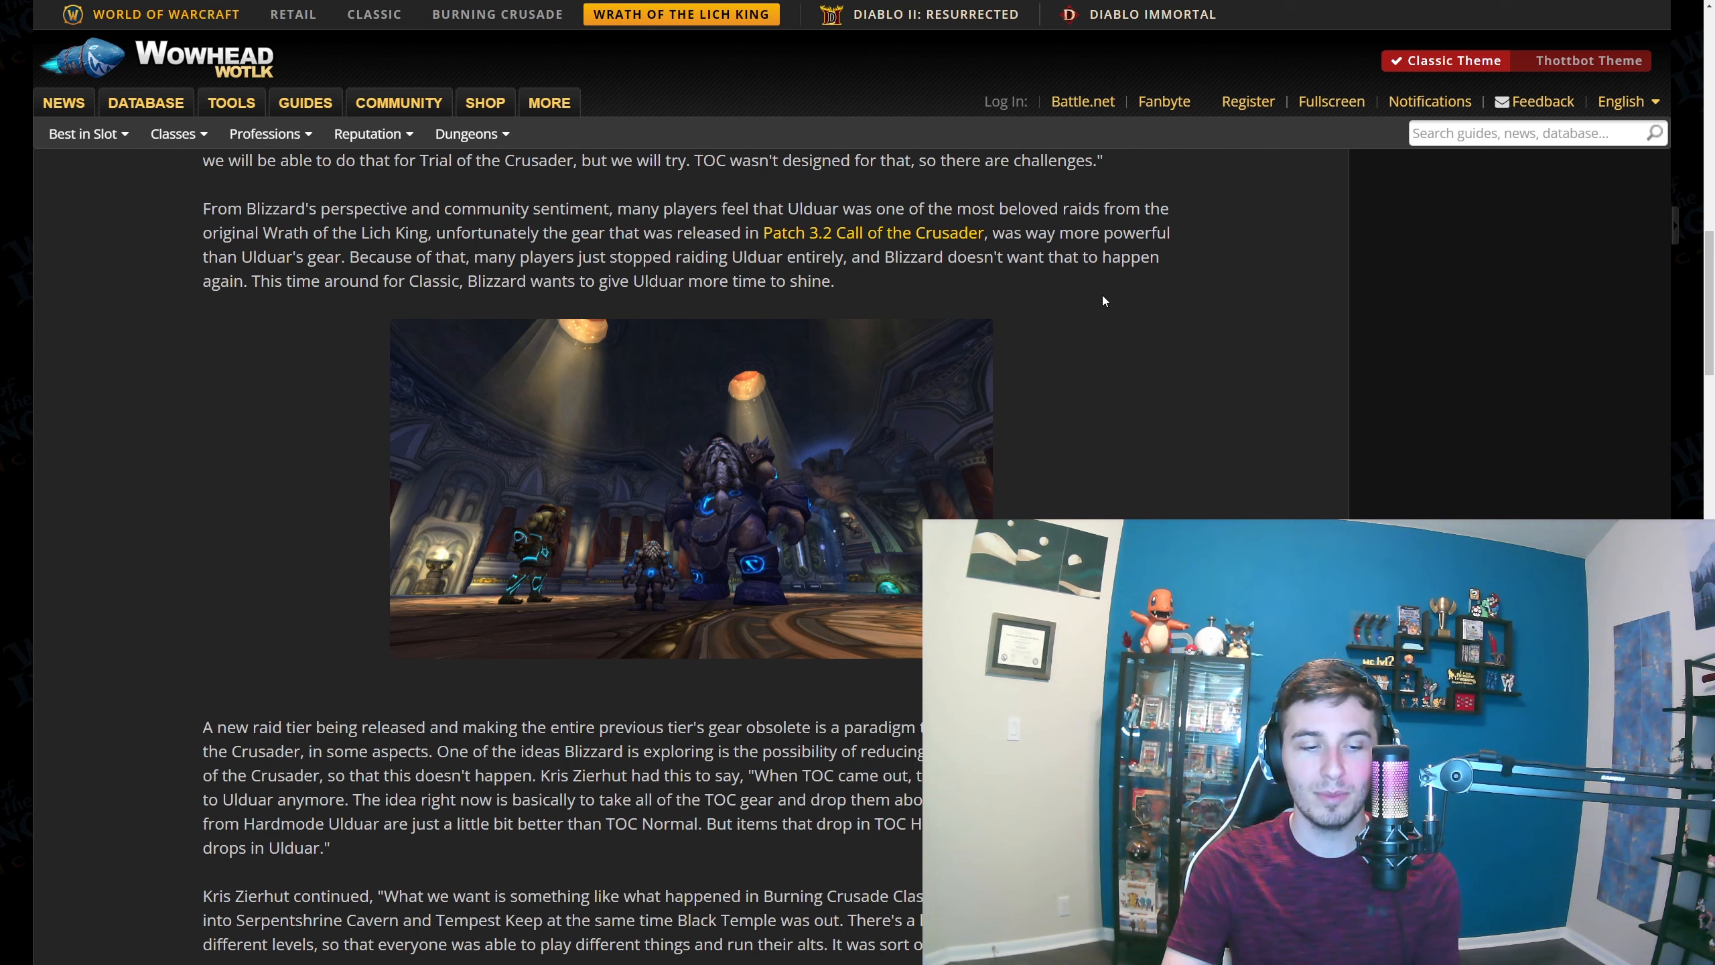
{"action": "mouse_move", "coordinate": [967, 280]}
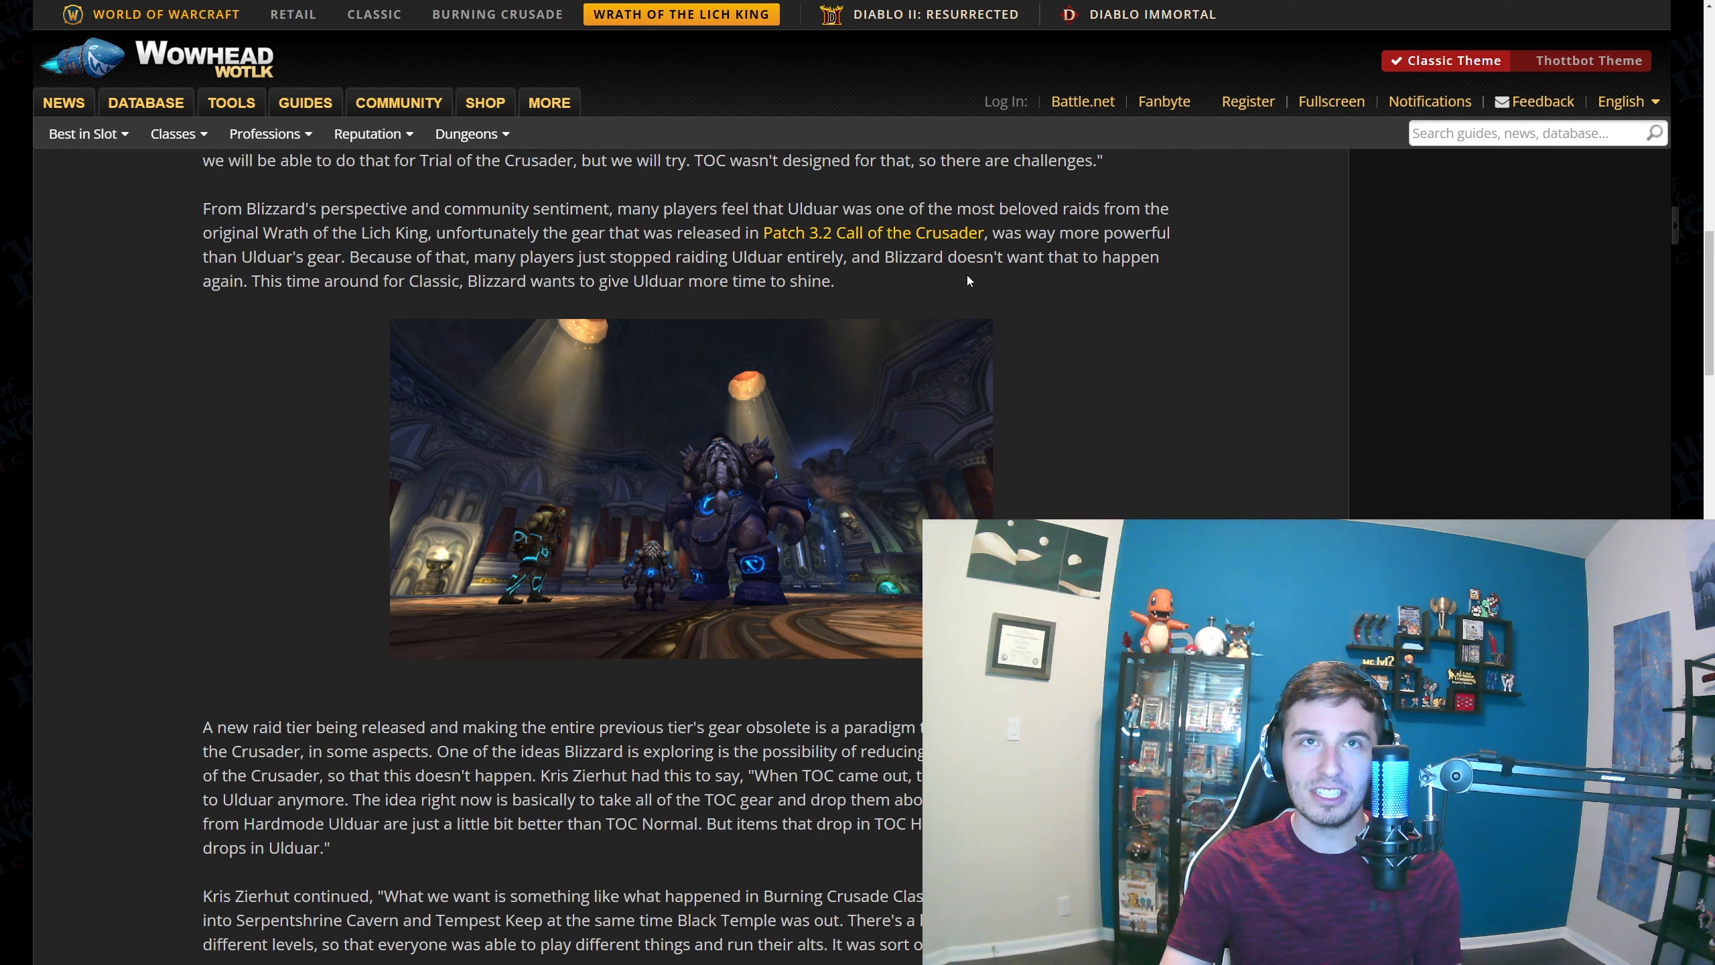
{"action": "mouse_move", "coordinate": [988, 280]}
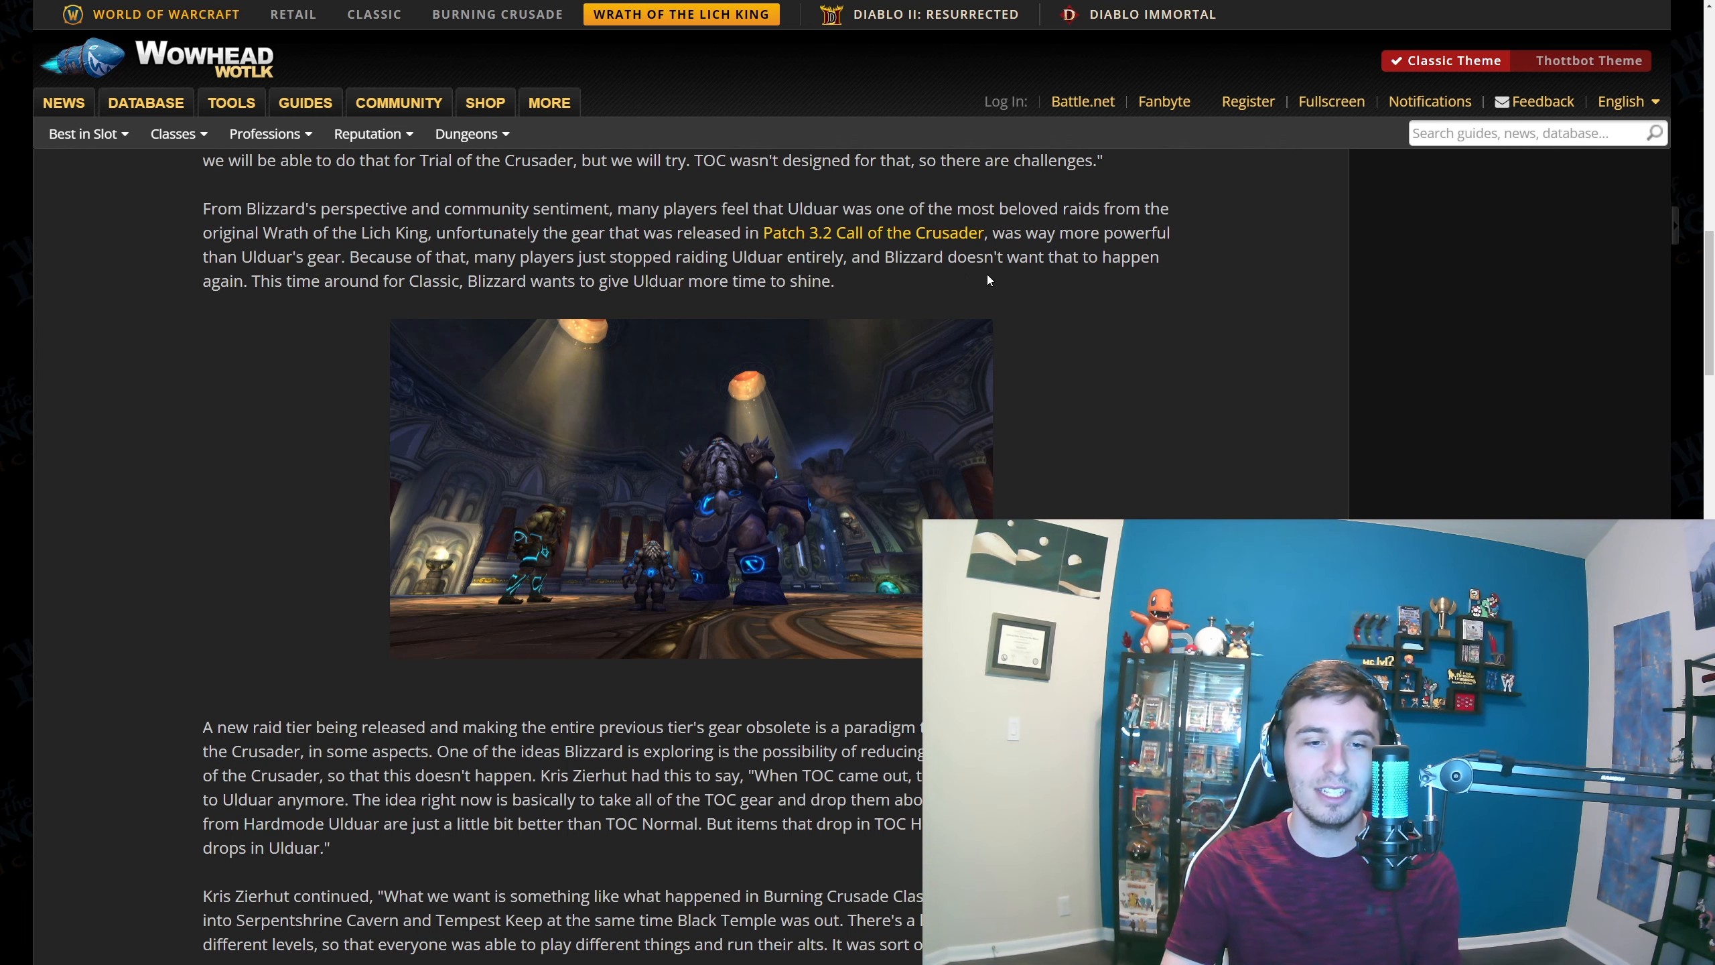
Read past the Death Knight remarks and highlight the sentence on dropping TOC gear item levels
{"action": "scroll", "scroll_direction": "down", "scroll_amount": 3}
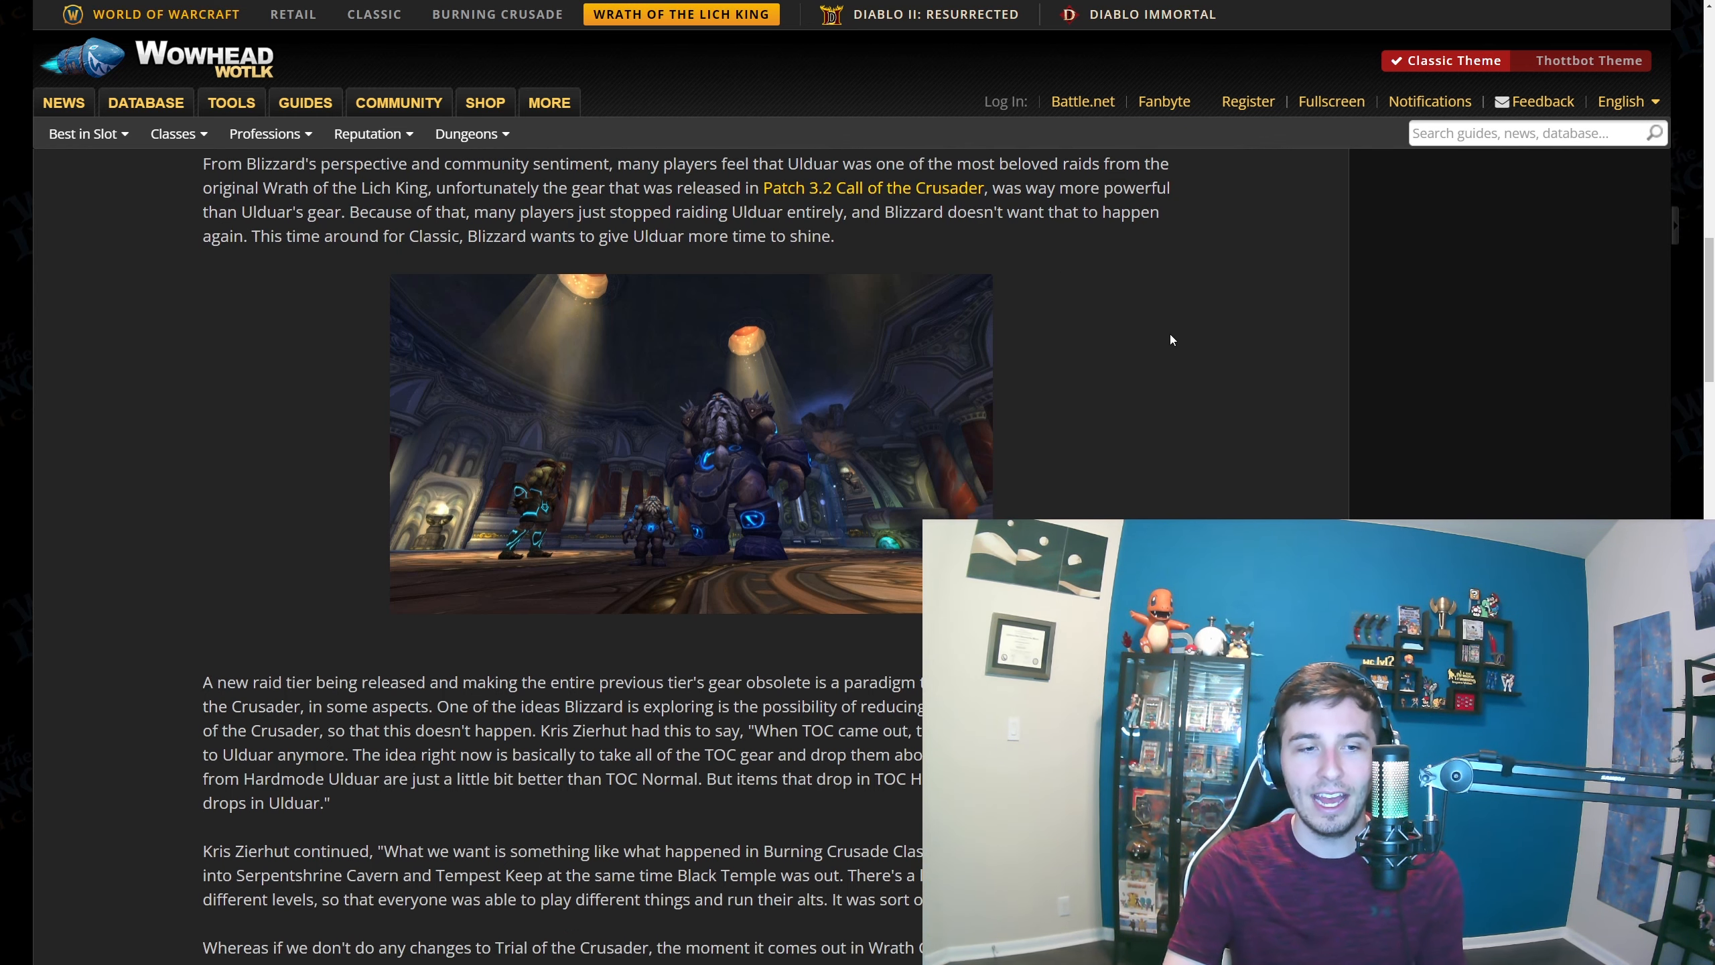
{"action": "scroll", "scroll_direction": "down", "scroll_amount": 3}
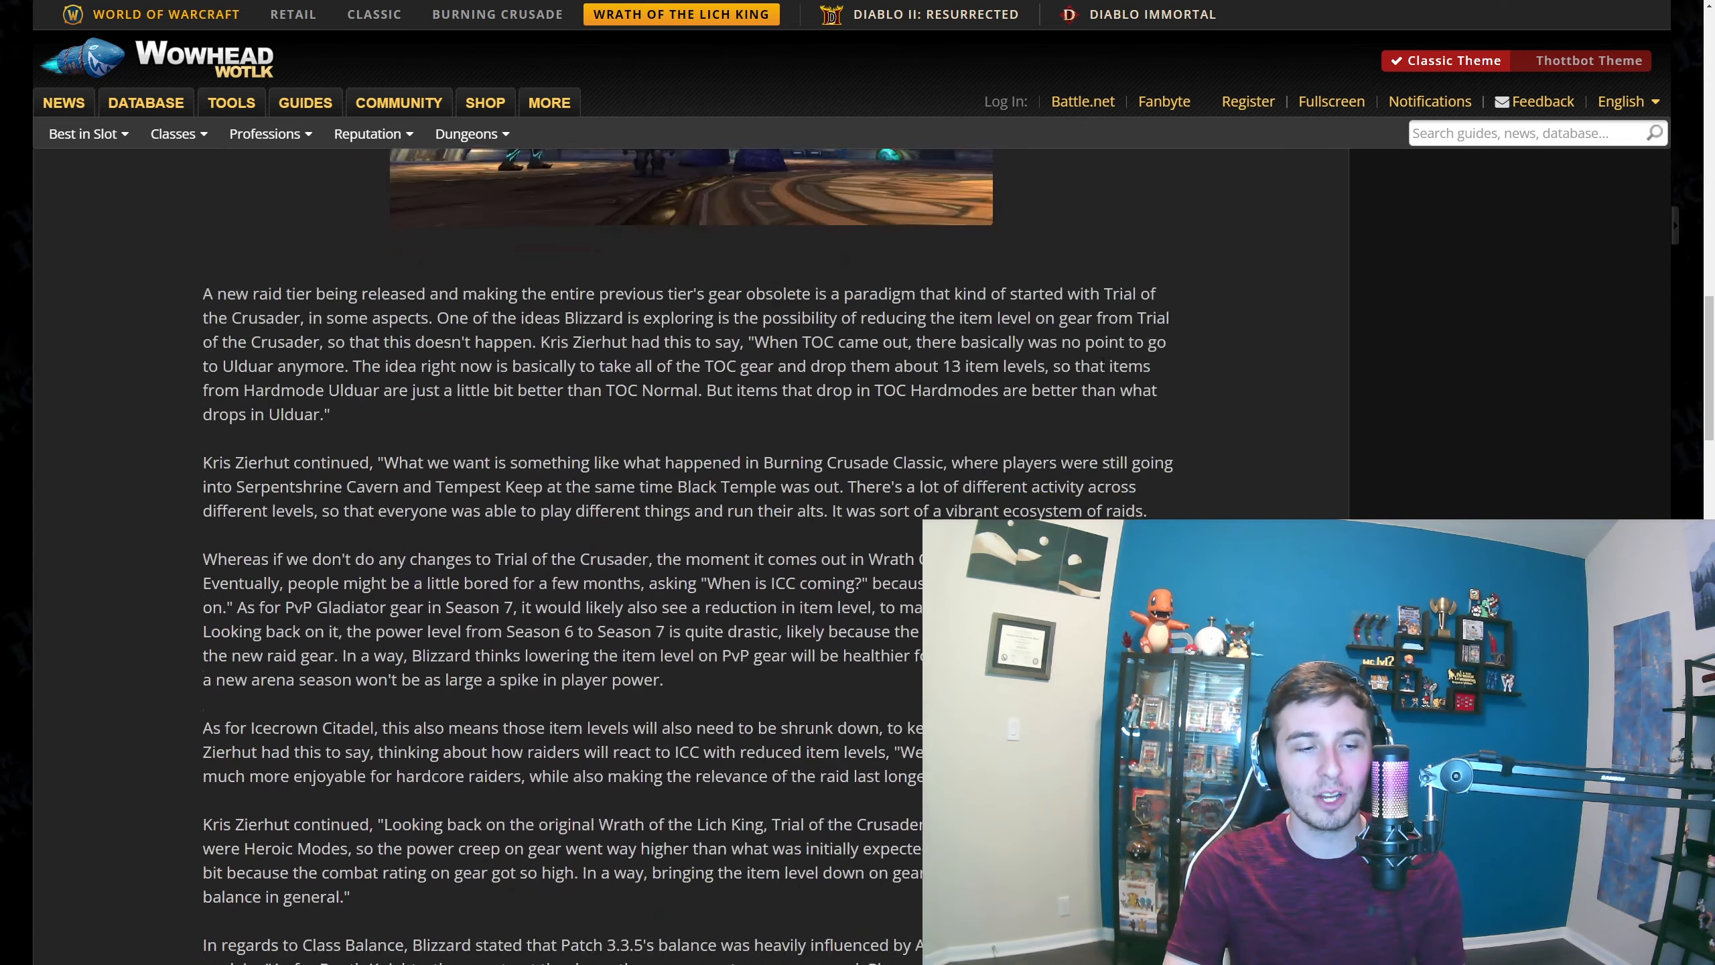
{"action": "scroll", "scroll_direction": "down", "scroll_amount": 3}
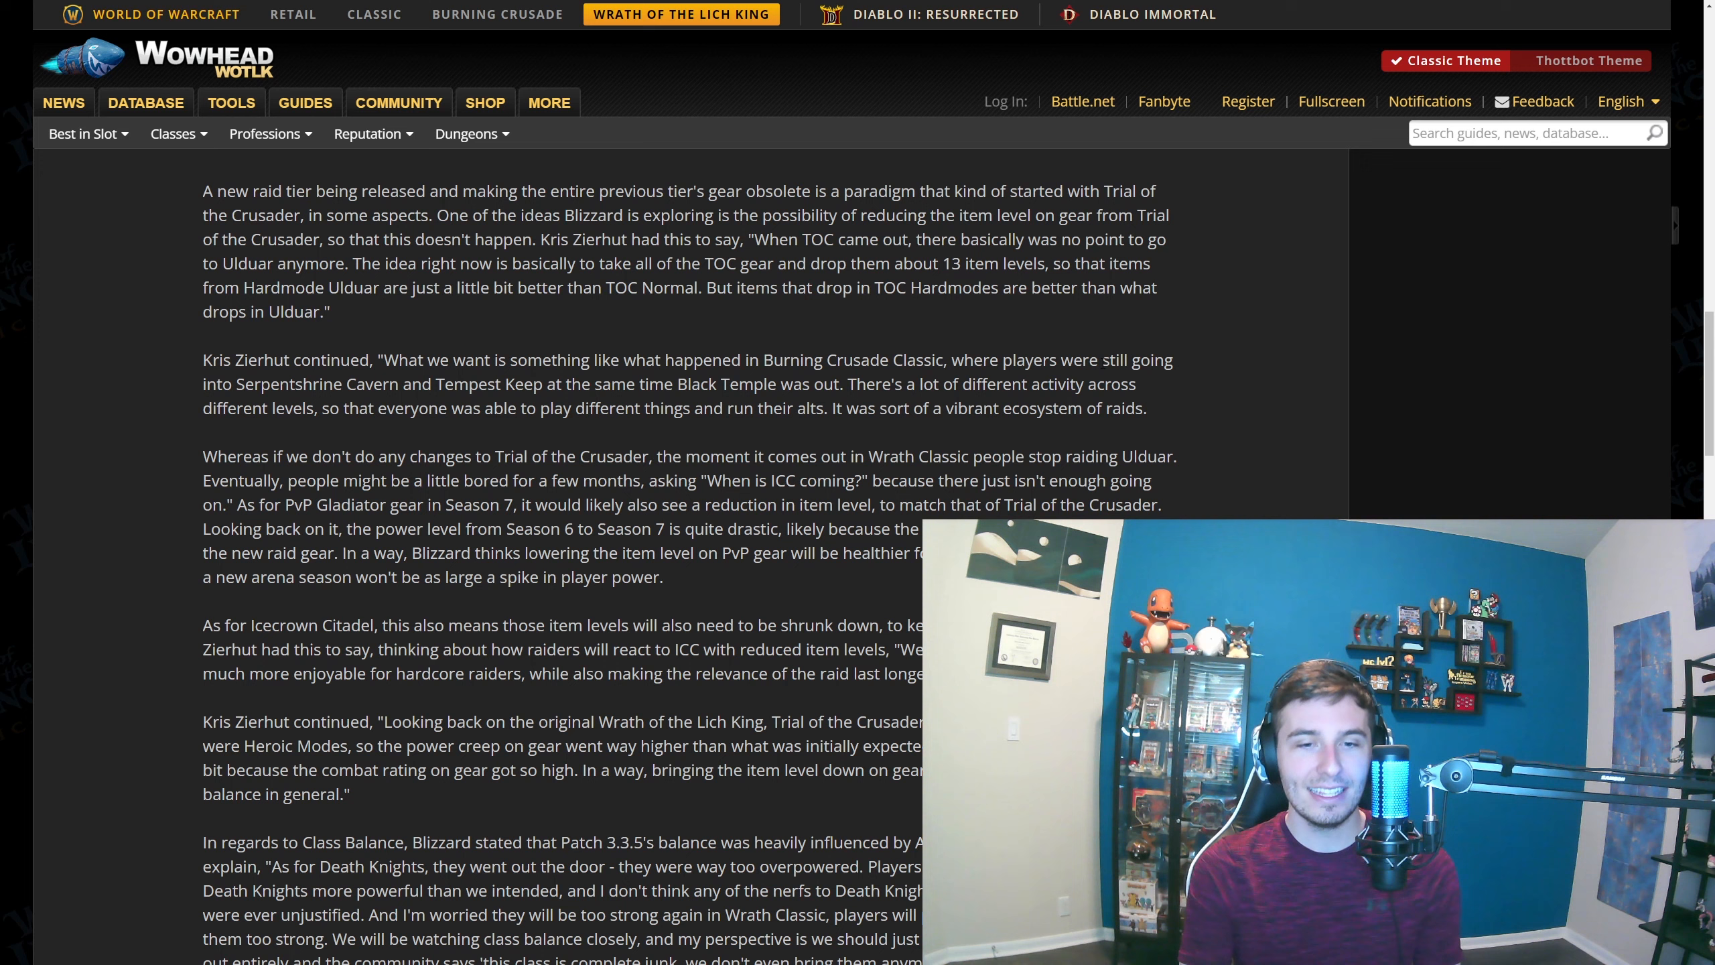
{"action": "mouse_move", "coordinate": [737, 143]}
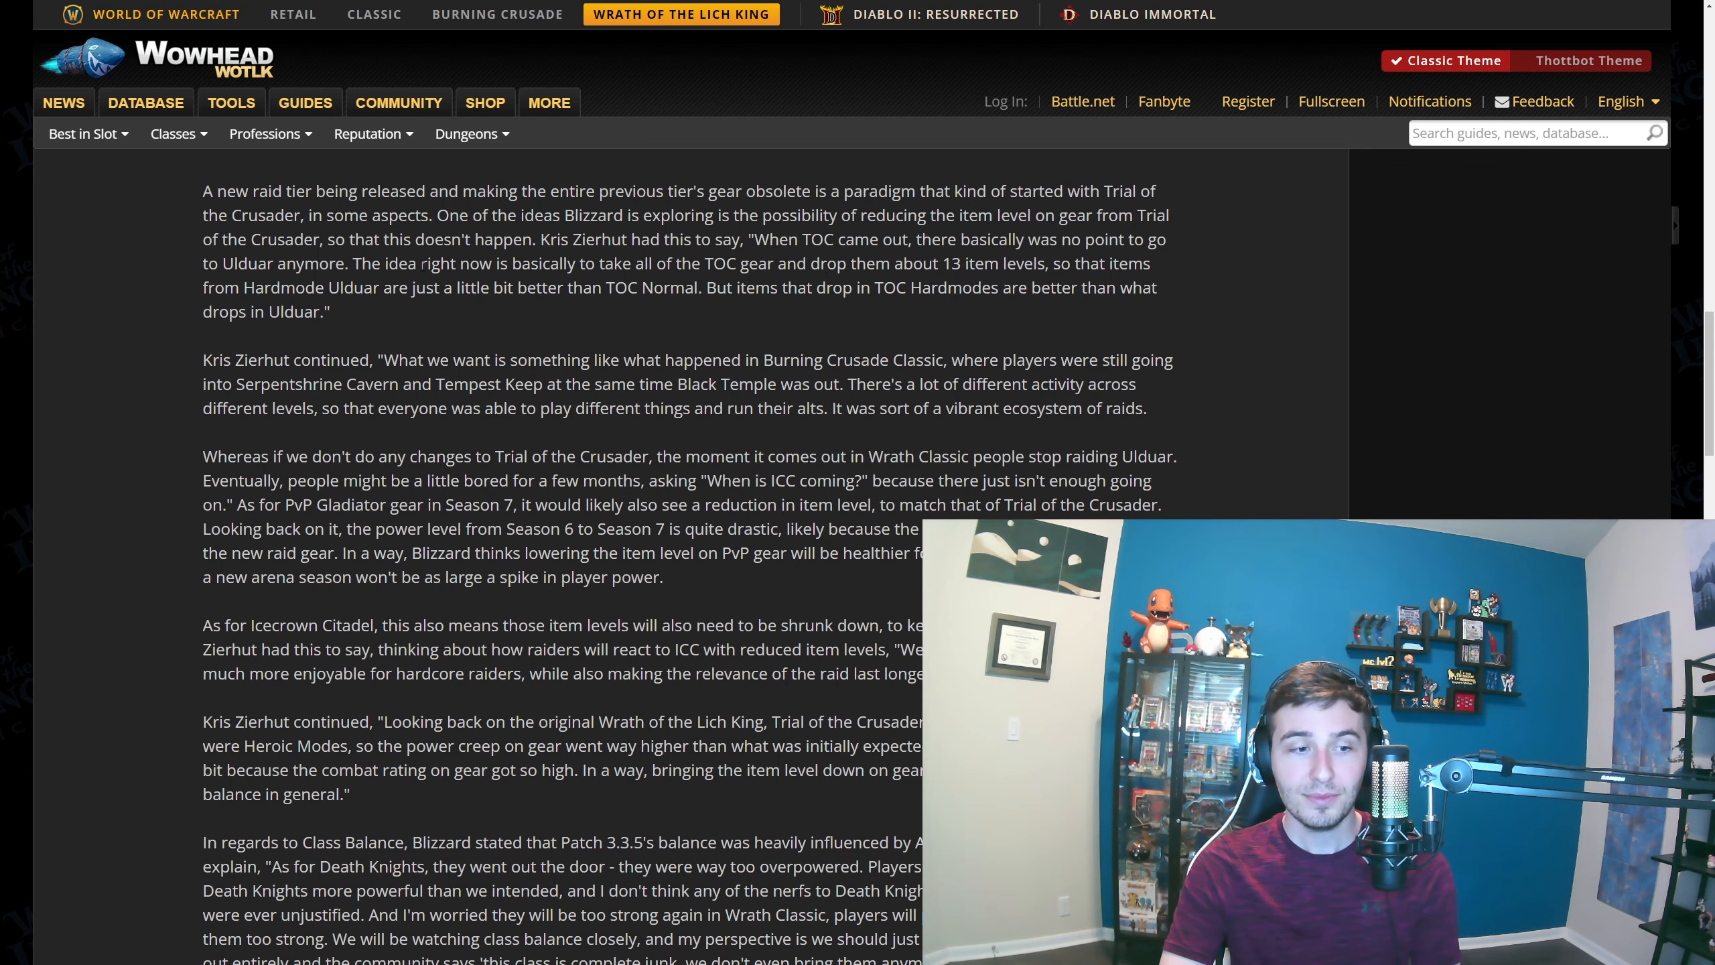
{"action": "left_click_drag", "start_coordinate": [360, 263], "coordinate": [579, 263]}
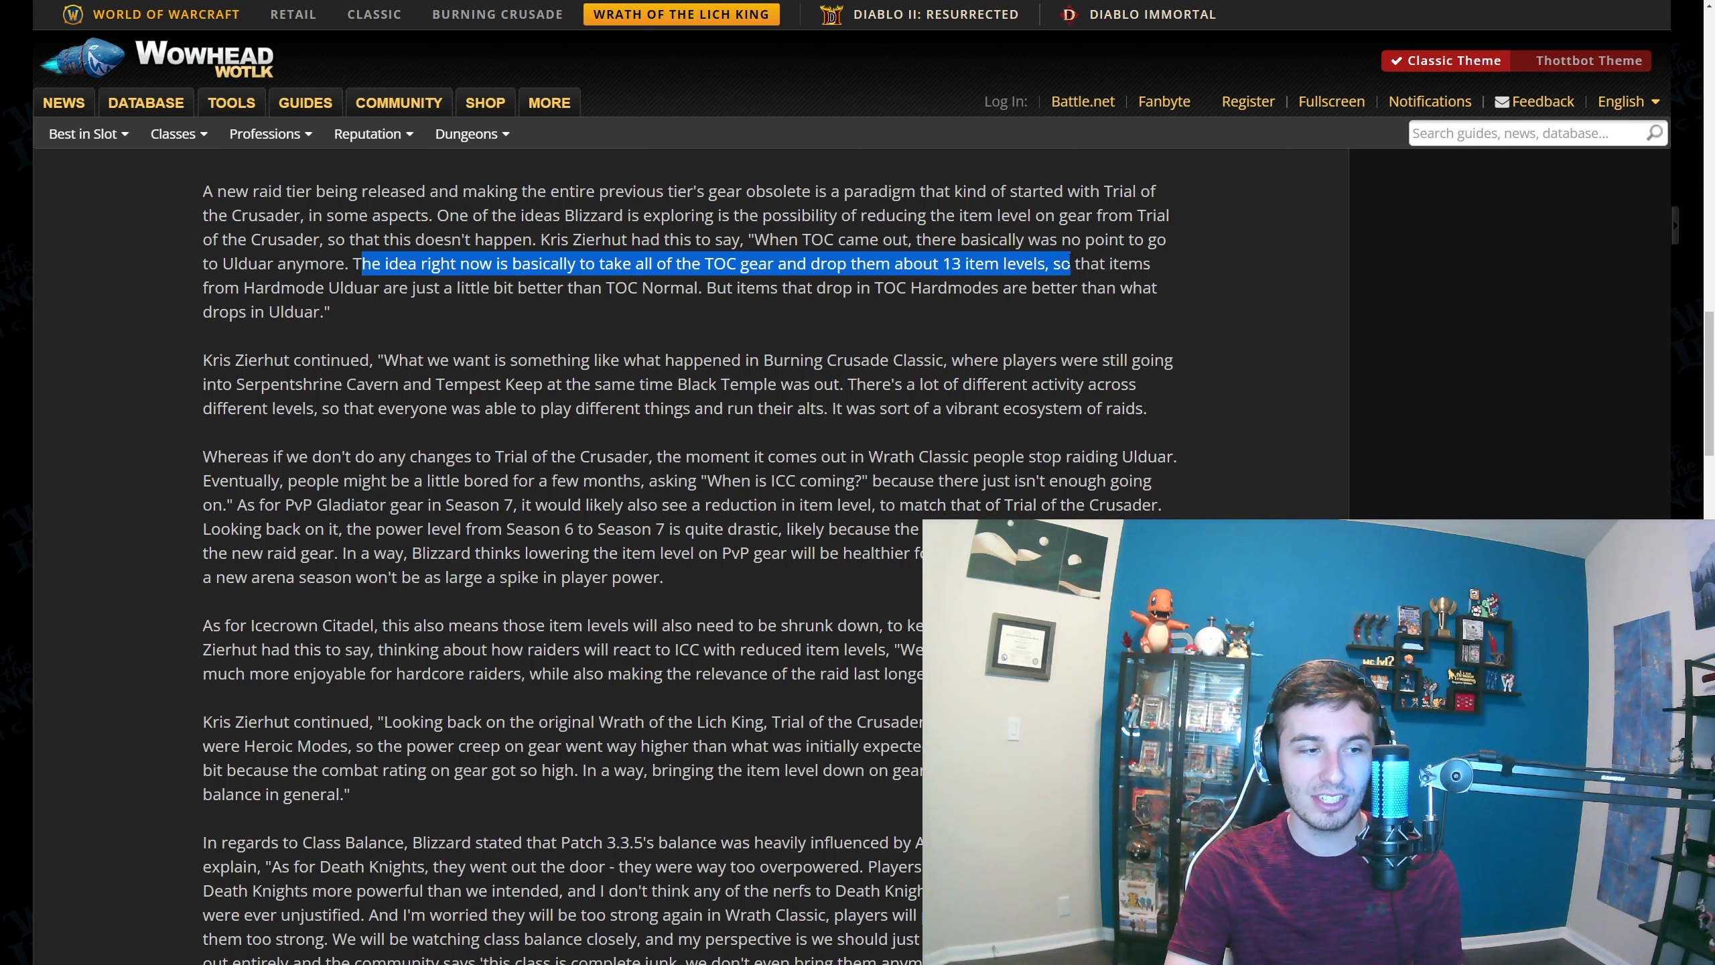
{"action": "left_click", "coordinate": [526, 287]}
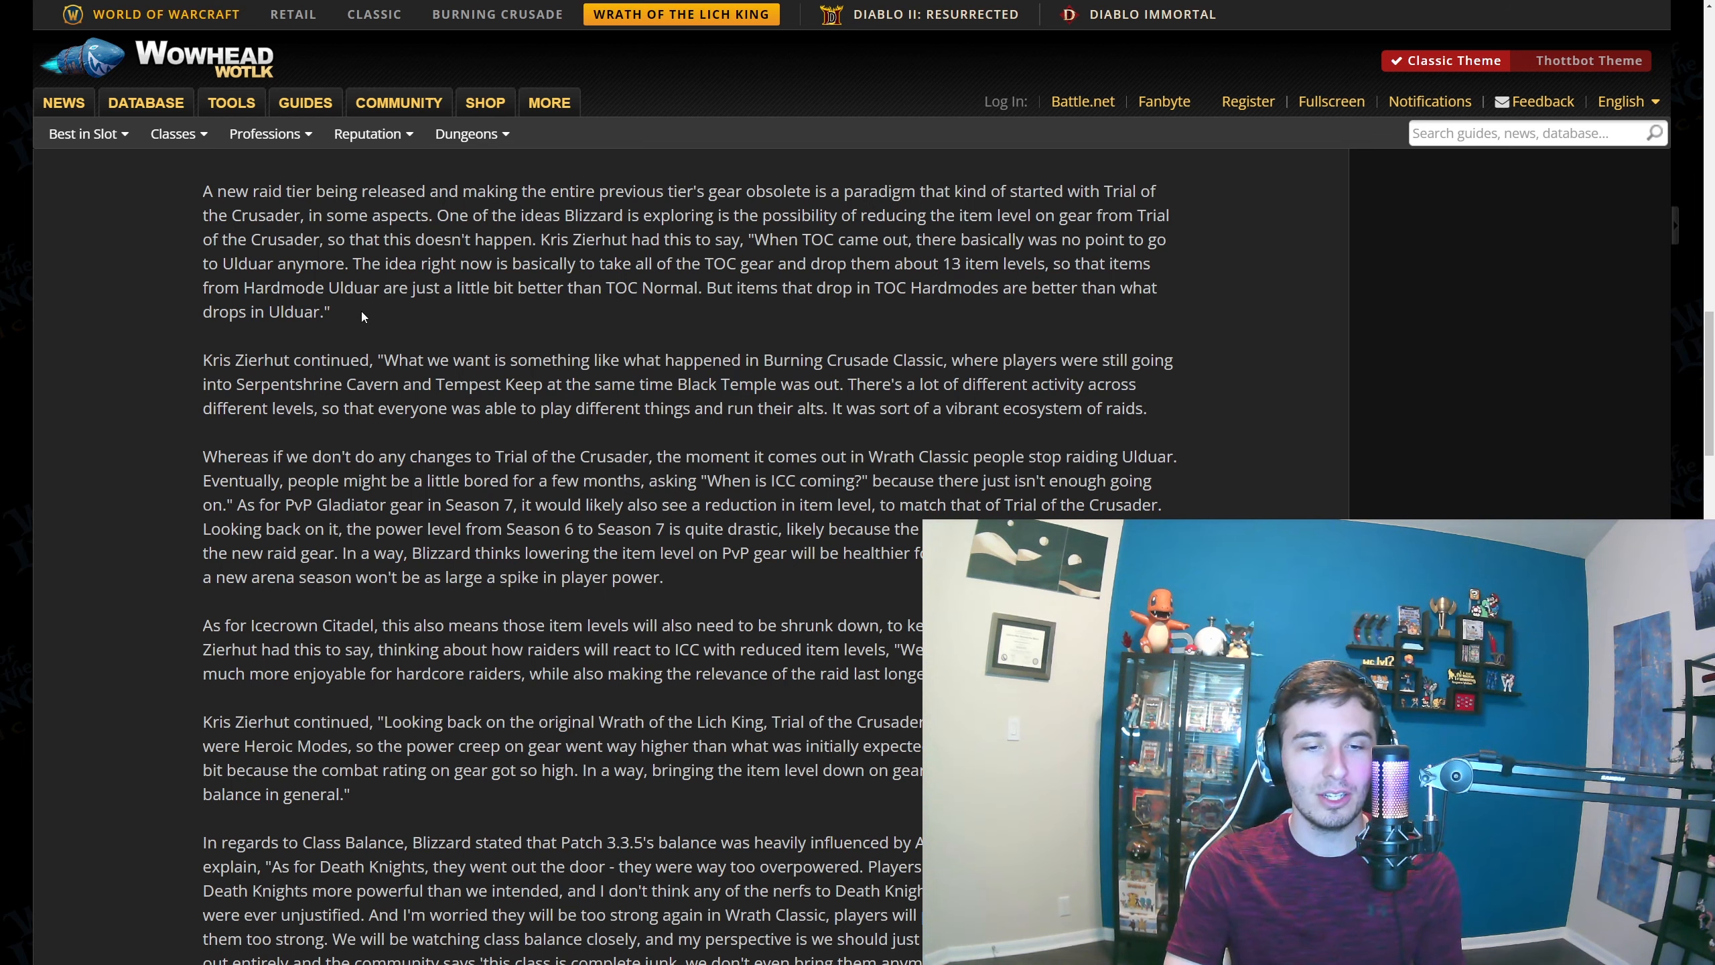
{"action": "mouse_move", "coordinate": [556, 313]}
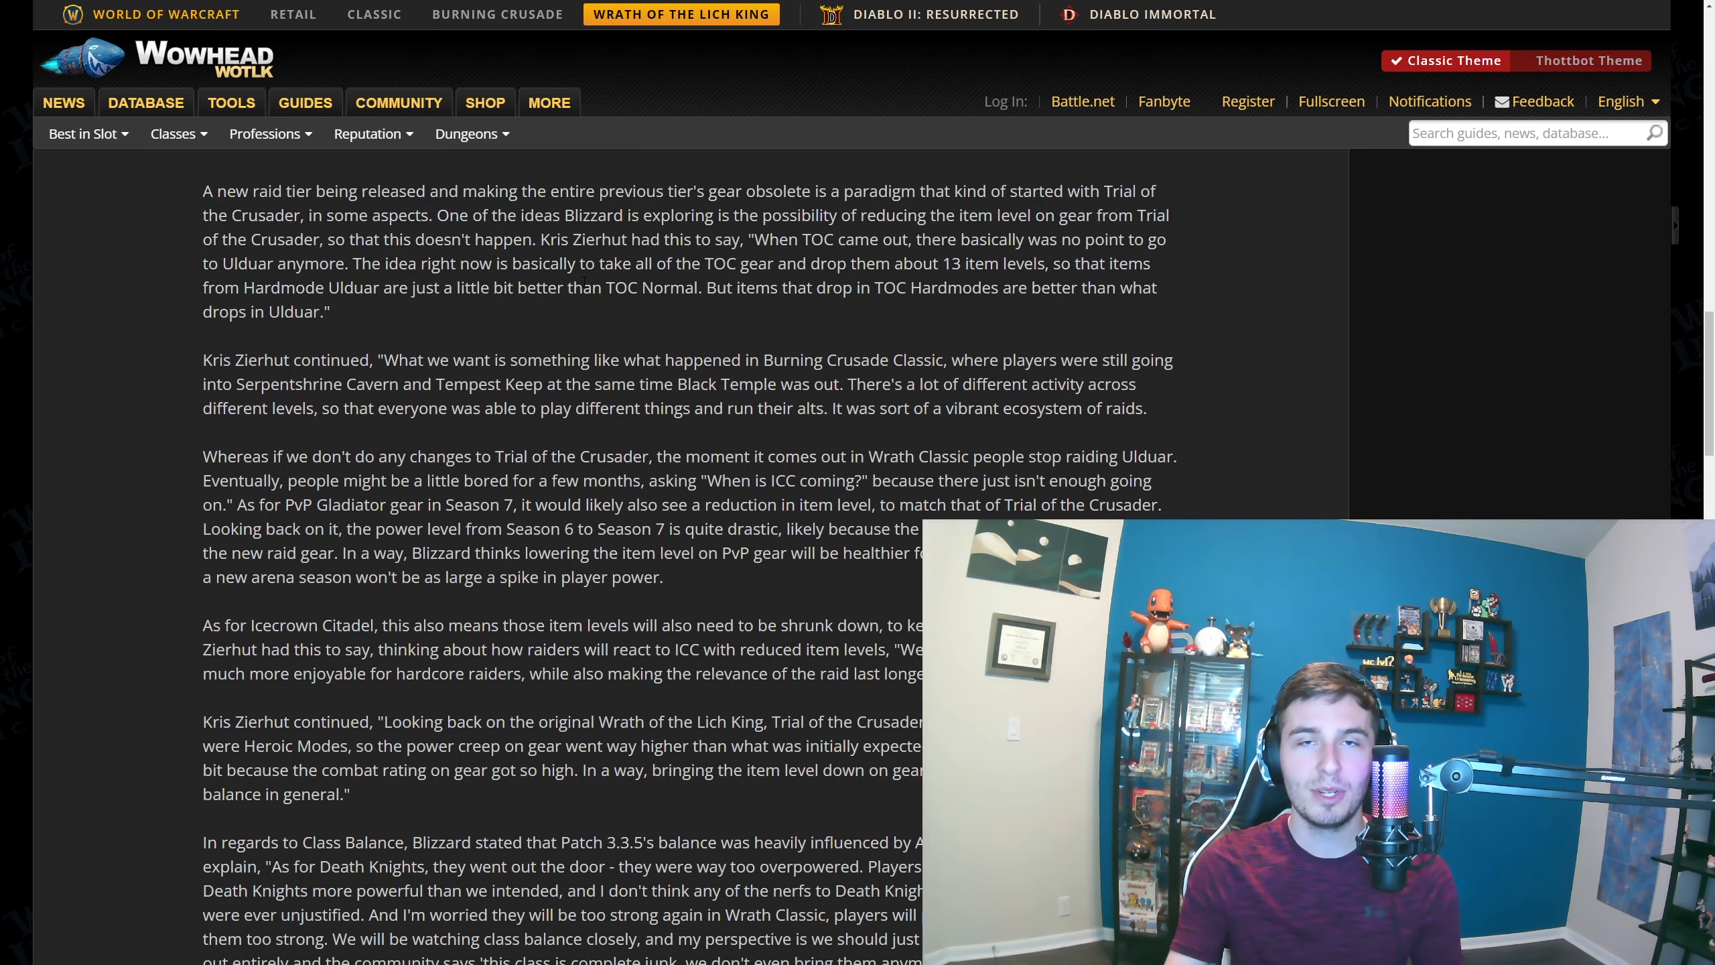
Highlight the paragraph on new raid tiers obsoleting gear, then read down to PvP, Engineering, and Wintergrasp
{"action": "left_click_drag", "start_coordinate": [203, 190], "coordinate": [330, 312]}
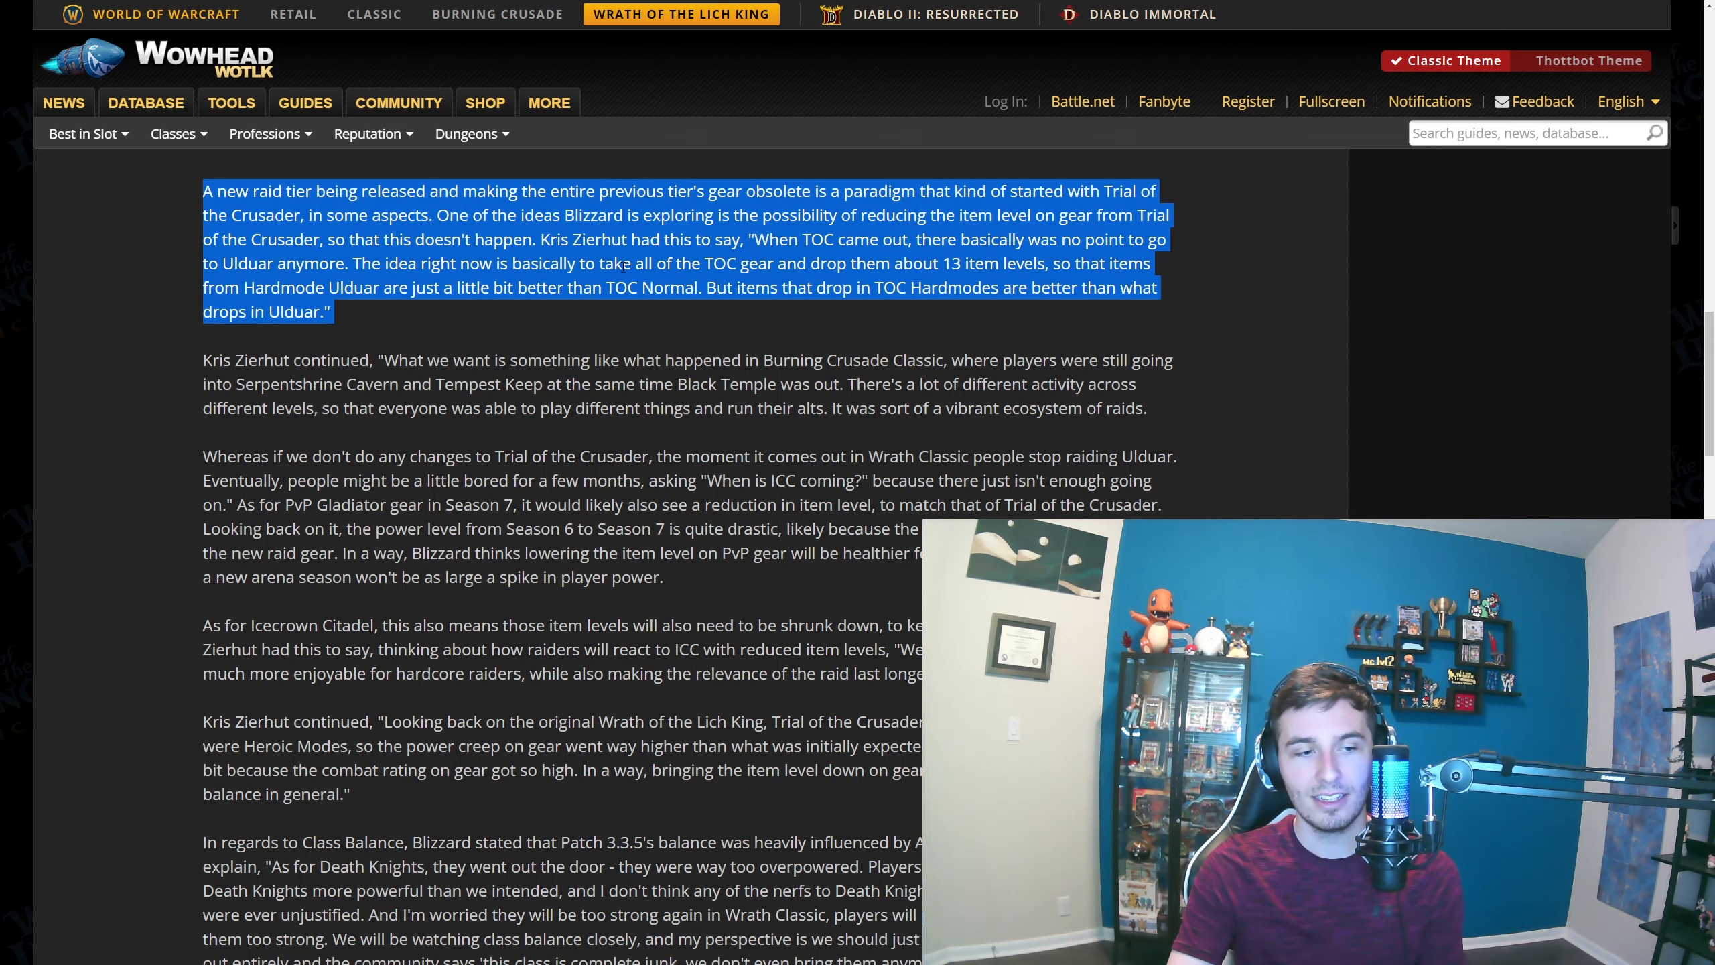
{"action": "scroll", "scroll_direction": "down", "scroll_amount": 3}
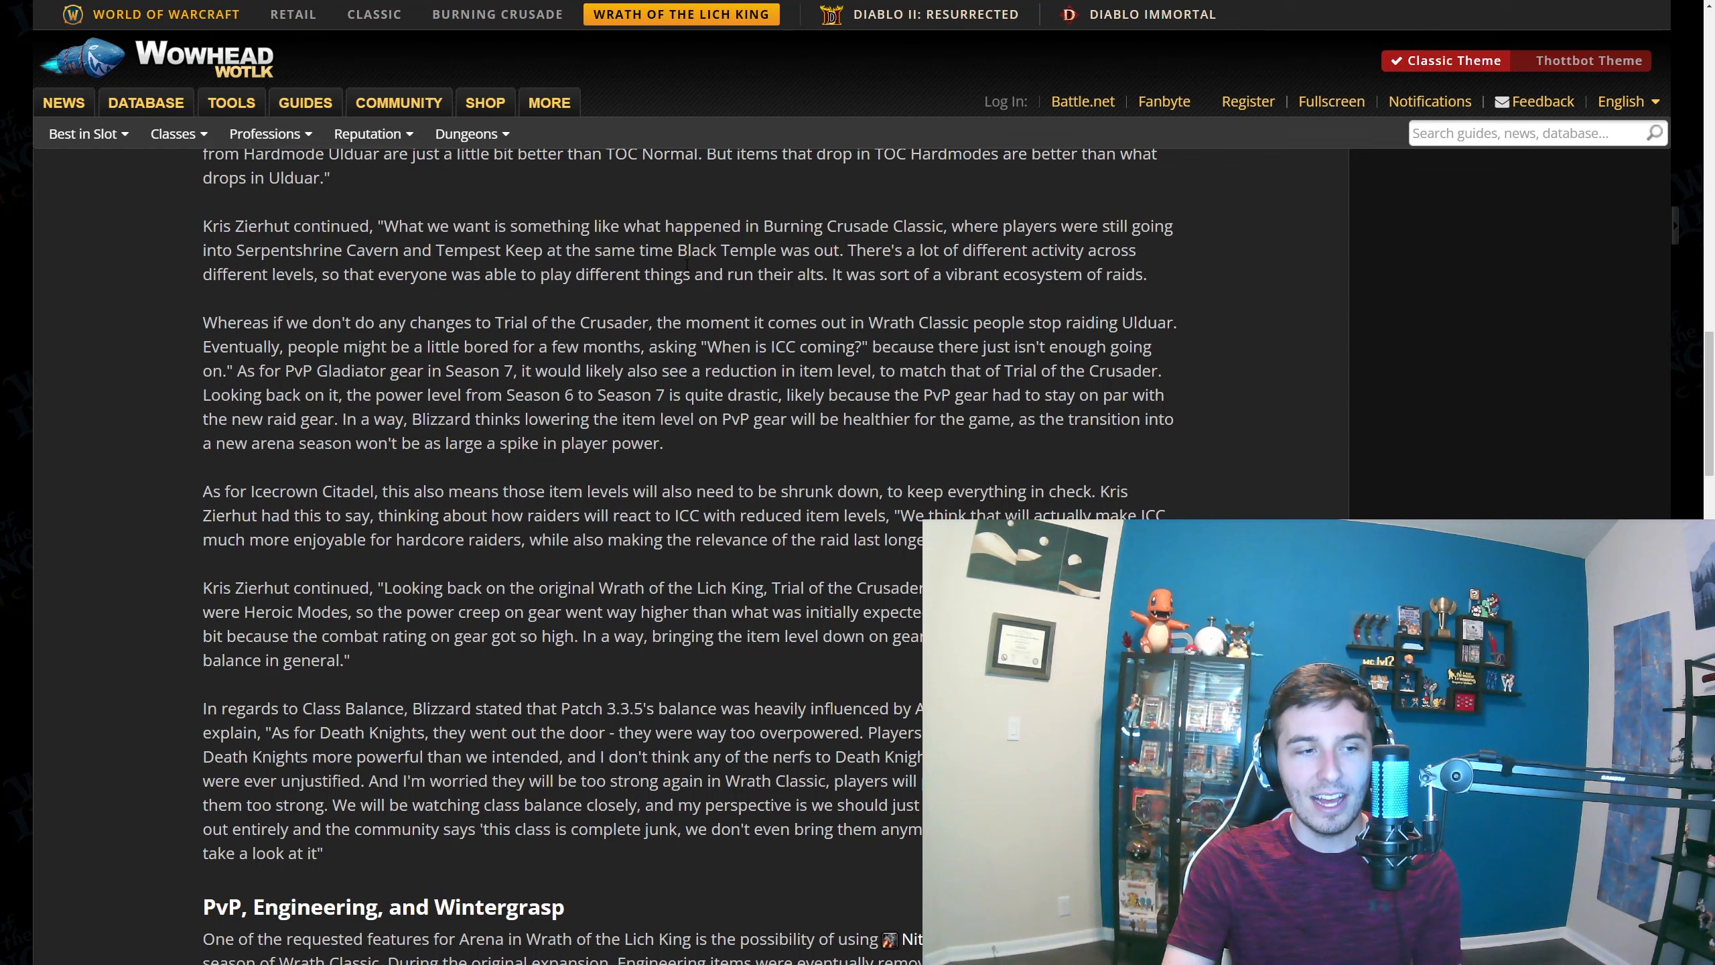
{"action": "scroll", "scroll_direction": "down", "scroll_amount": 3}
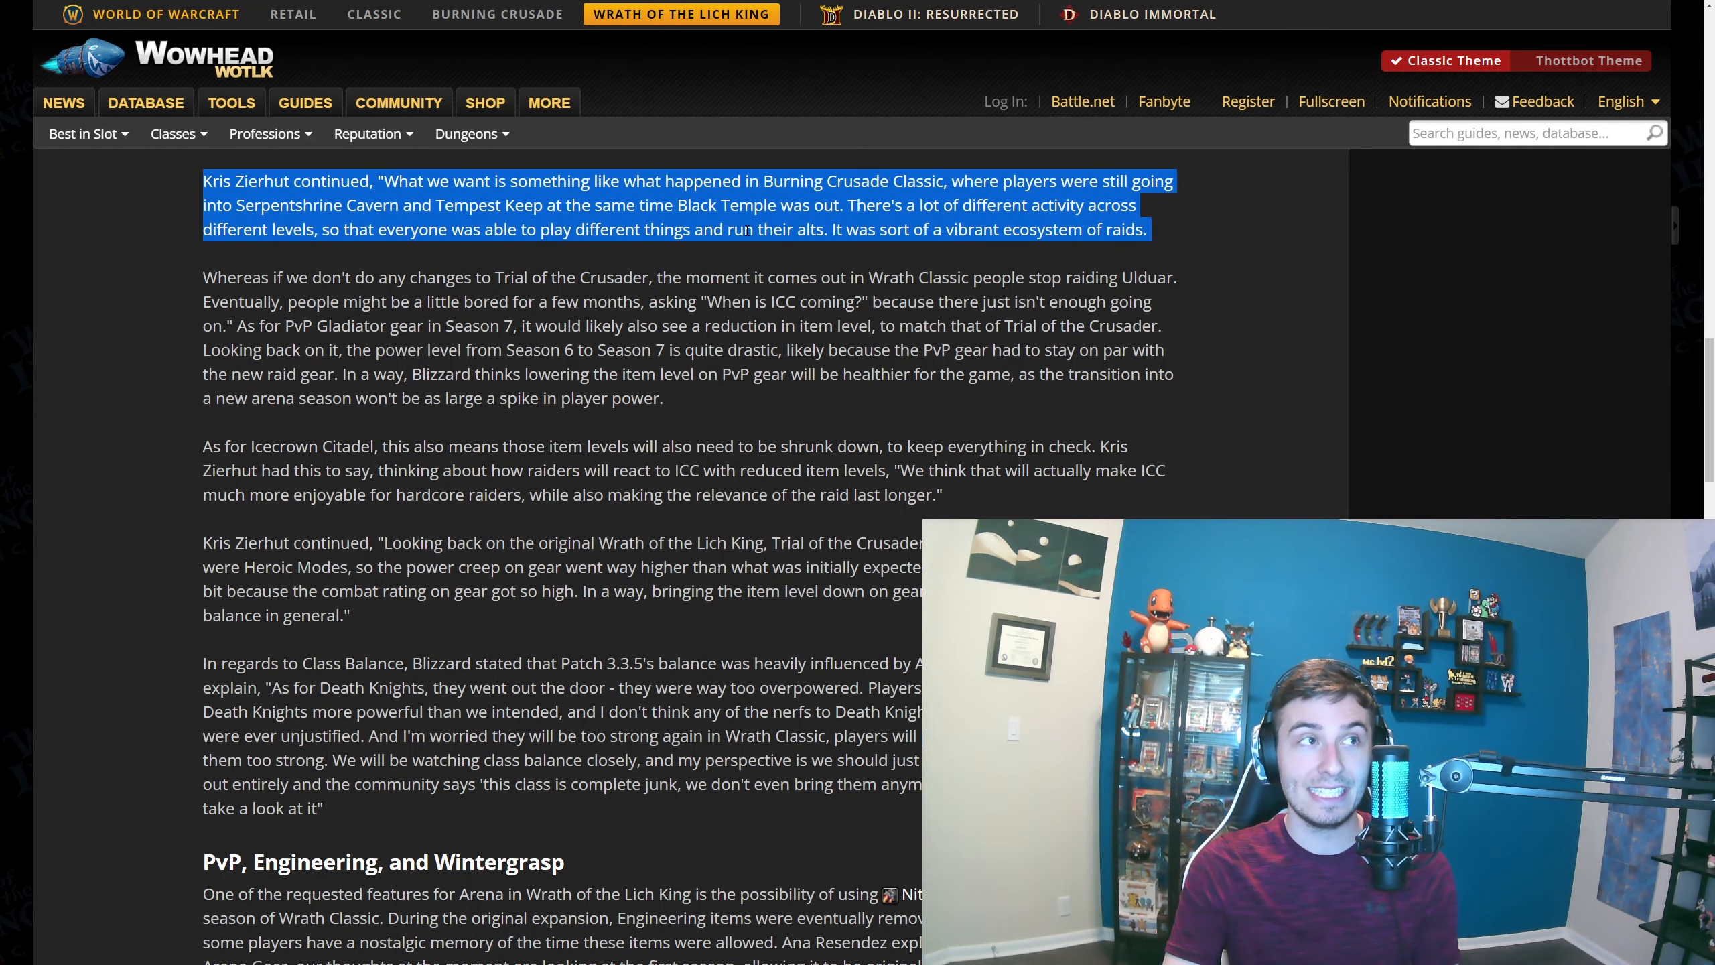
{"action": "scroll", "scroll_direction": "down", "scroll_amount": 3}
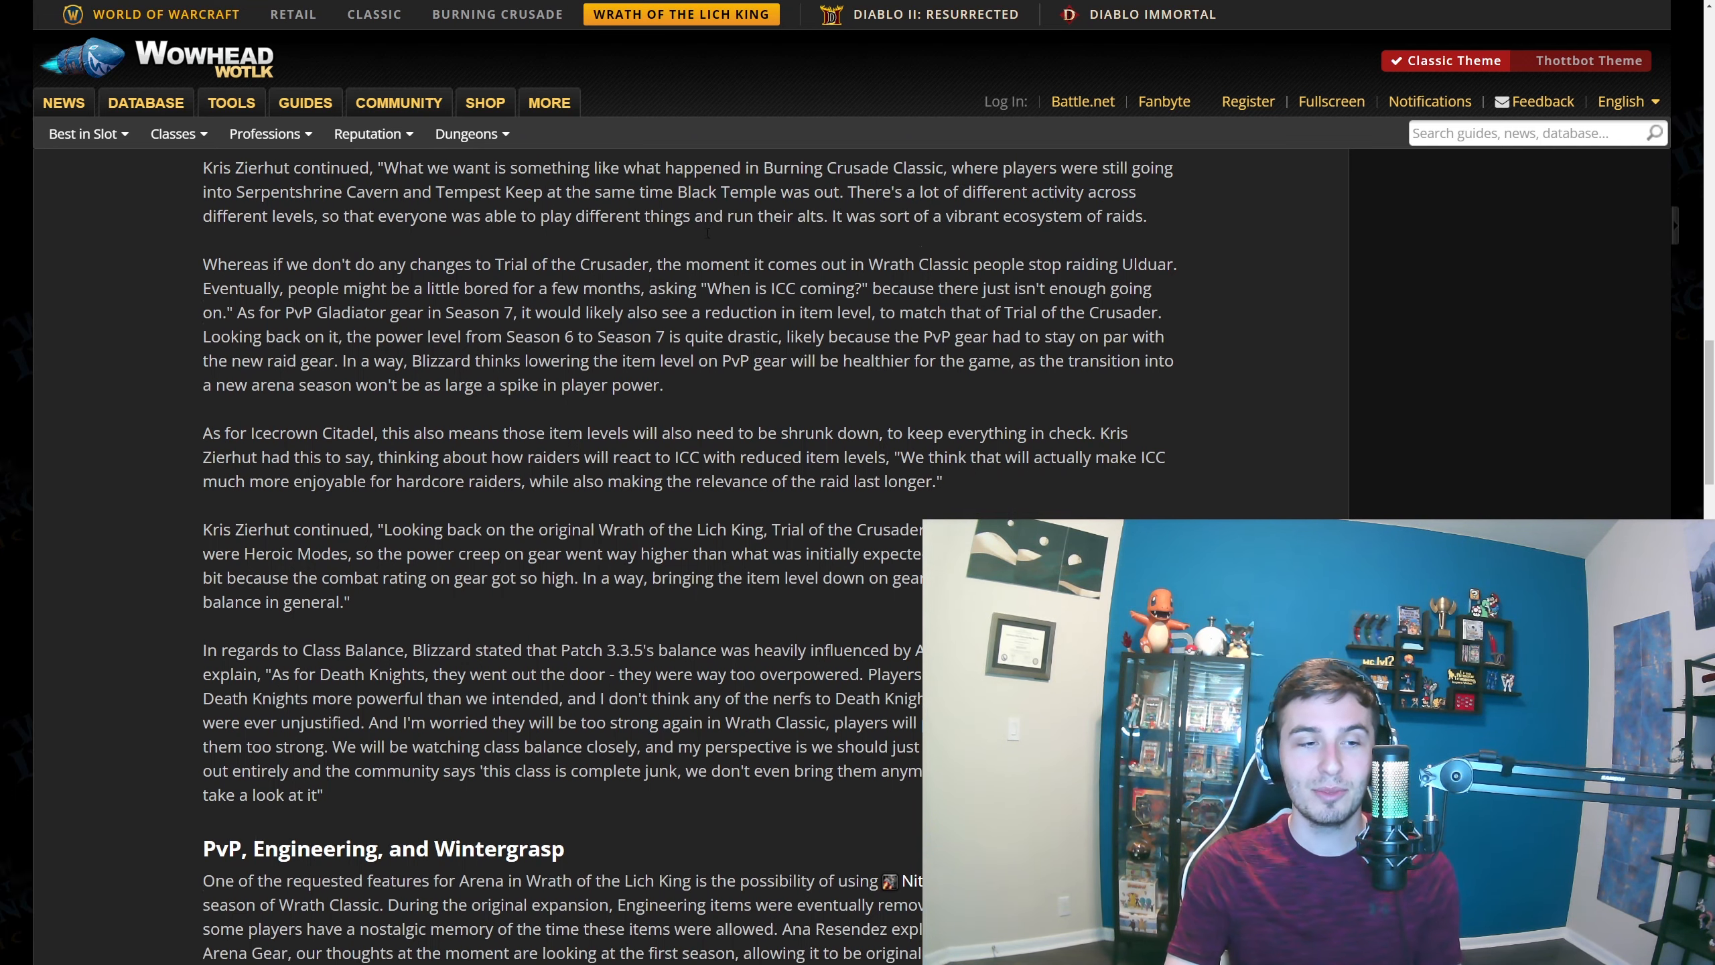
{"action": "scroll", "scroll_direction": "down", "scroll_amount": 3}
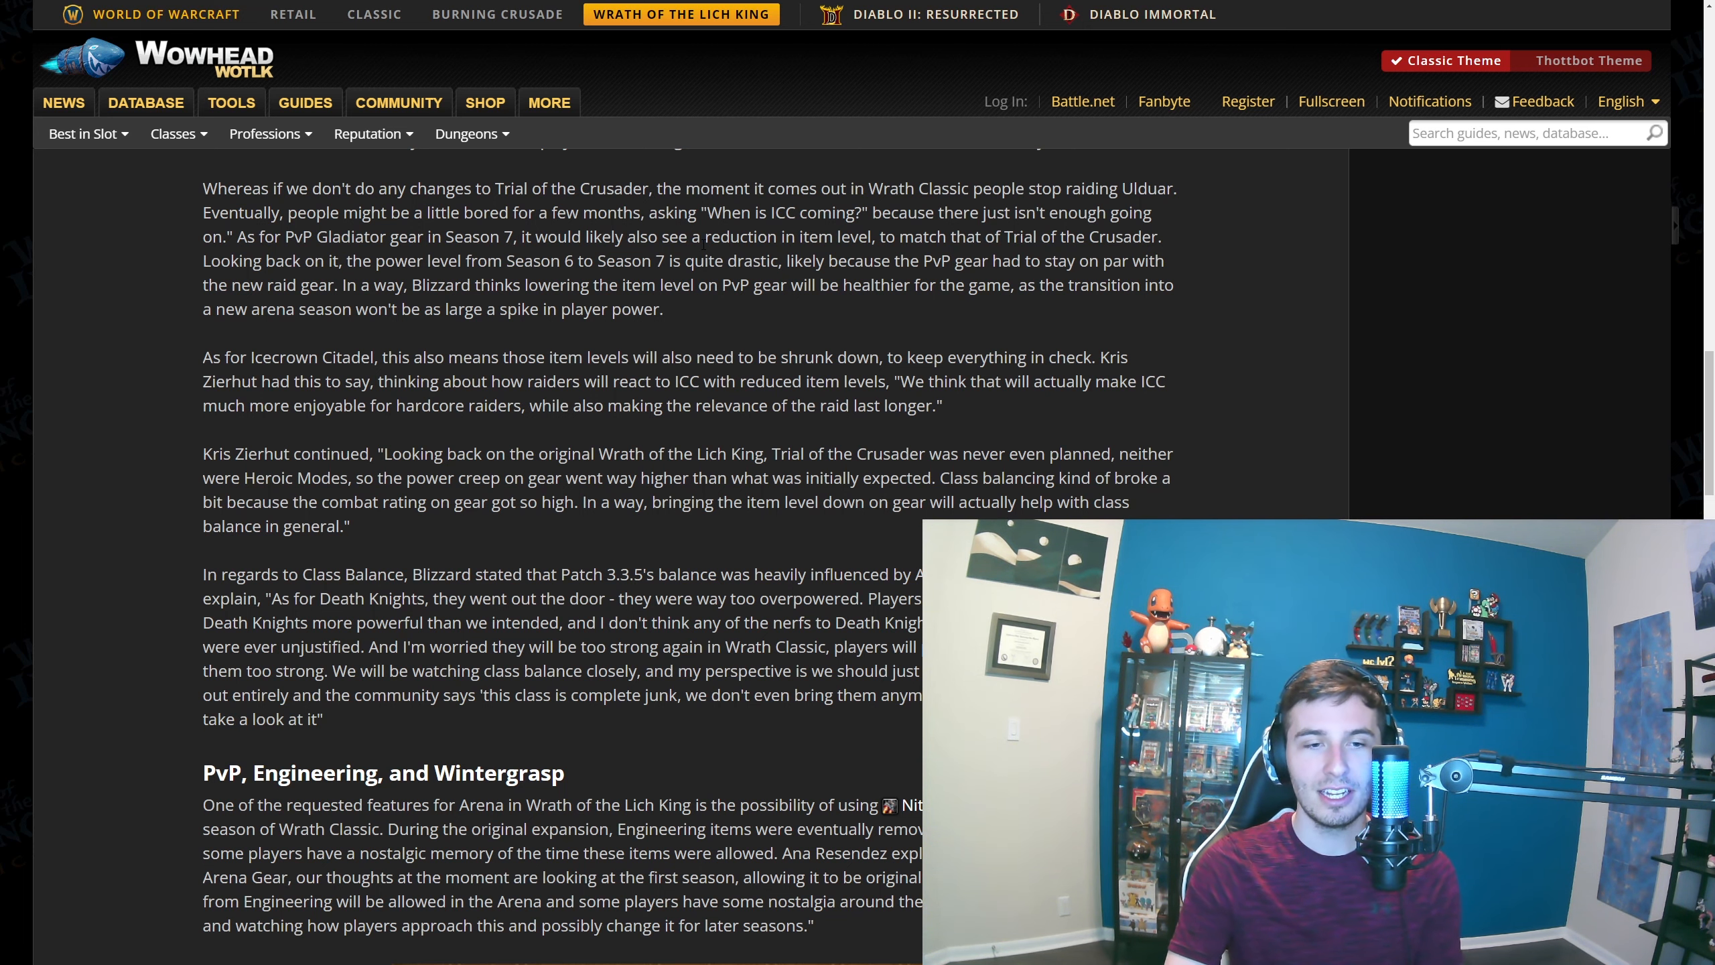
{"action": "mouse_move", "coordinate": [750, 340]}
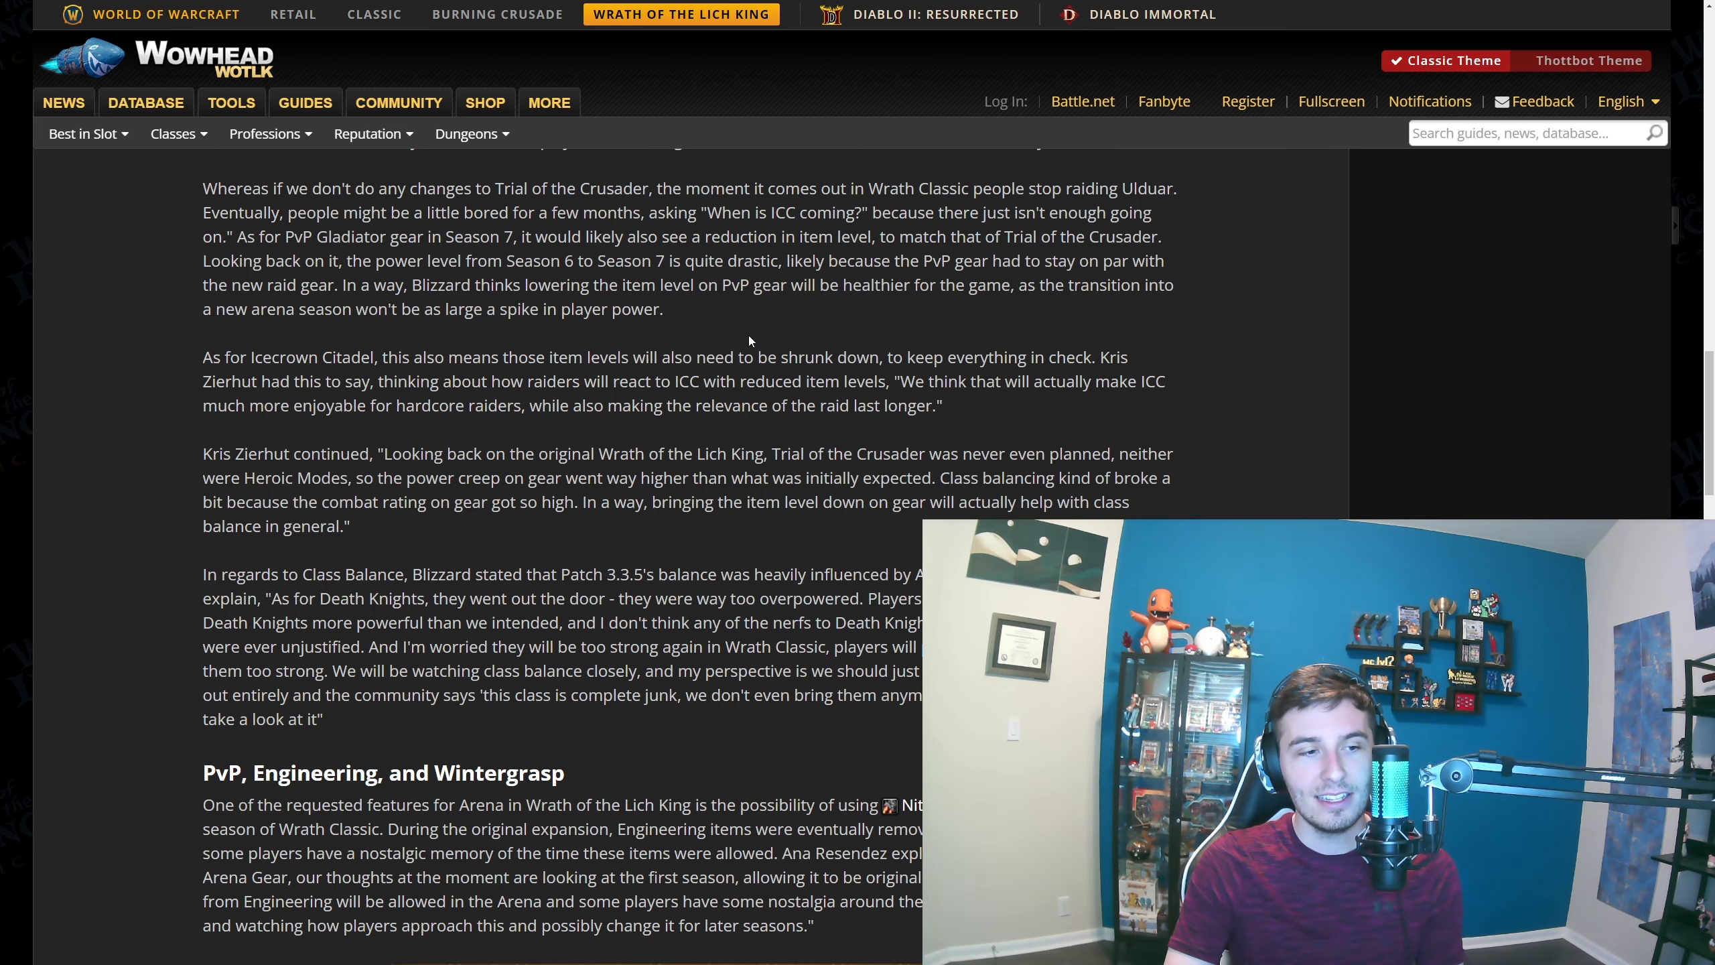
{"action": "scroll", "scroll_direction": "down", "scroll_amount": 3}
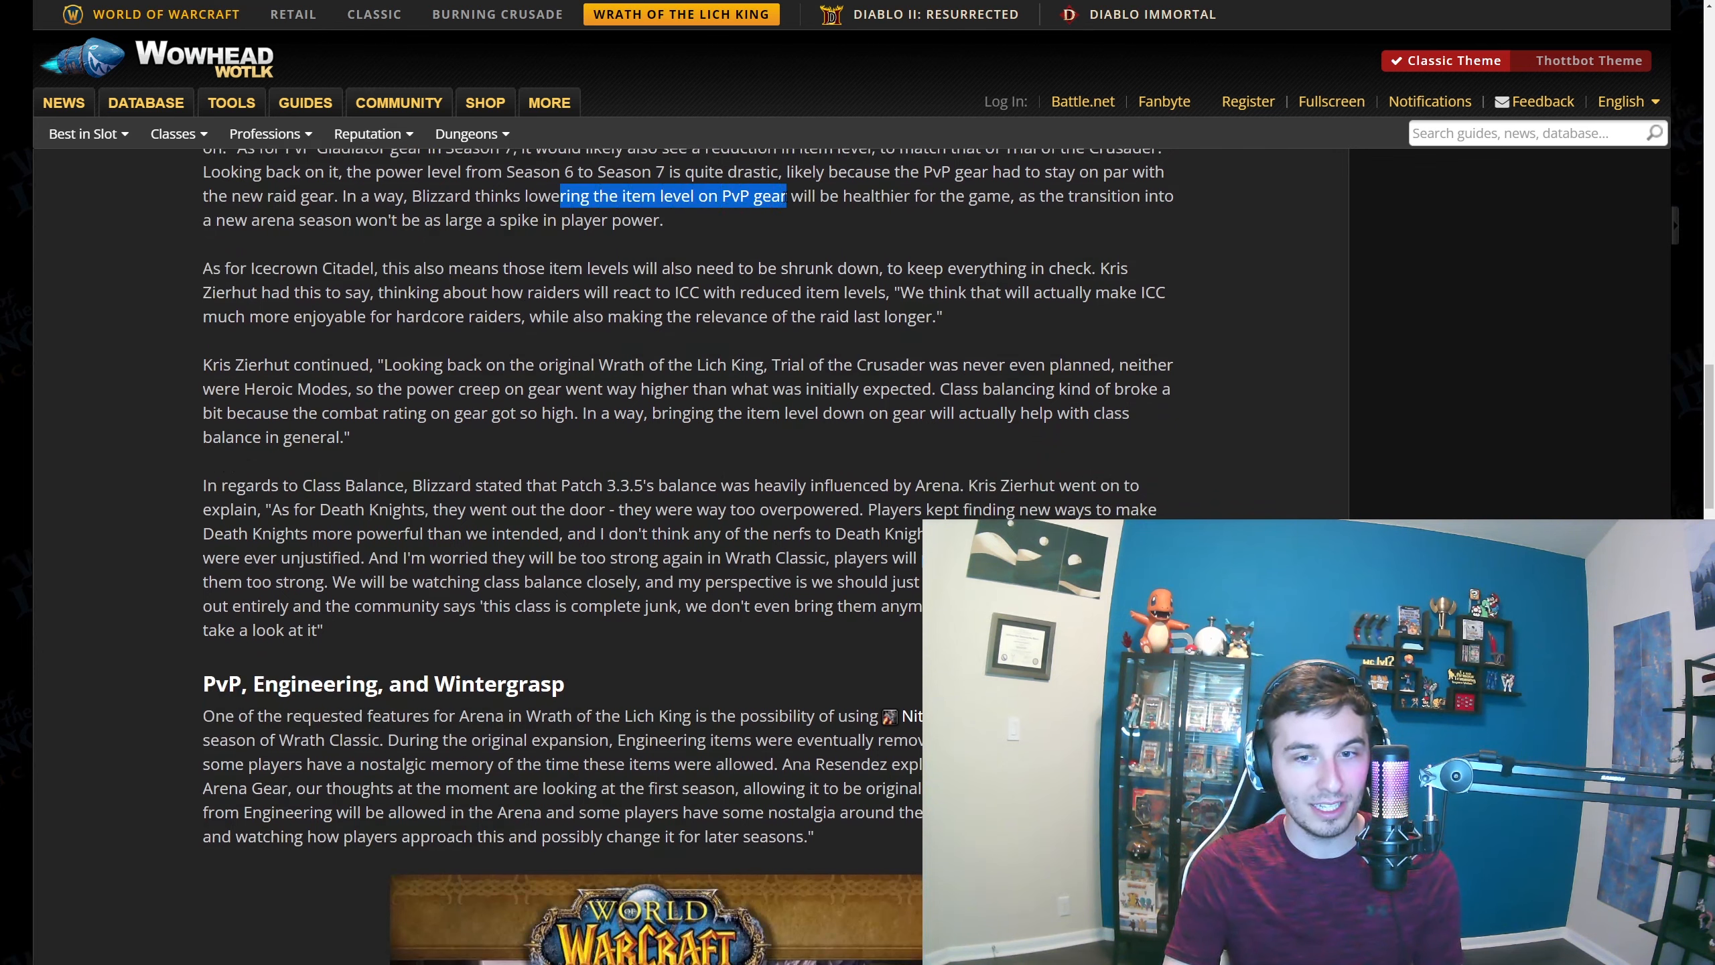
{"action": "left_click", "coordinate": [708, 215]}
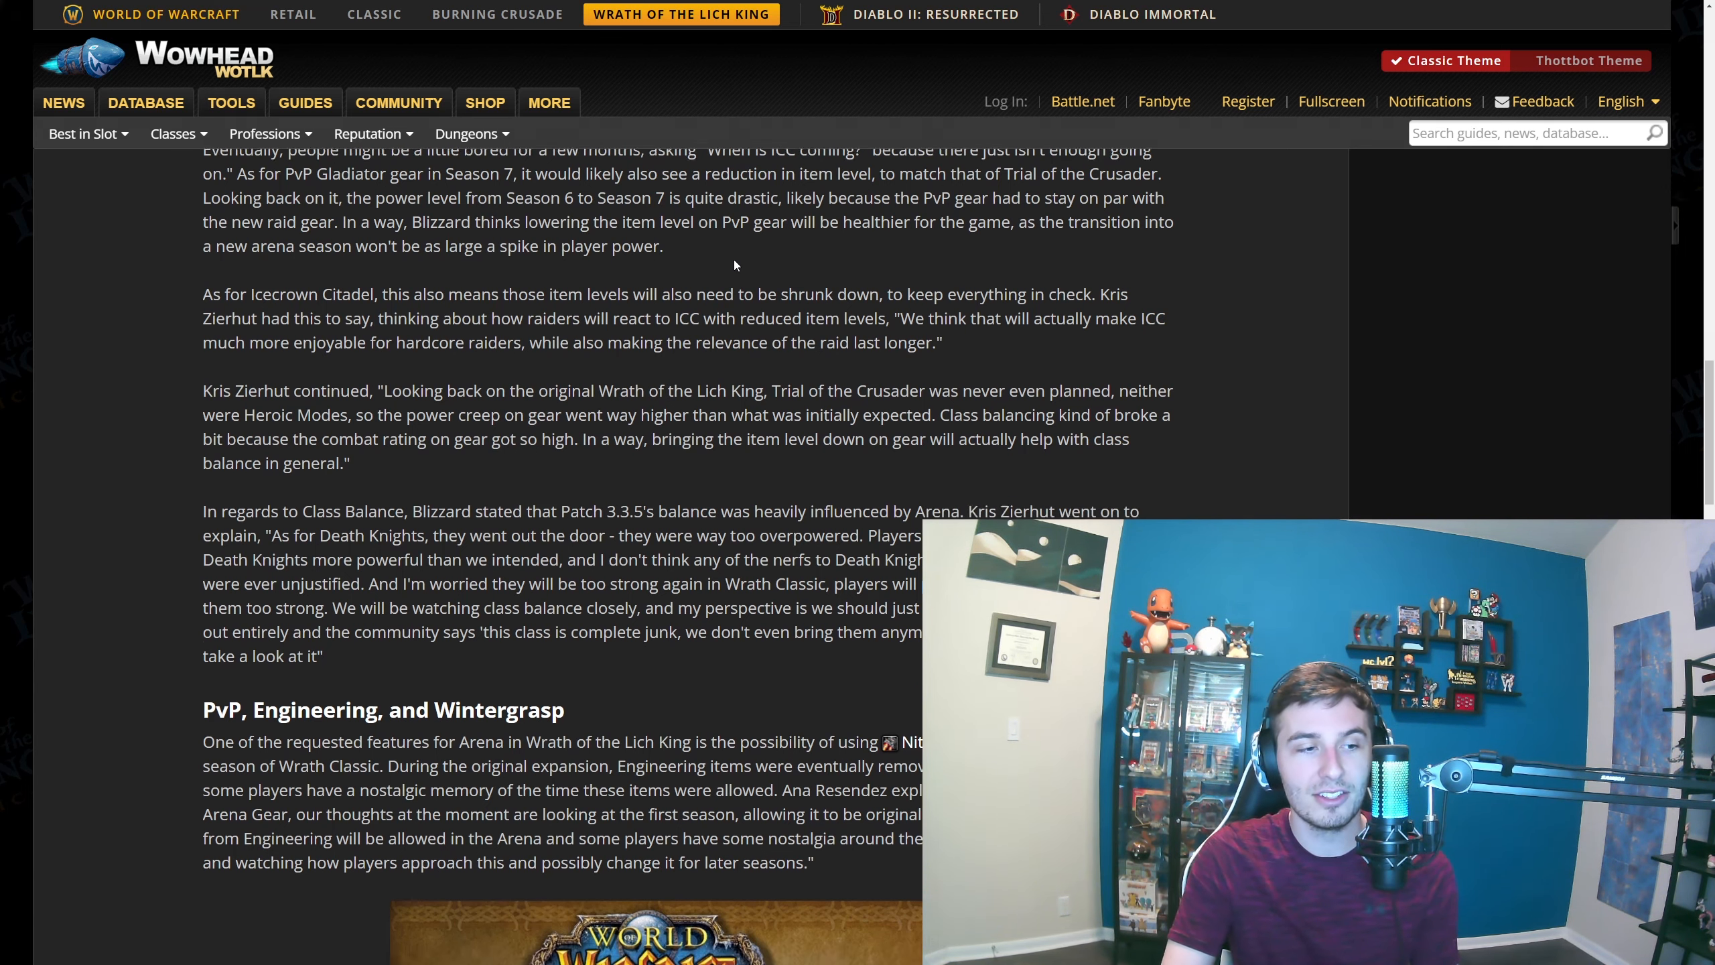
{"action": "scroll", "scroll_direction": "down", "scroll_amount": 3}
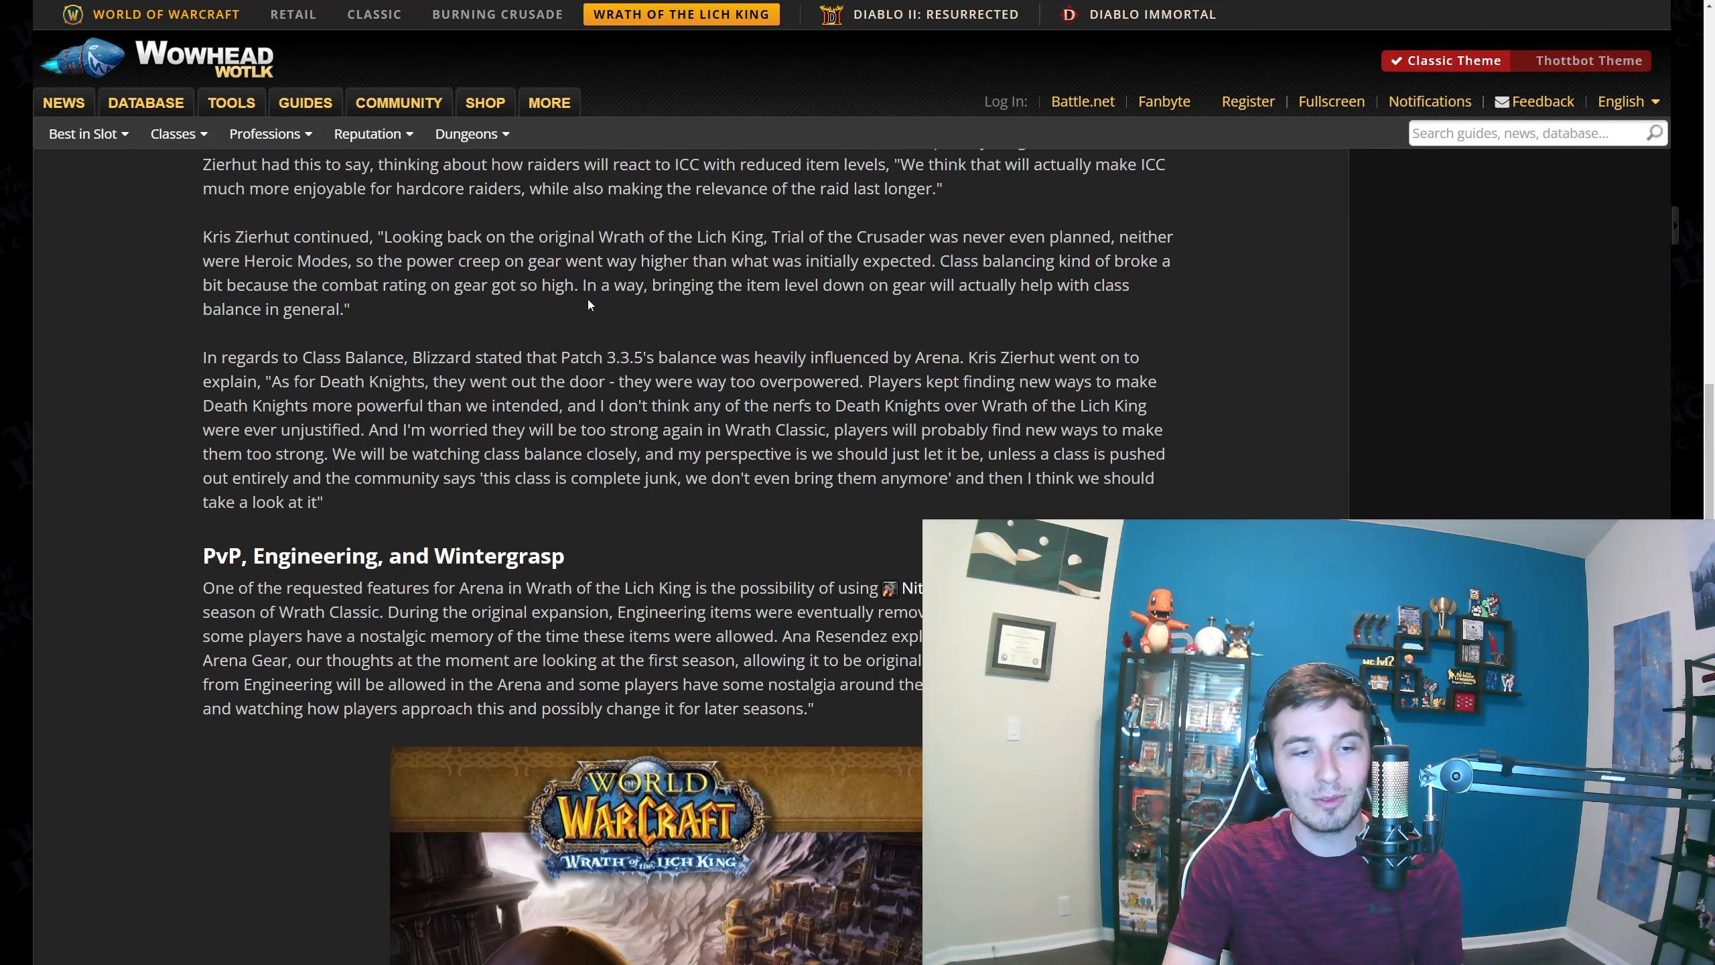
{"action": "scroll", "scroll_direction": "down", "scroll_amount": 3}
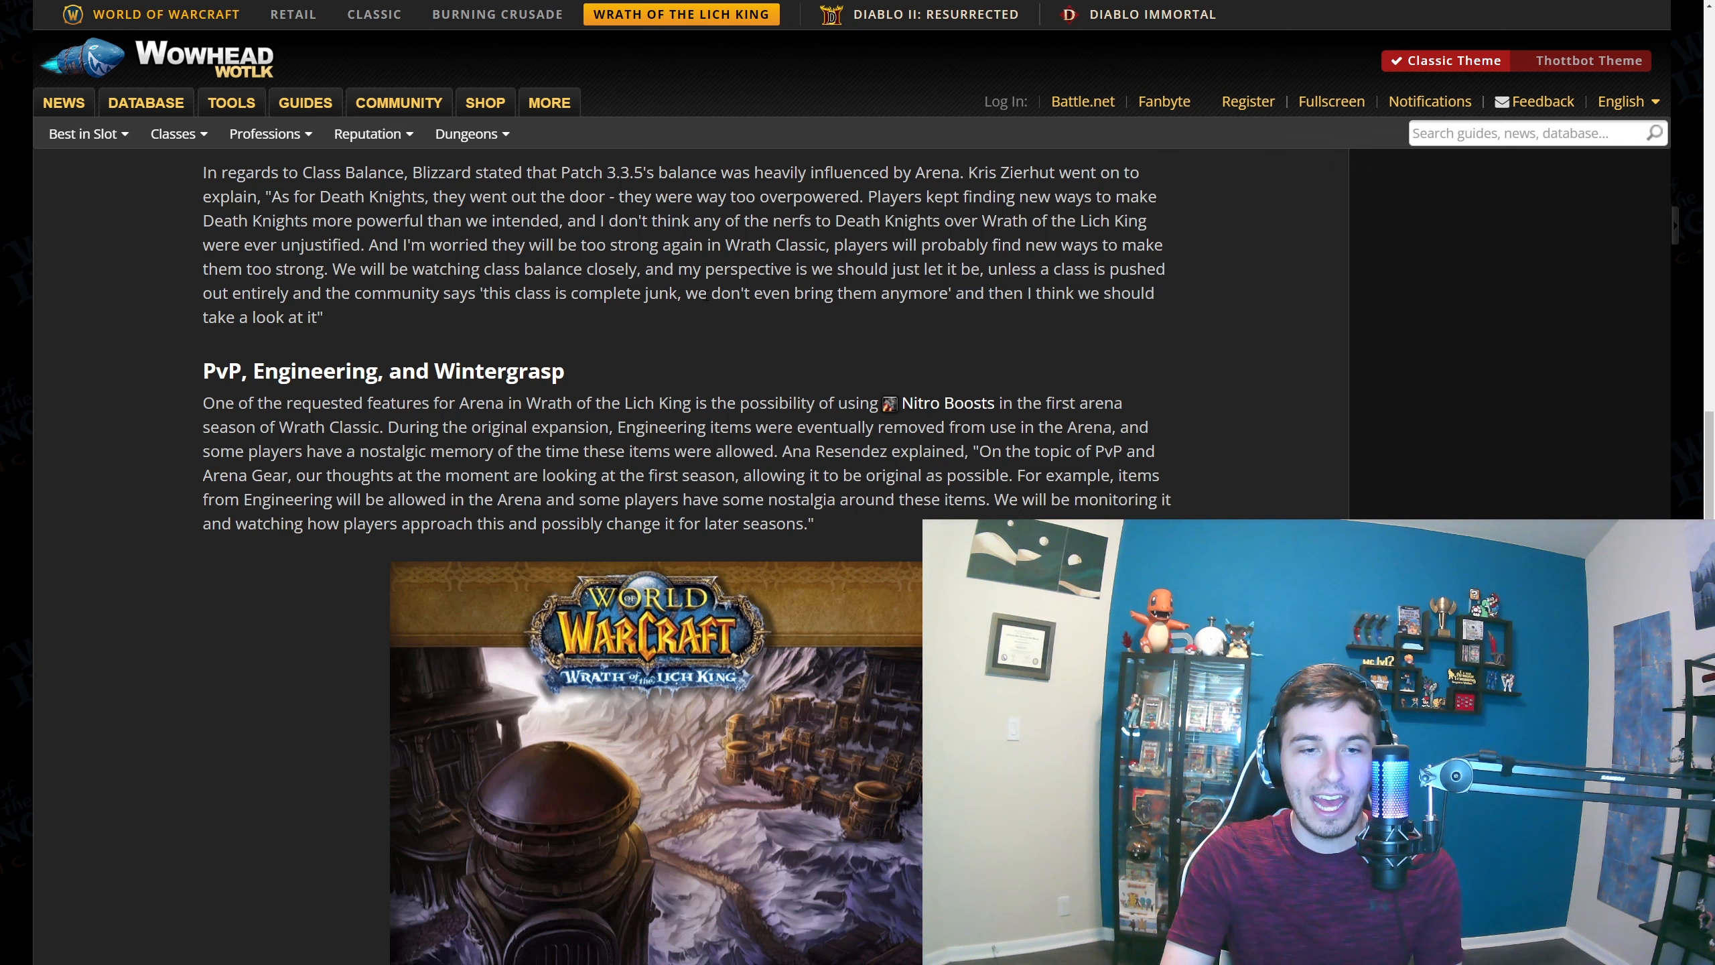
{"action": "left_click_drag", "start_coordinate": [424, 220], "coordinate": [691, 219]}
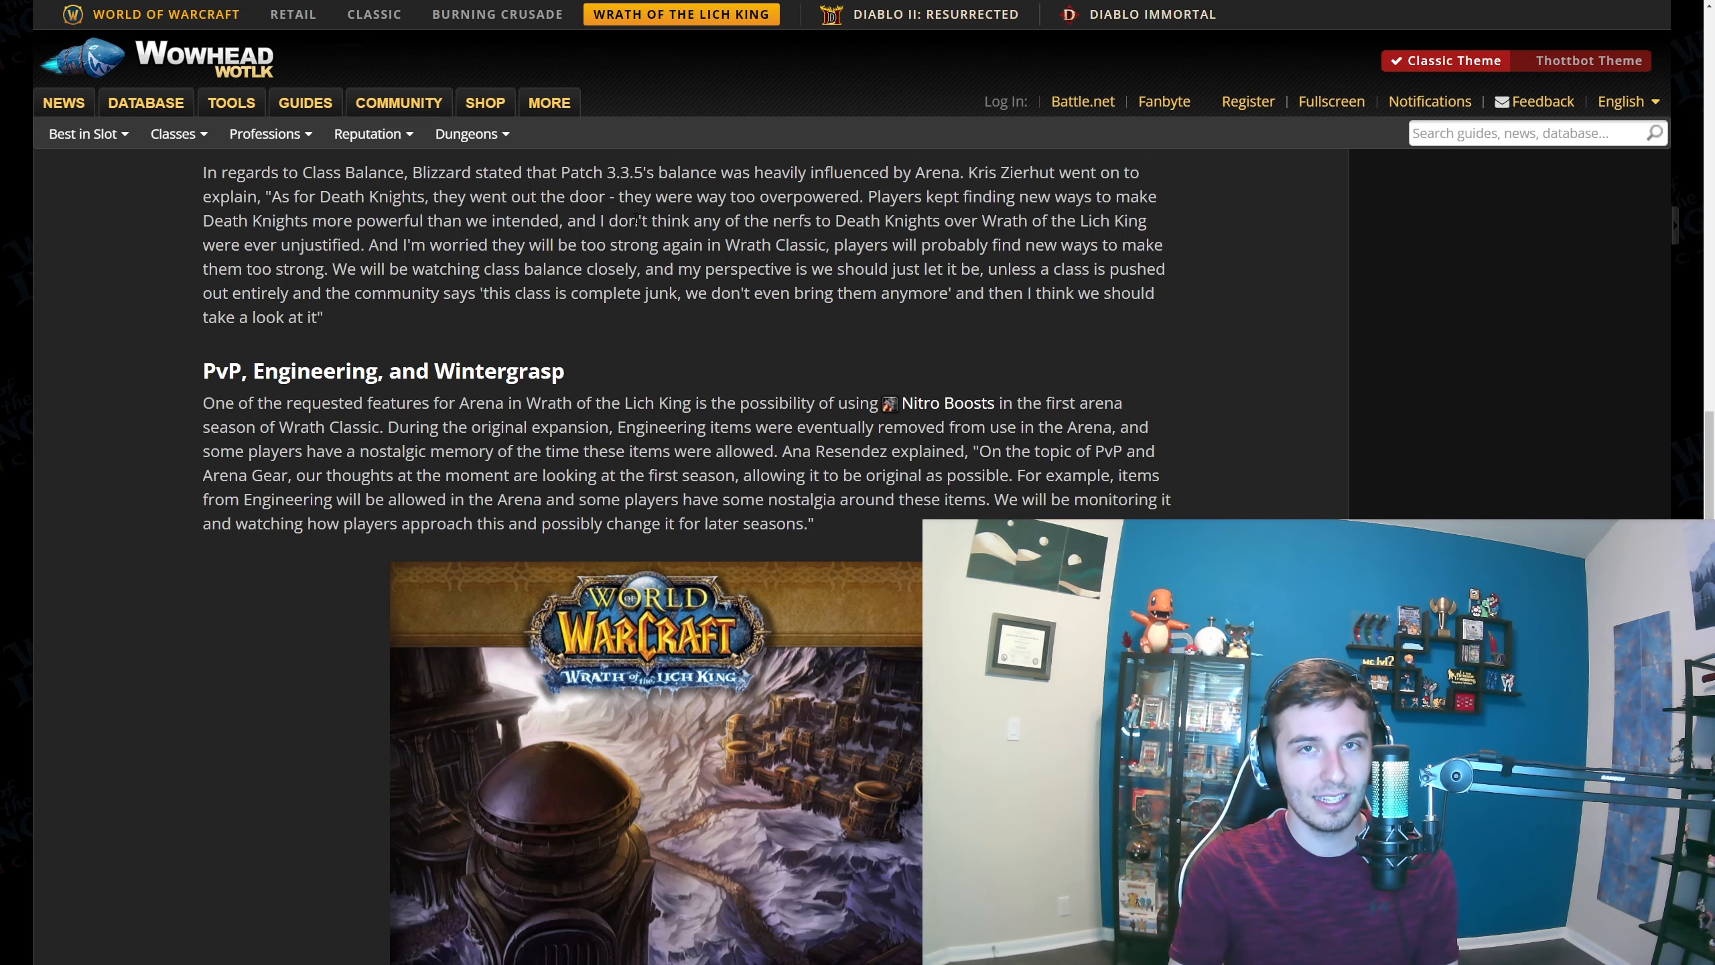
{"action": "left_click_drag", "start_coordinate": [202, 171], "coordinate": [323, 317]}
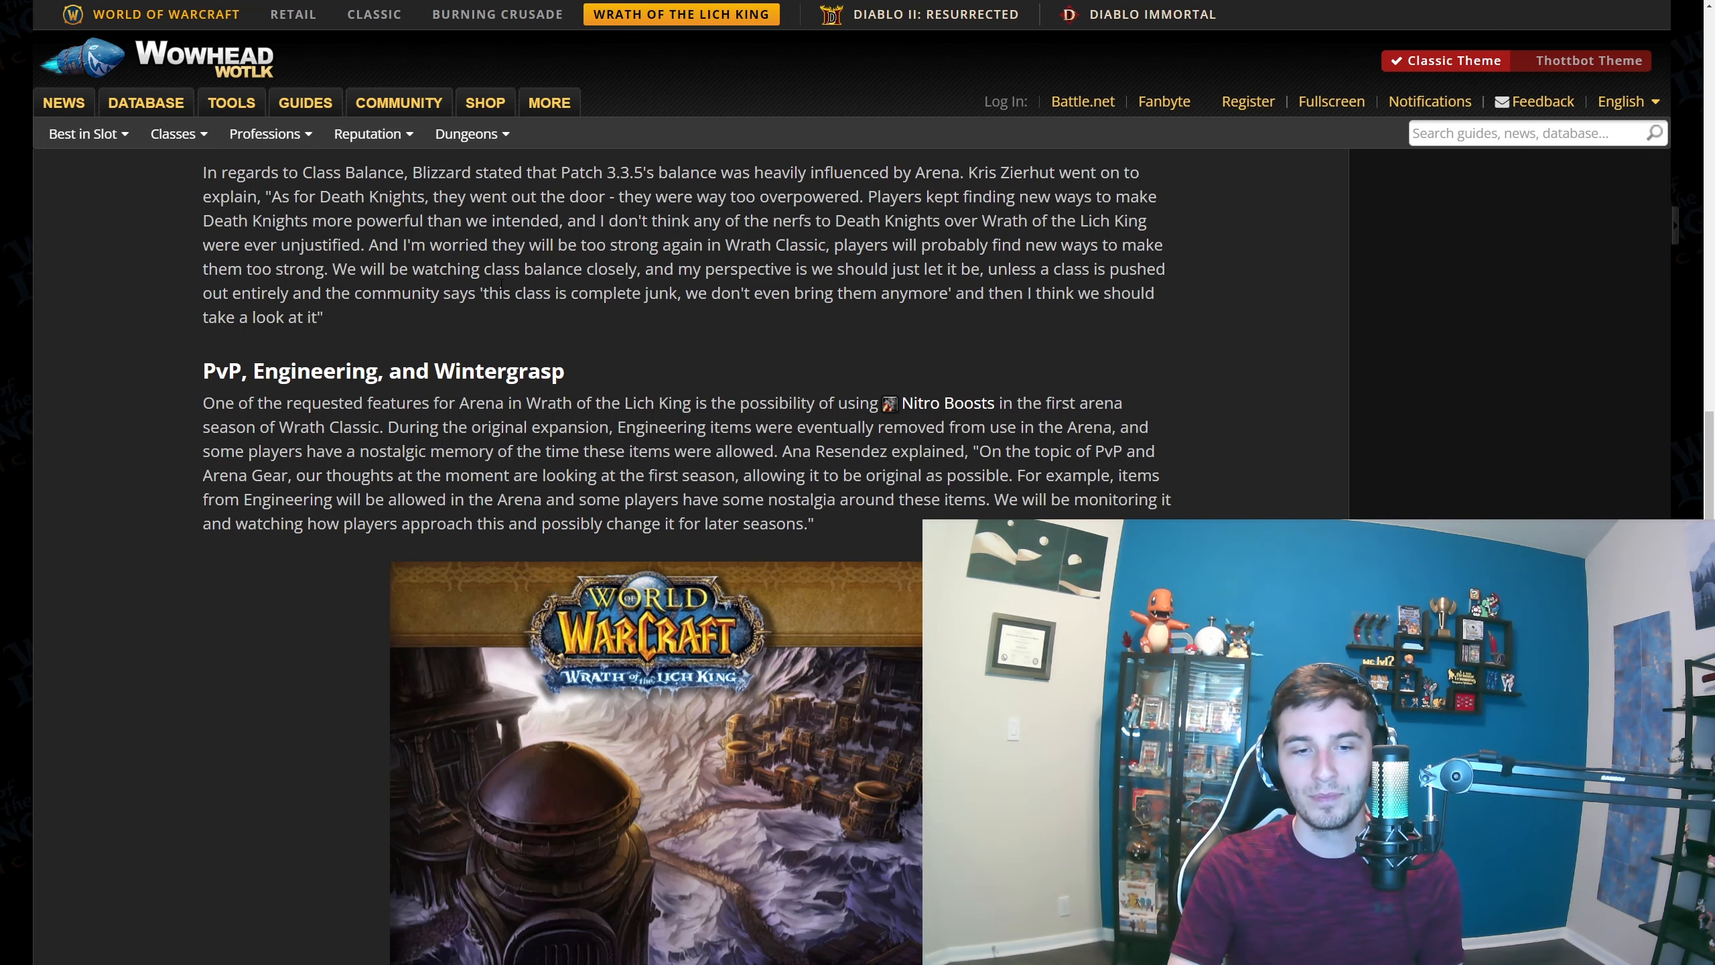
Scroll so the PvP heading tops the page and the Wrath of the Lich King artwork shows fully
{"action": "scroll", "scroll_direction": "down", "scroll_amount": 3}
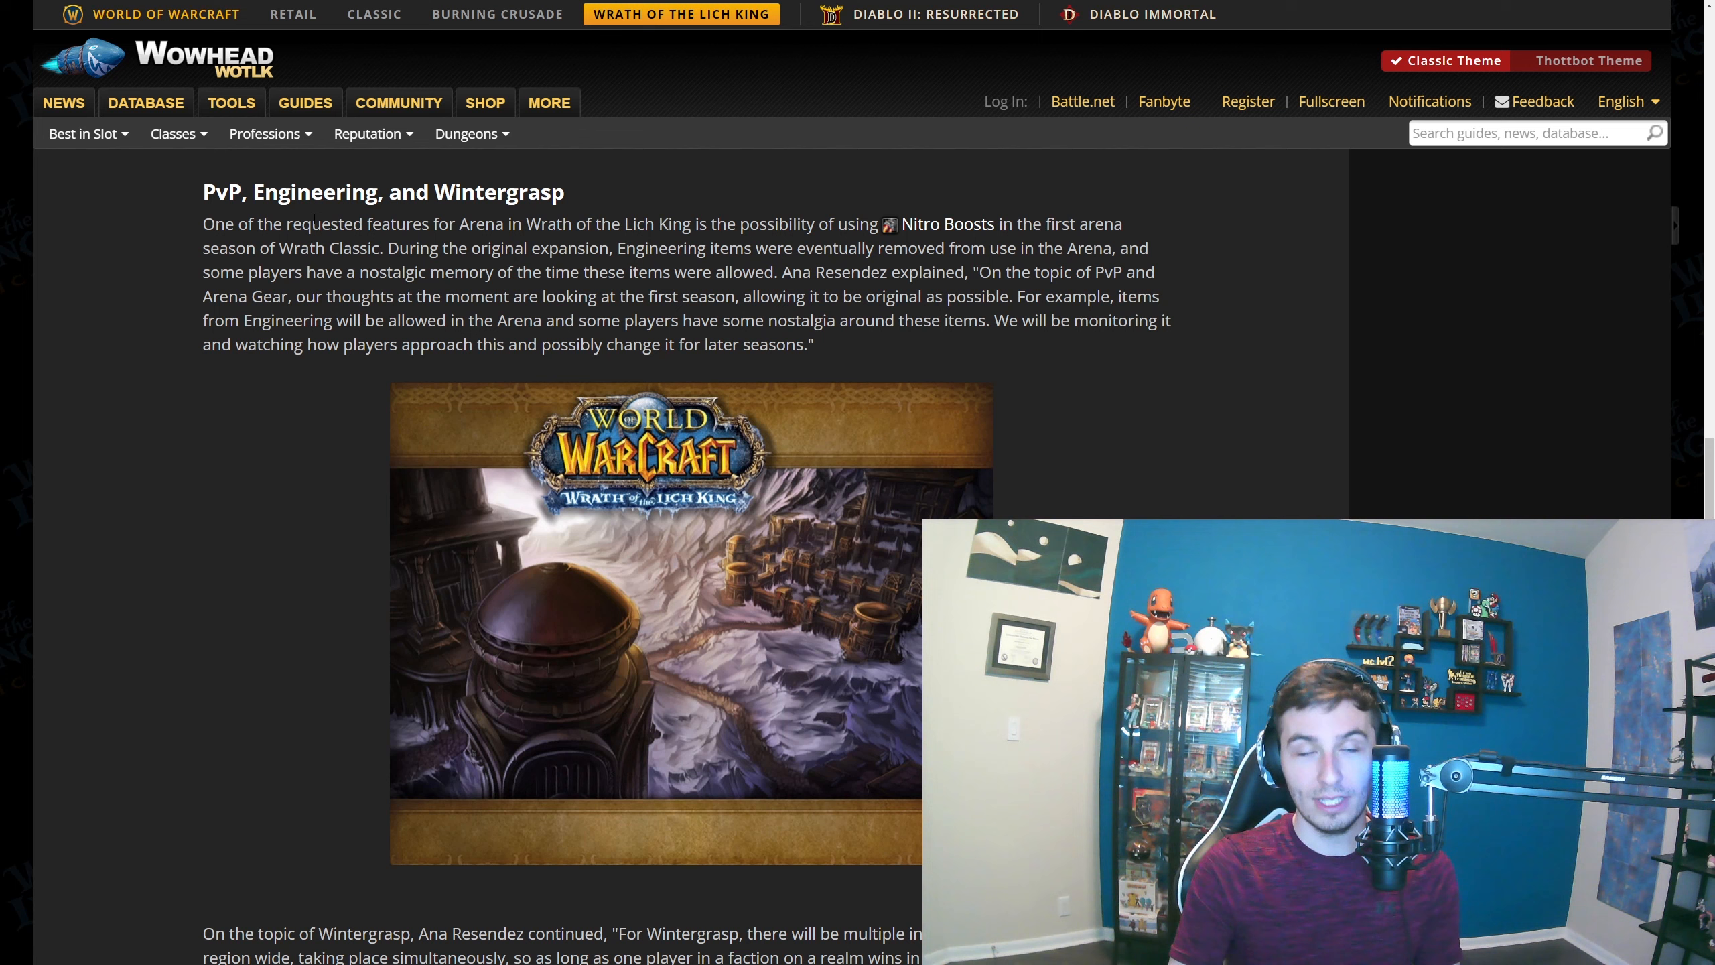
{"action": "mouse_move", "coordinate": [1468, 426]}
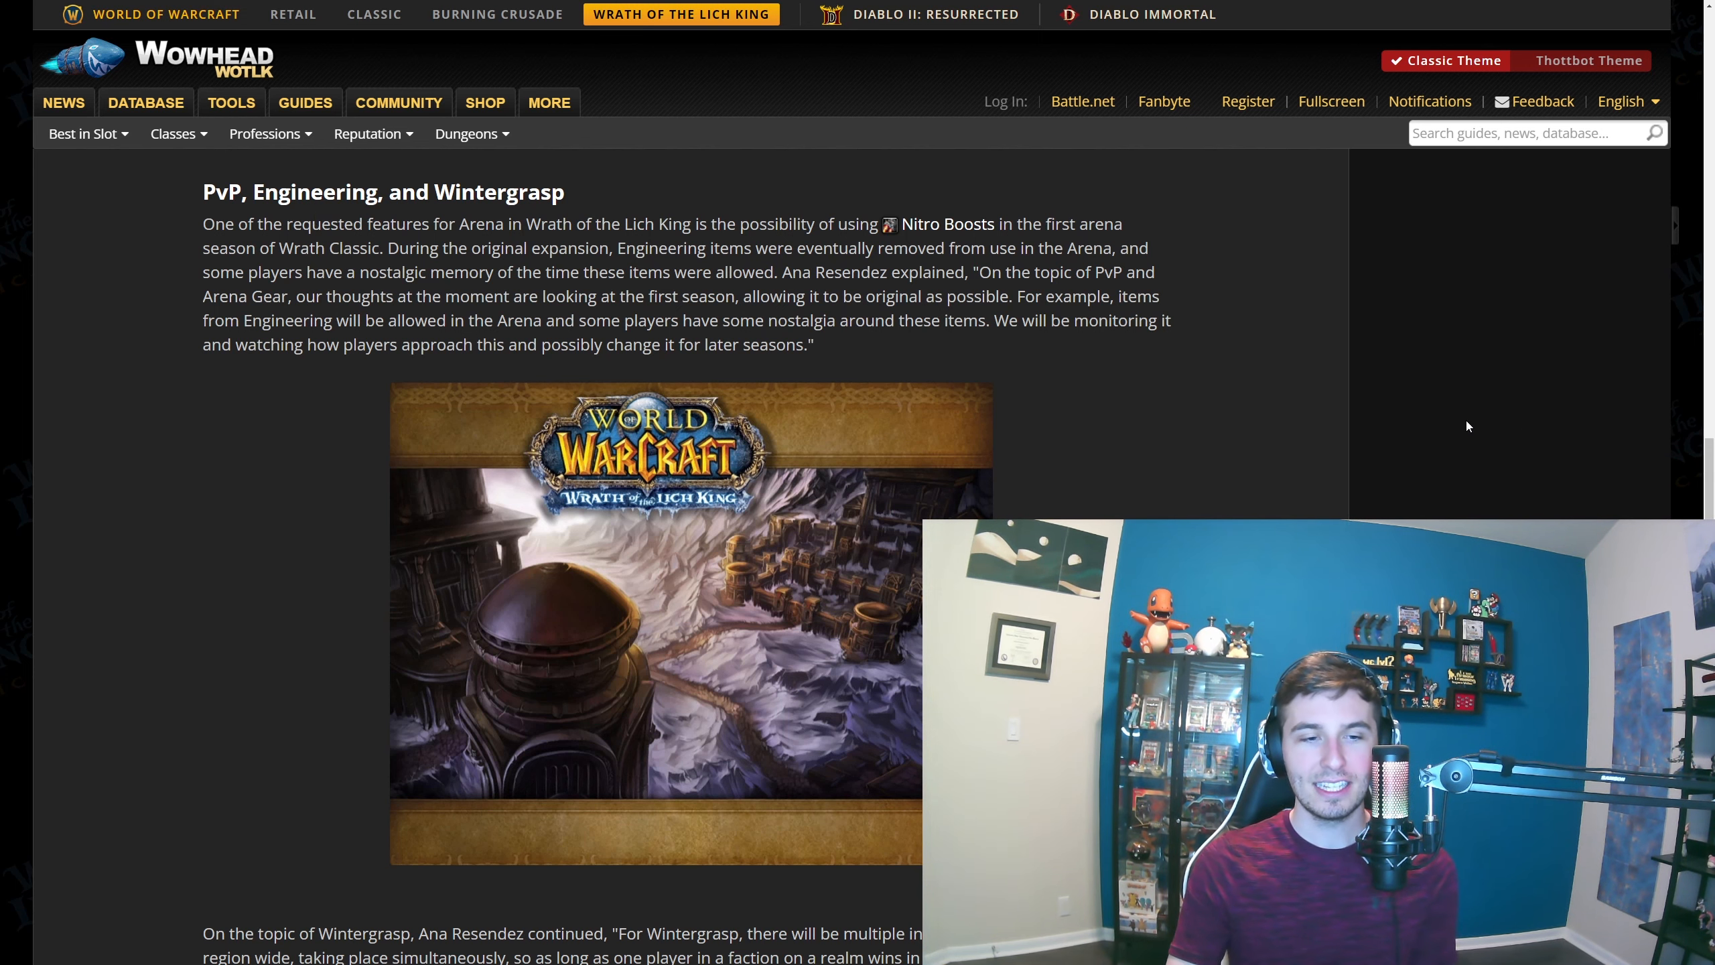
{"action": "mouse_move", "coordinate": [1454, 428]}
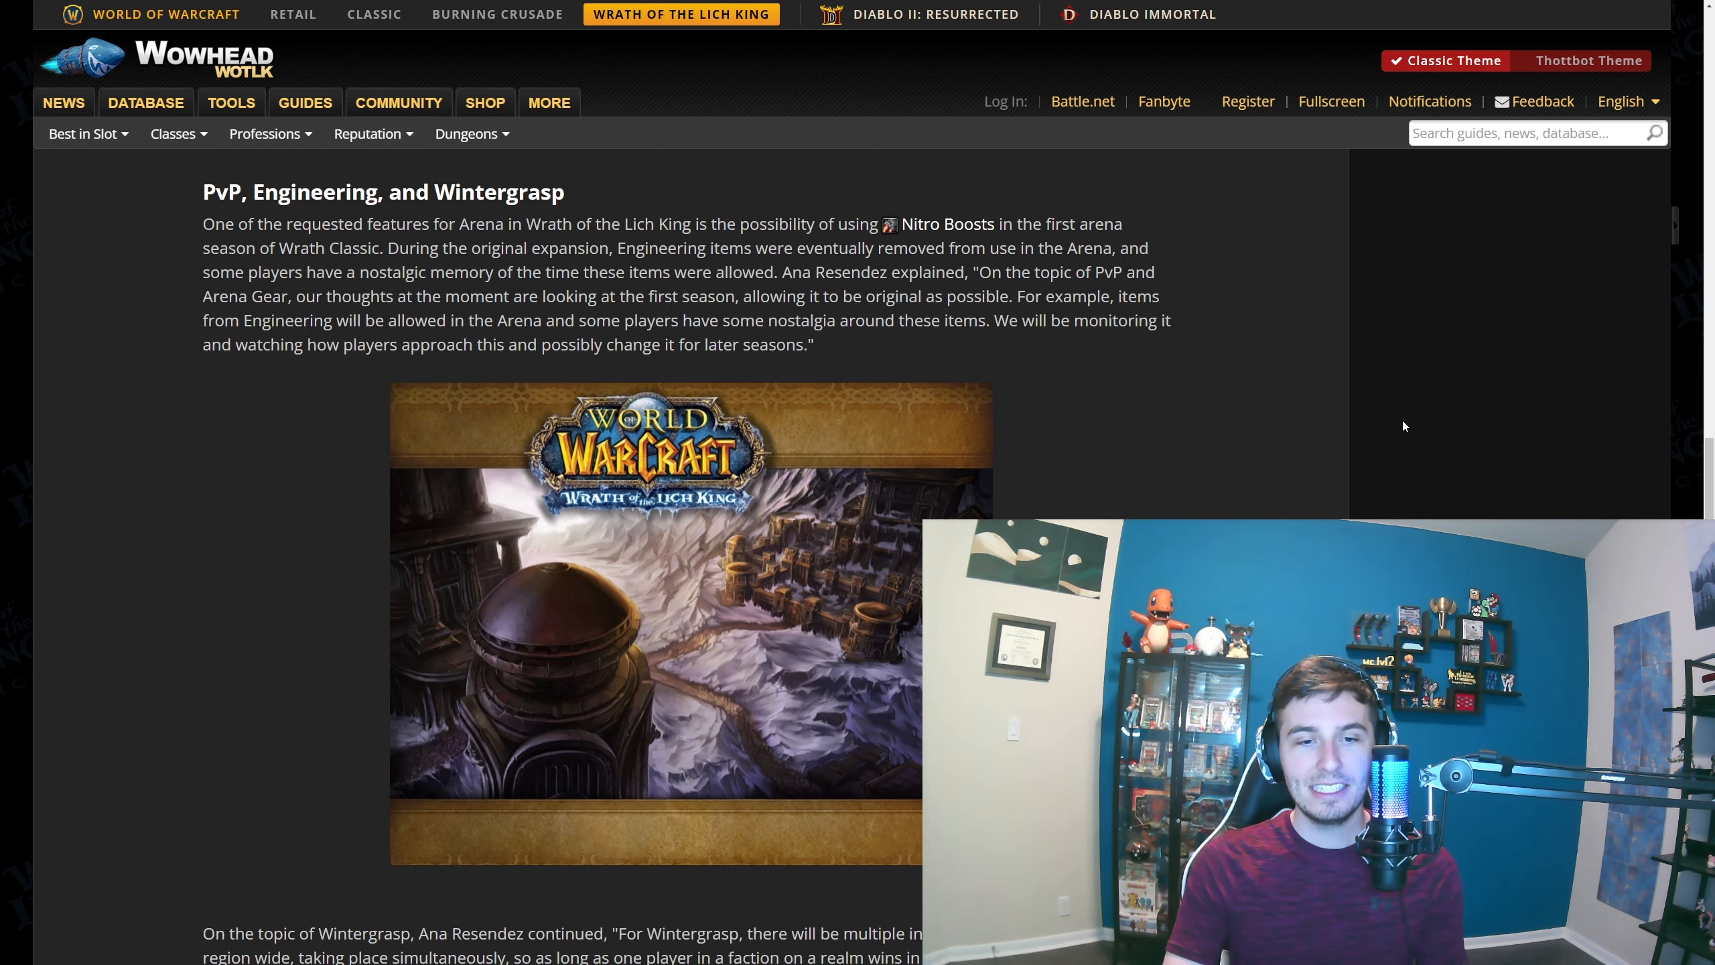
{"action": "mouse_move", "coordinate": [946, 223]}
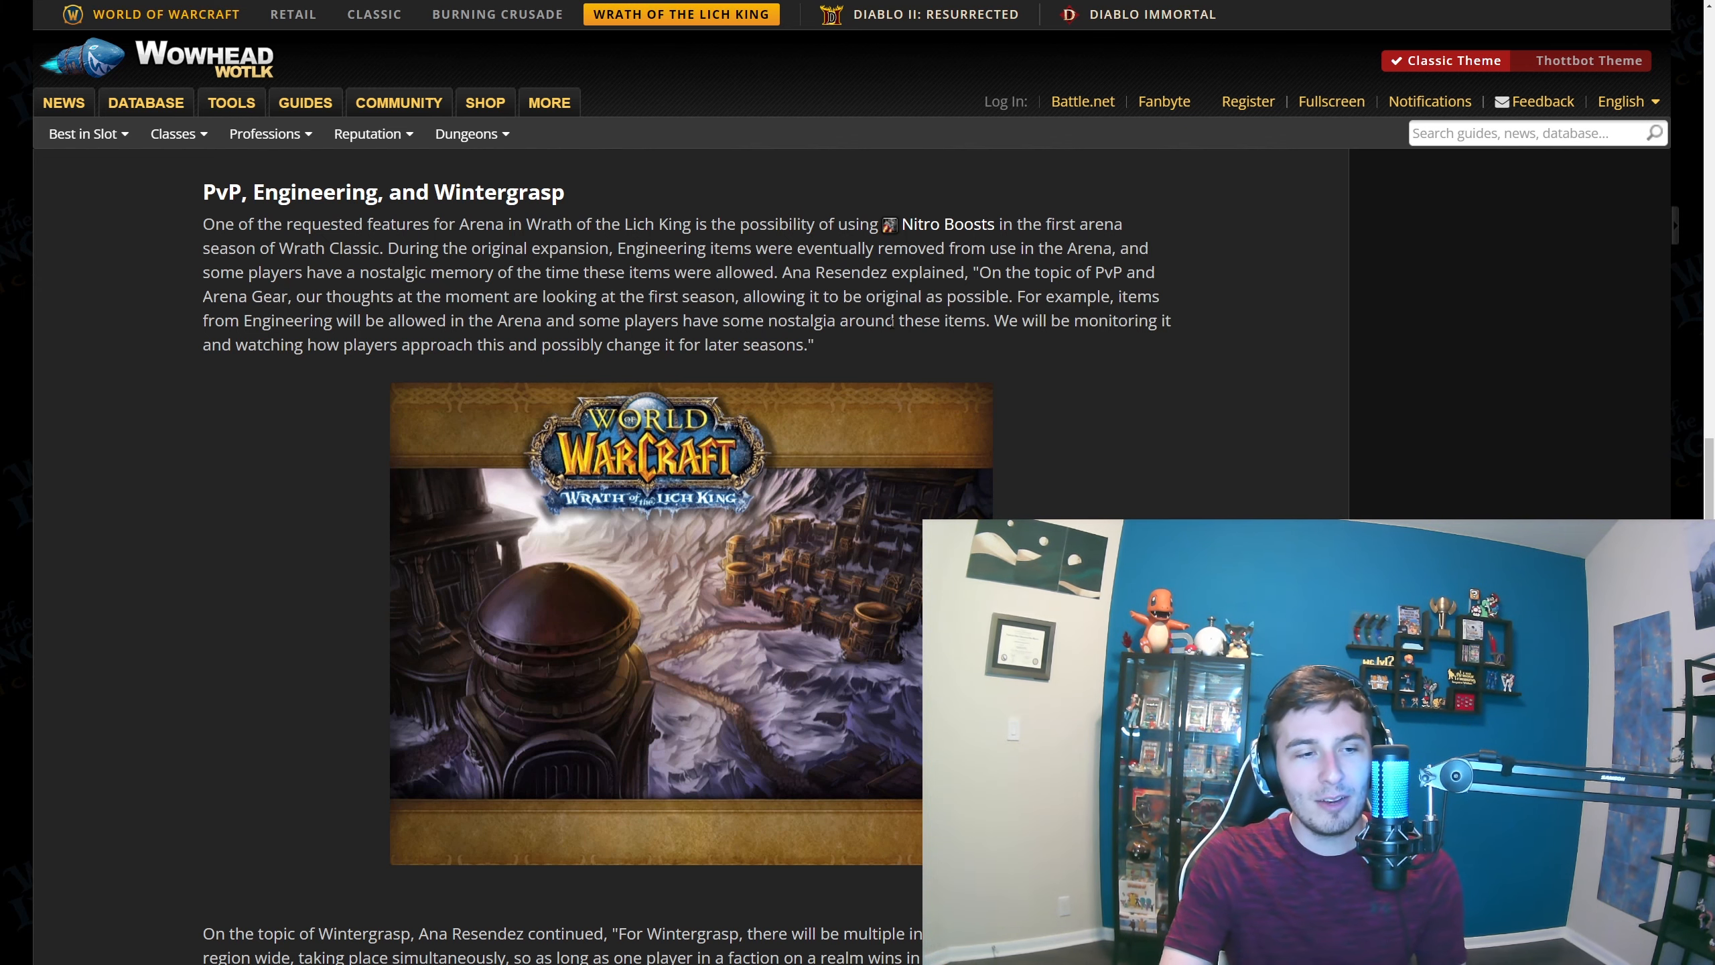
{"action": "mouse_move", "coordinate": [894, 348]}
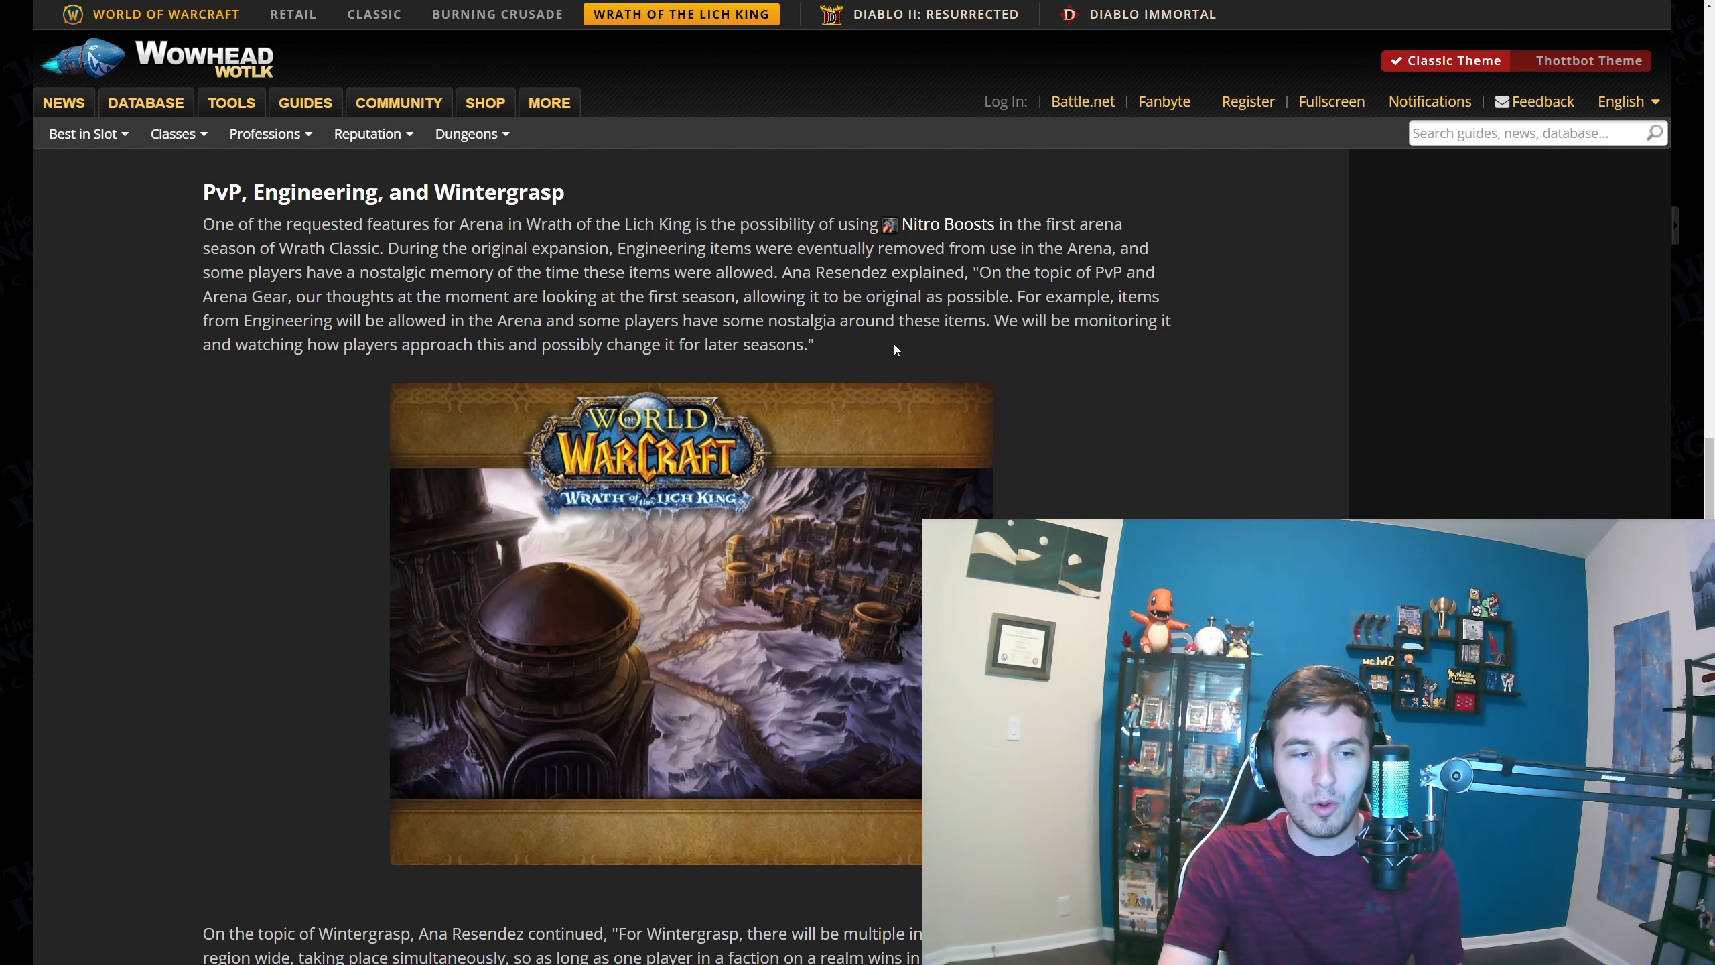
Read the Wintergrasp paragraph and the Faction Balance and Realm Populations section
{"action": "scroll", "scroll_direction": "down", "scroll_amount": 3}
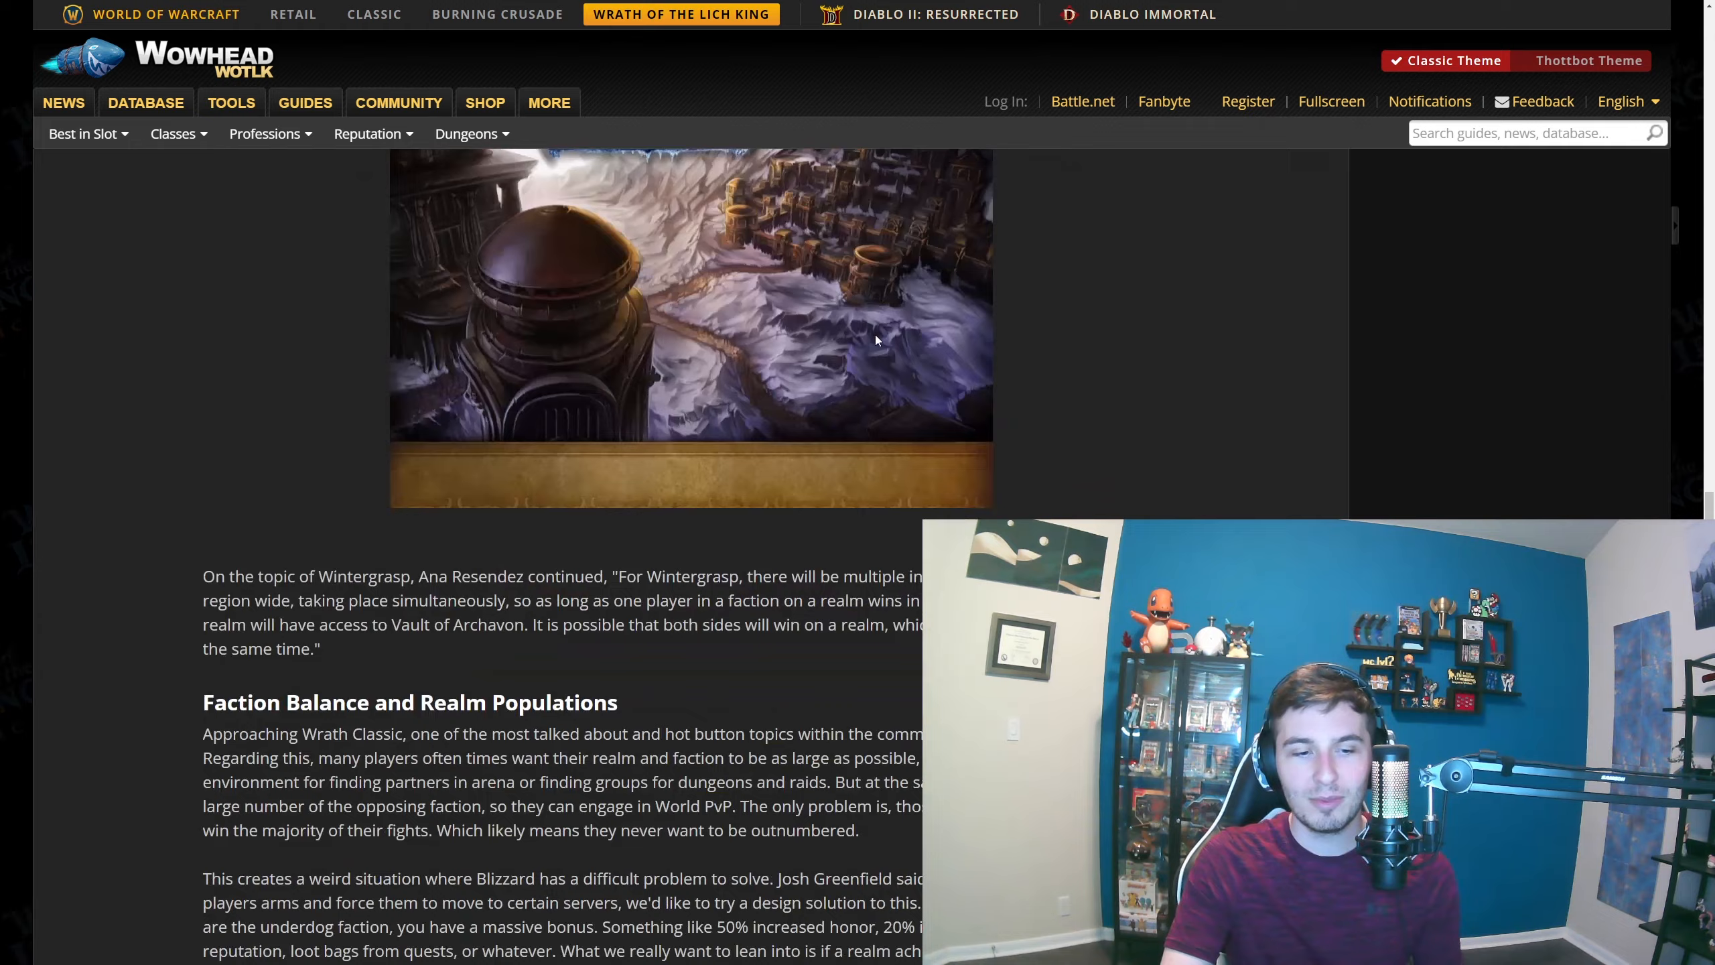
{"action": "scroll", "scroll_direction": "down", "scroll_amount": 3}
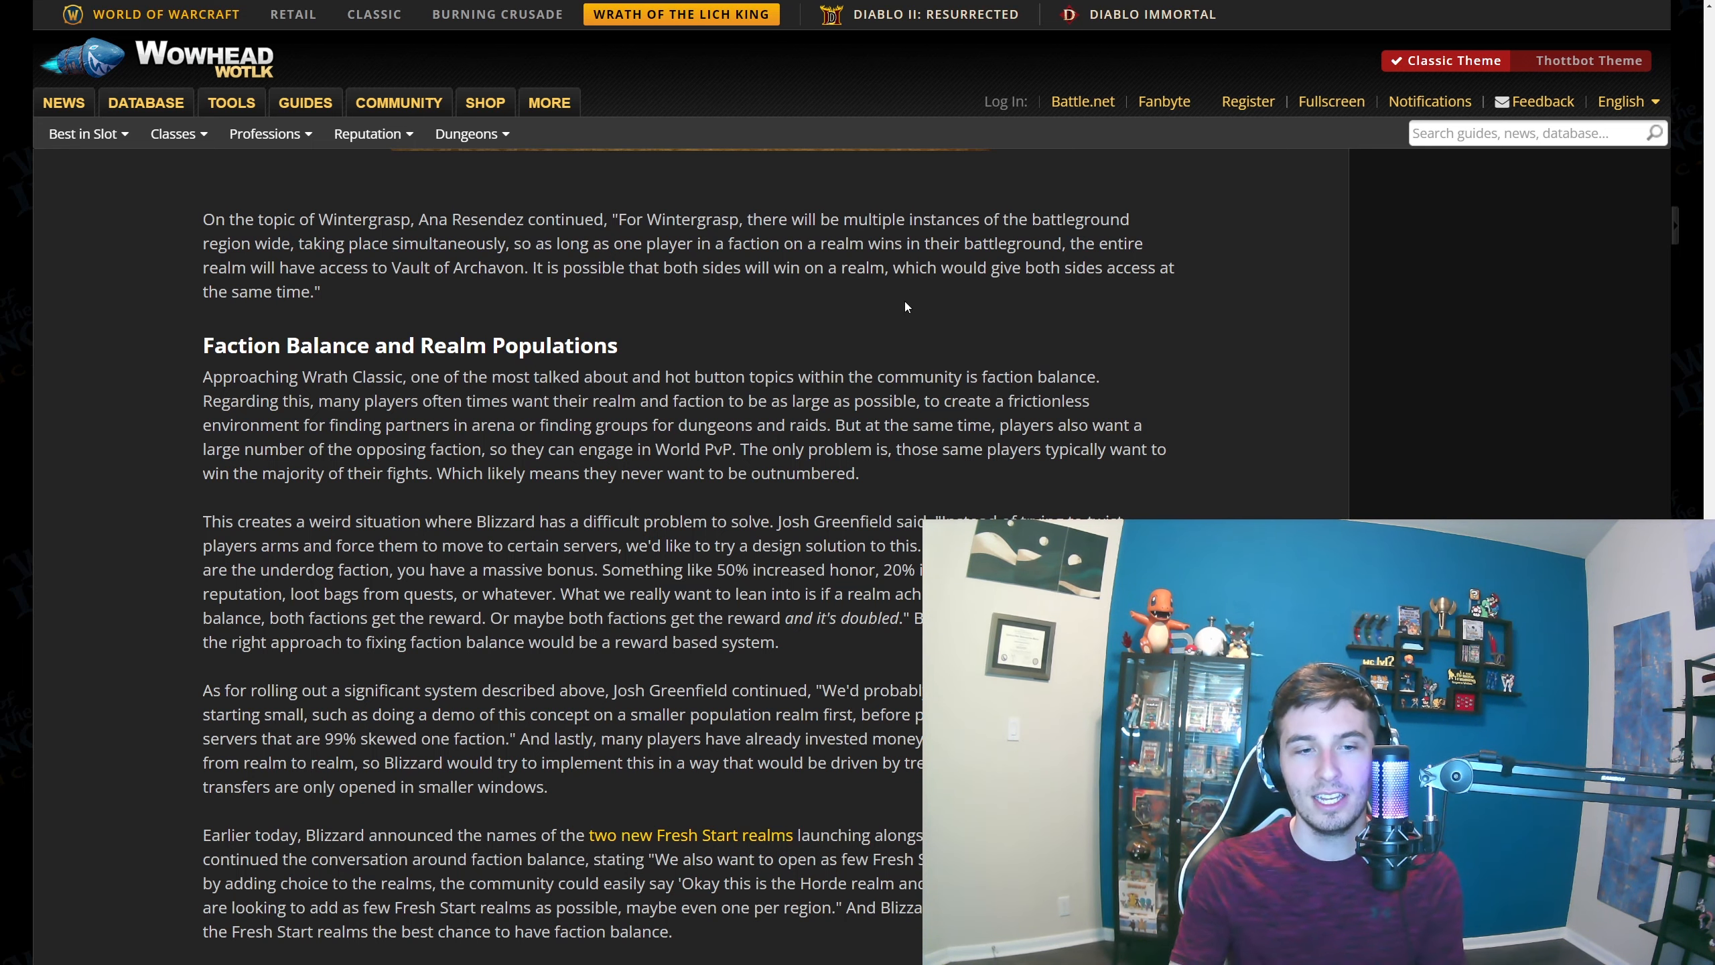
{"action": "scroll", "scroll_direction": "down", "scroll_amount": 3}
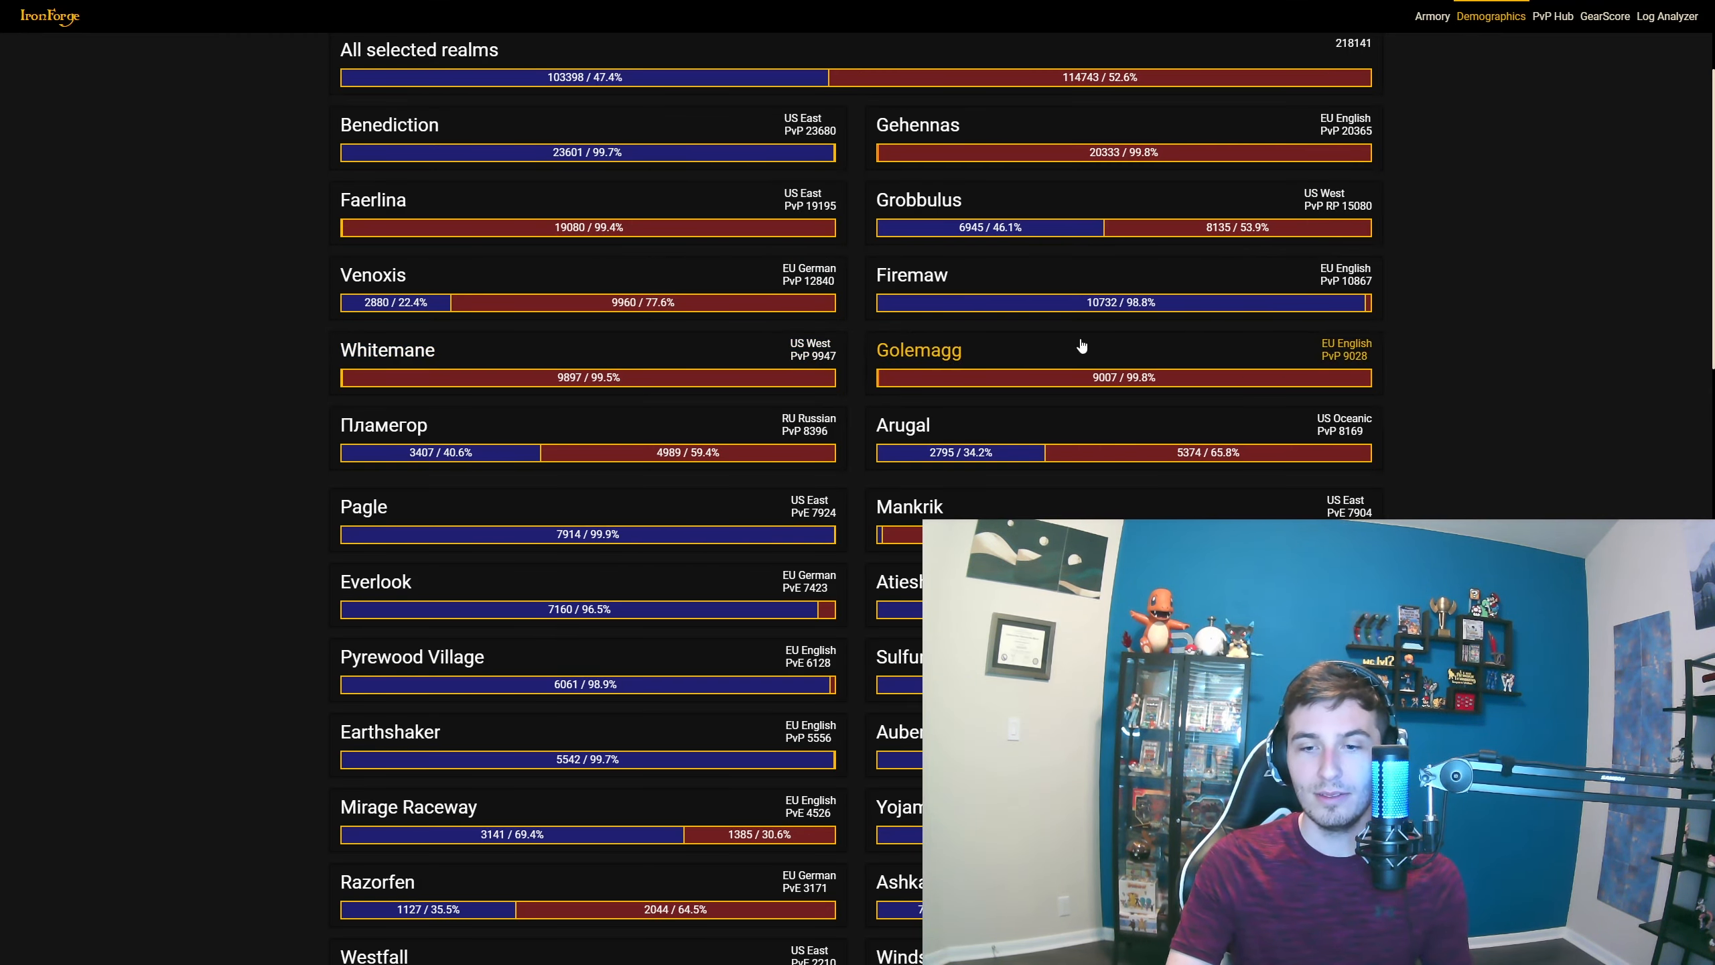
{"action": "mouse_move", "coordinate": [1503, 279]}
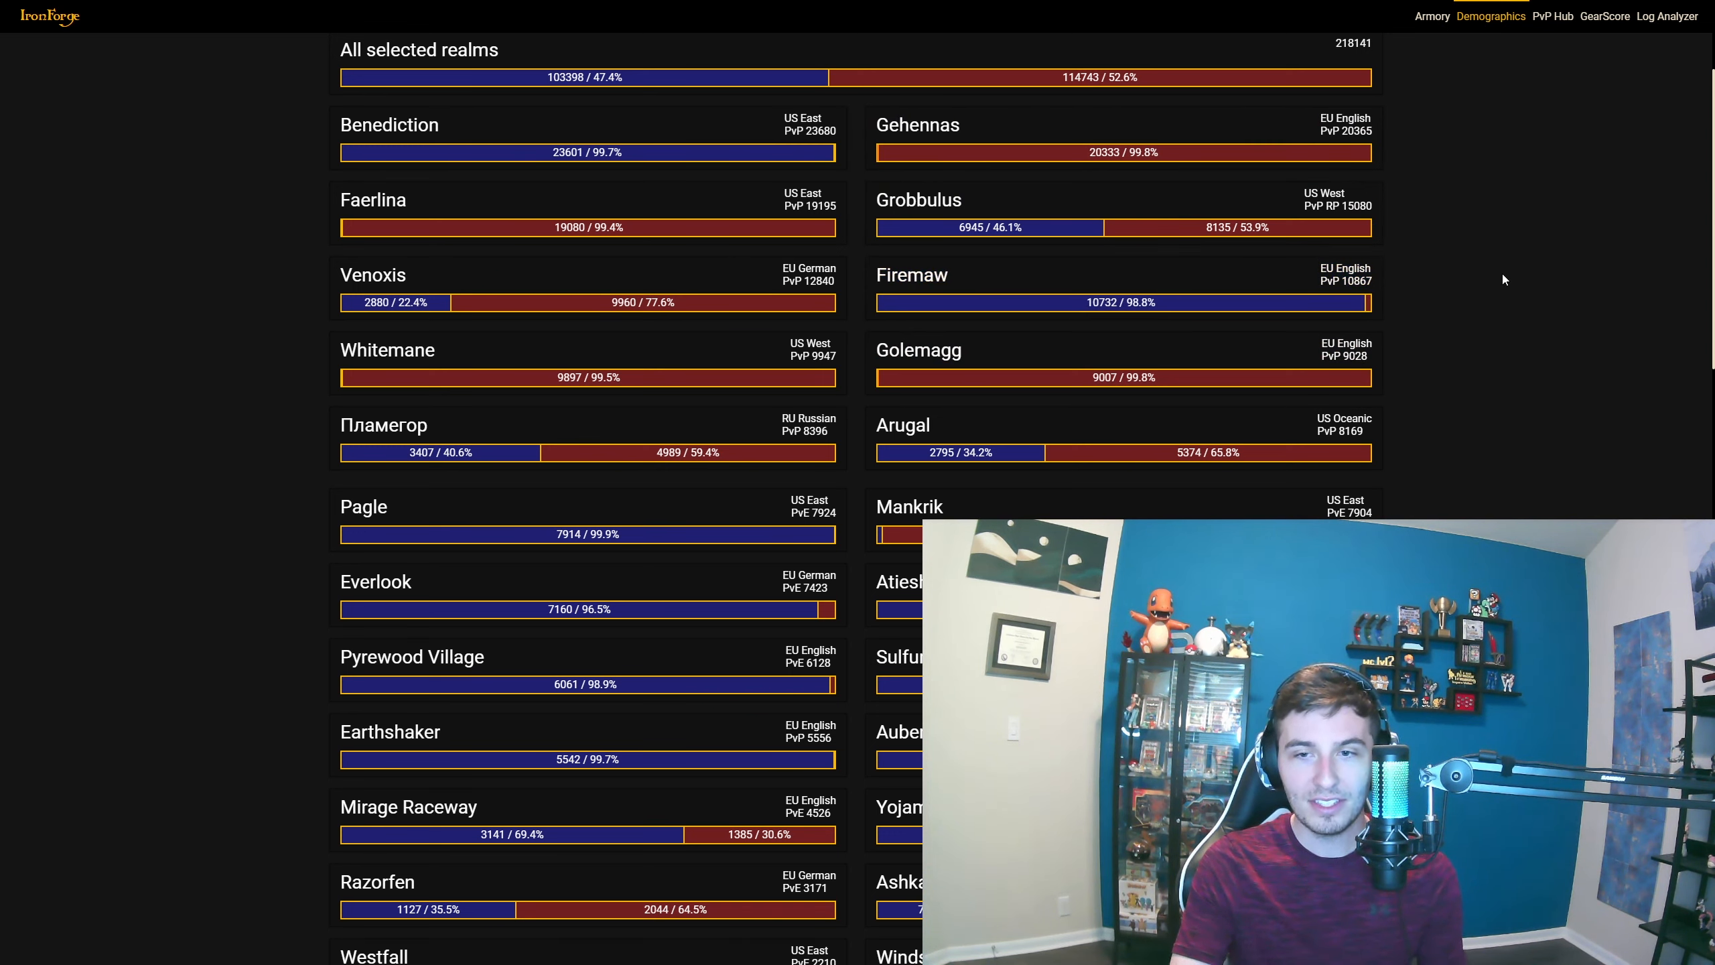
{"action": "mouse_move", "coordinate": [563, 164]}
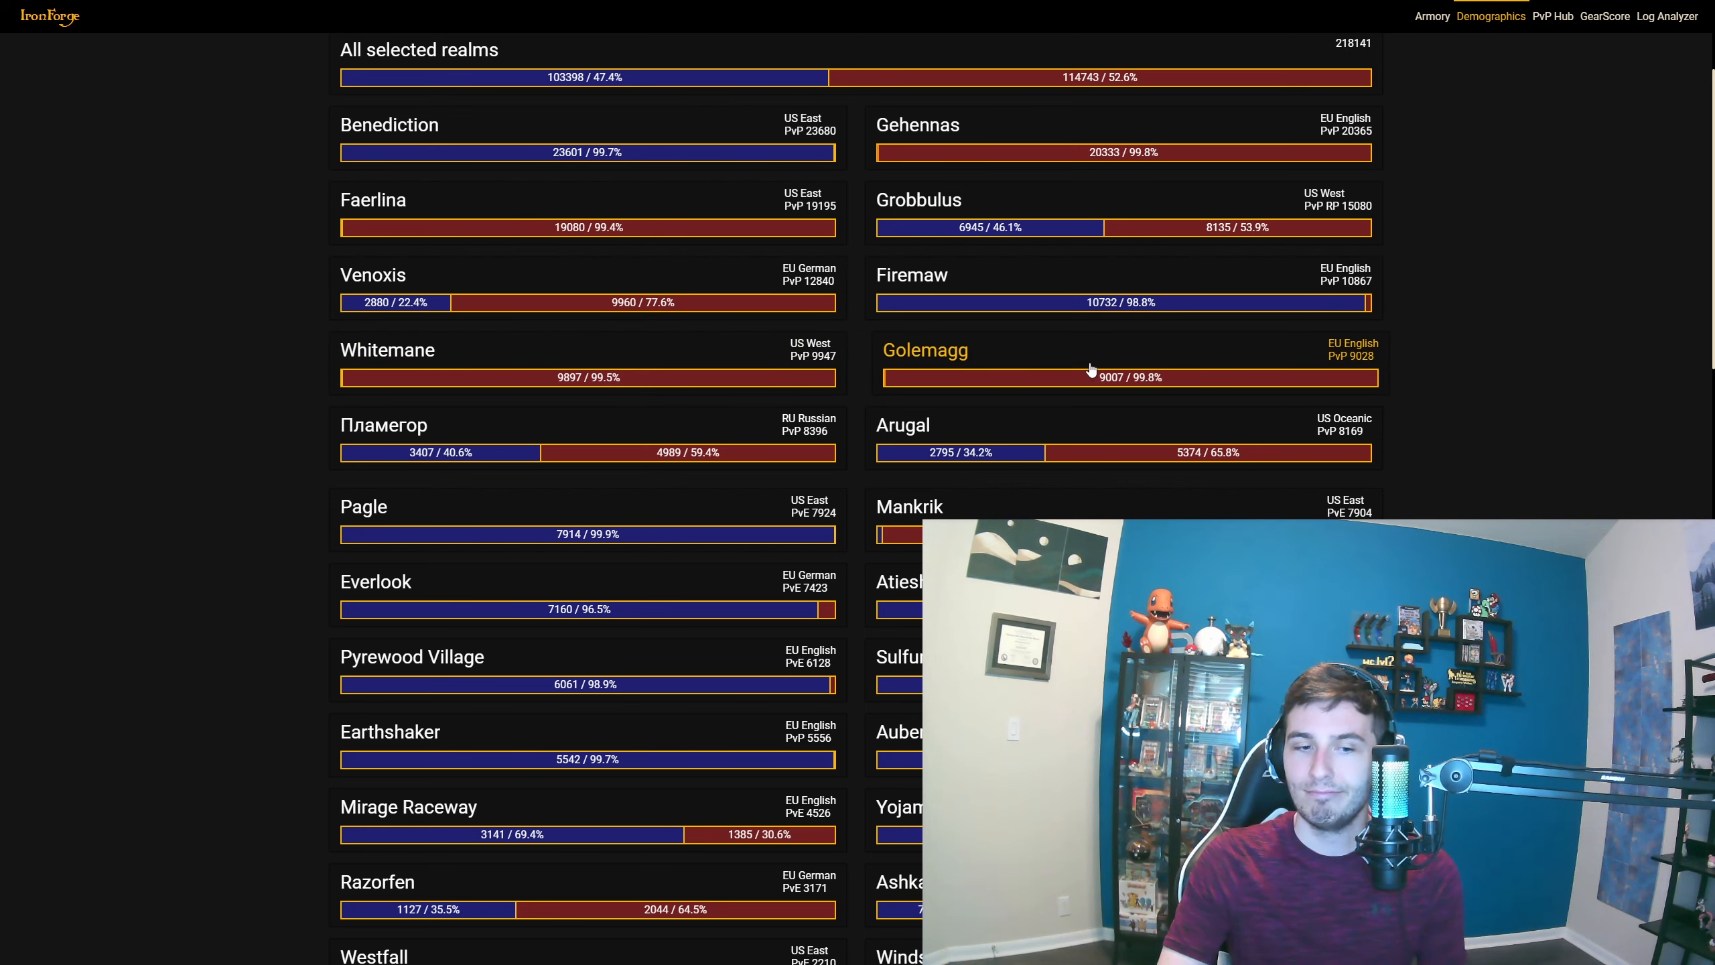
{"action": "mouse_move", "coordinate": [880, 340]}
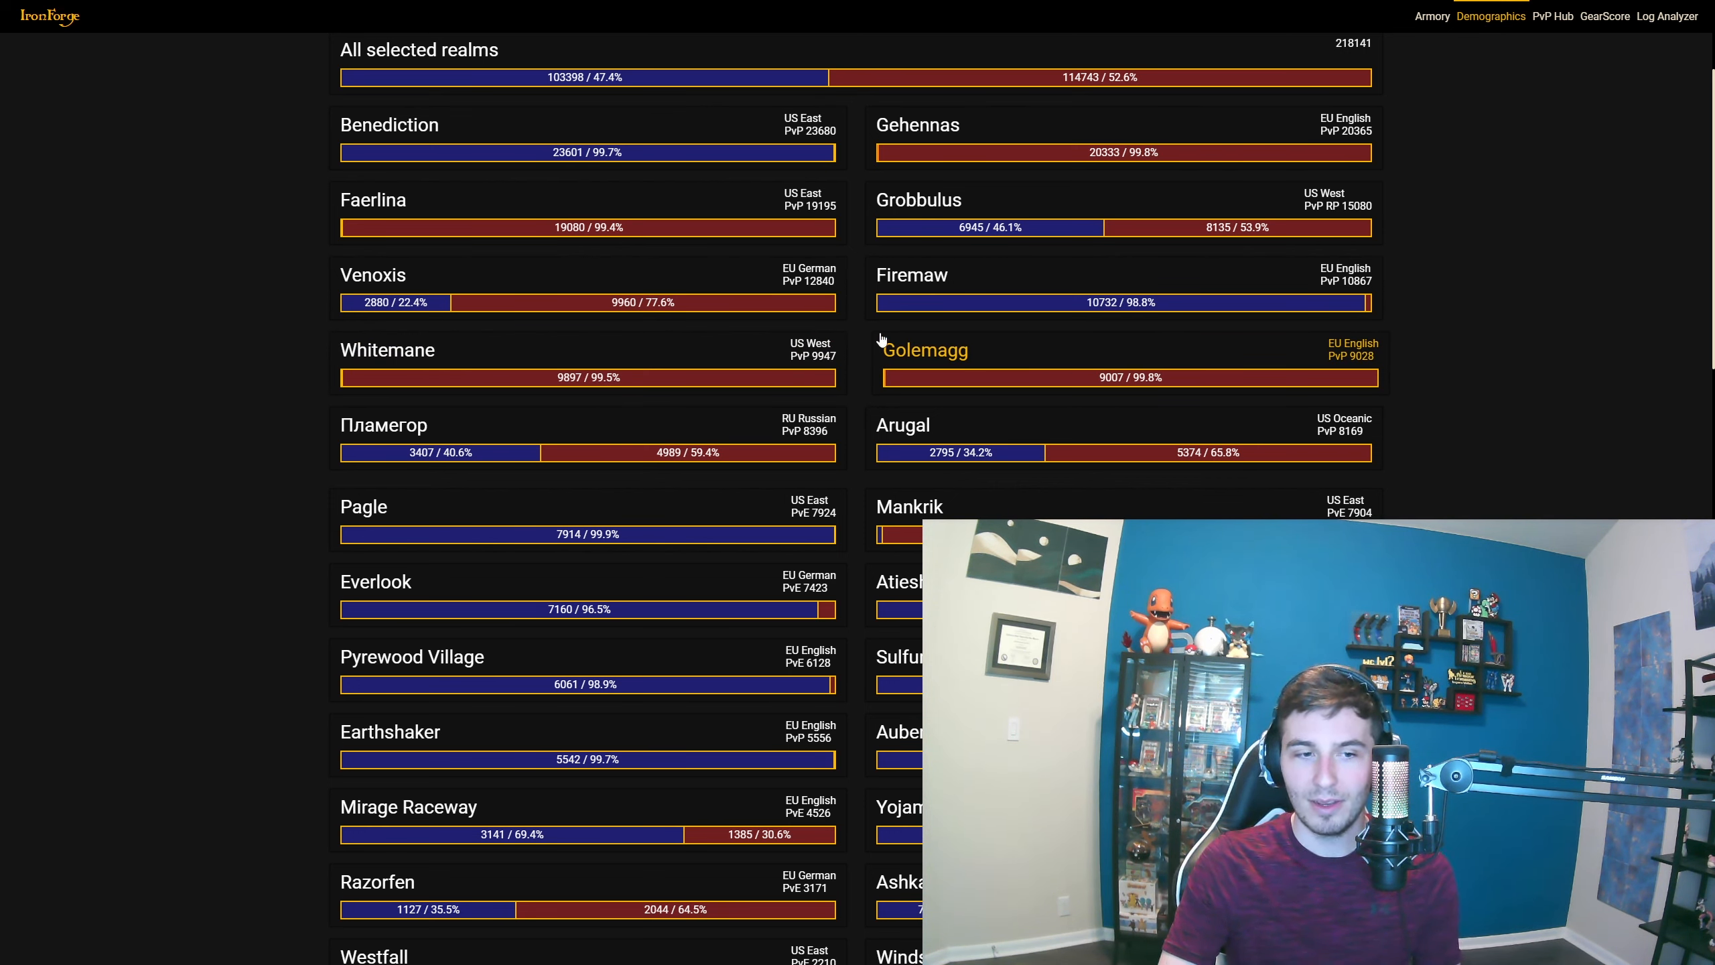
{"action": "mouse_move", "coordinate": [731, 376]}
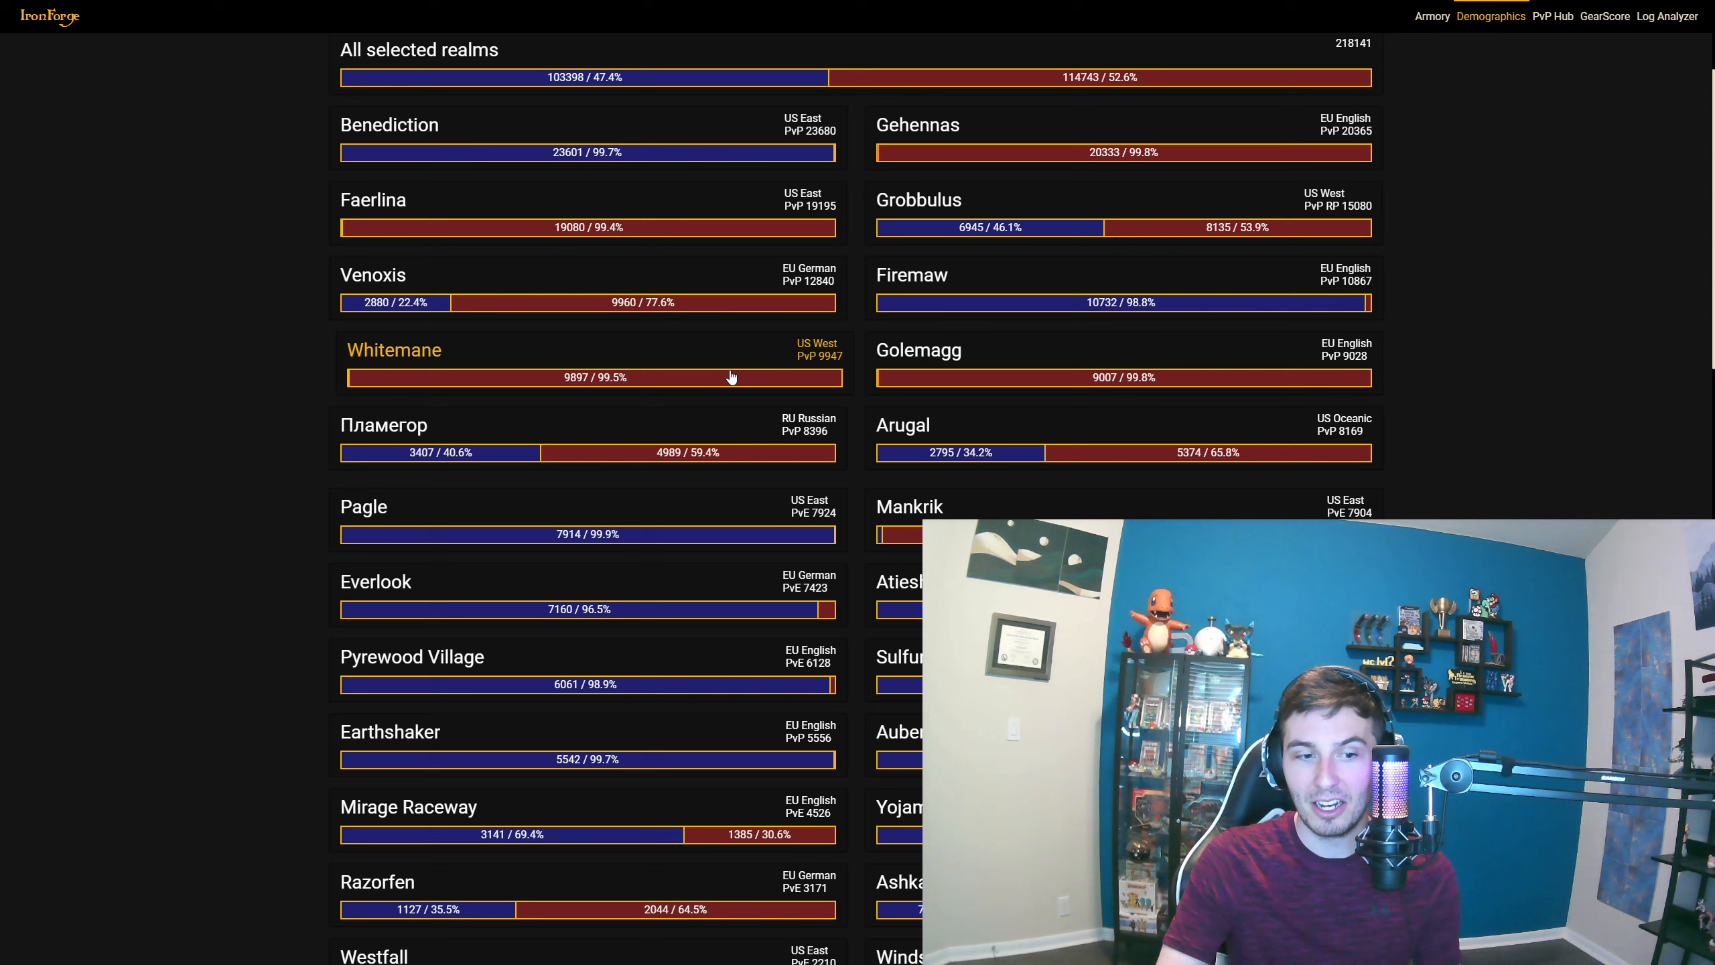
{"action": "mouse_move", "coordinate": [1012, 219]}
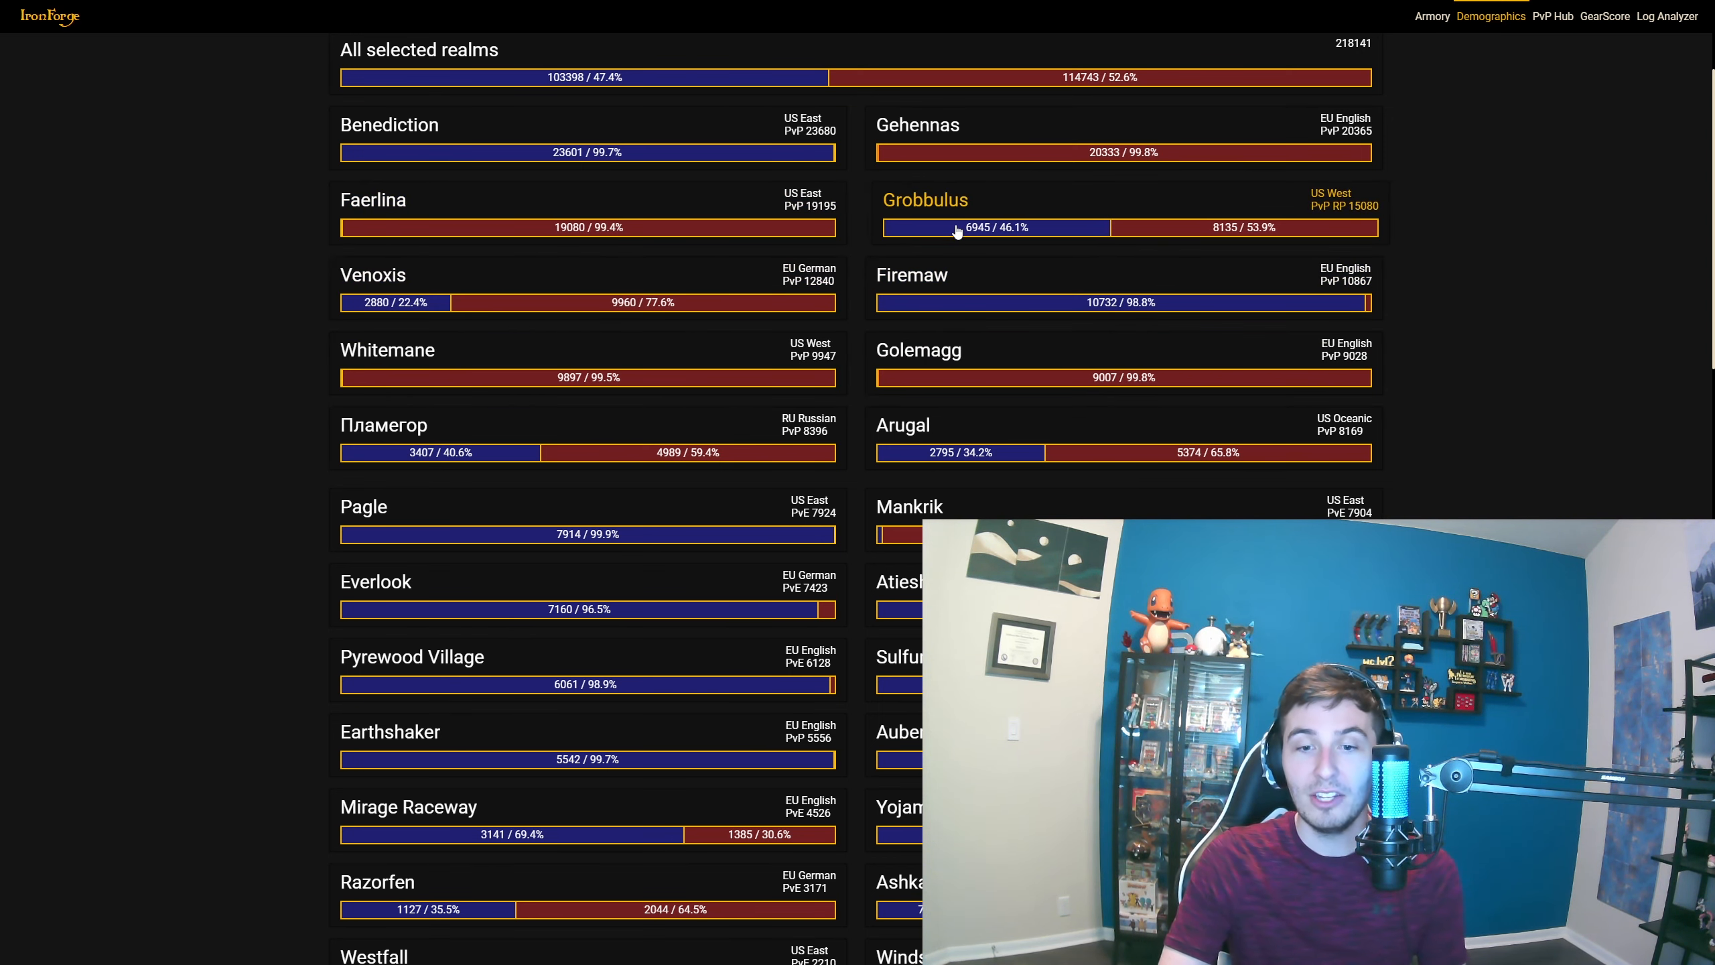
{"action": "mouse_move", "coordinate": [1206, 228]}
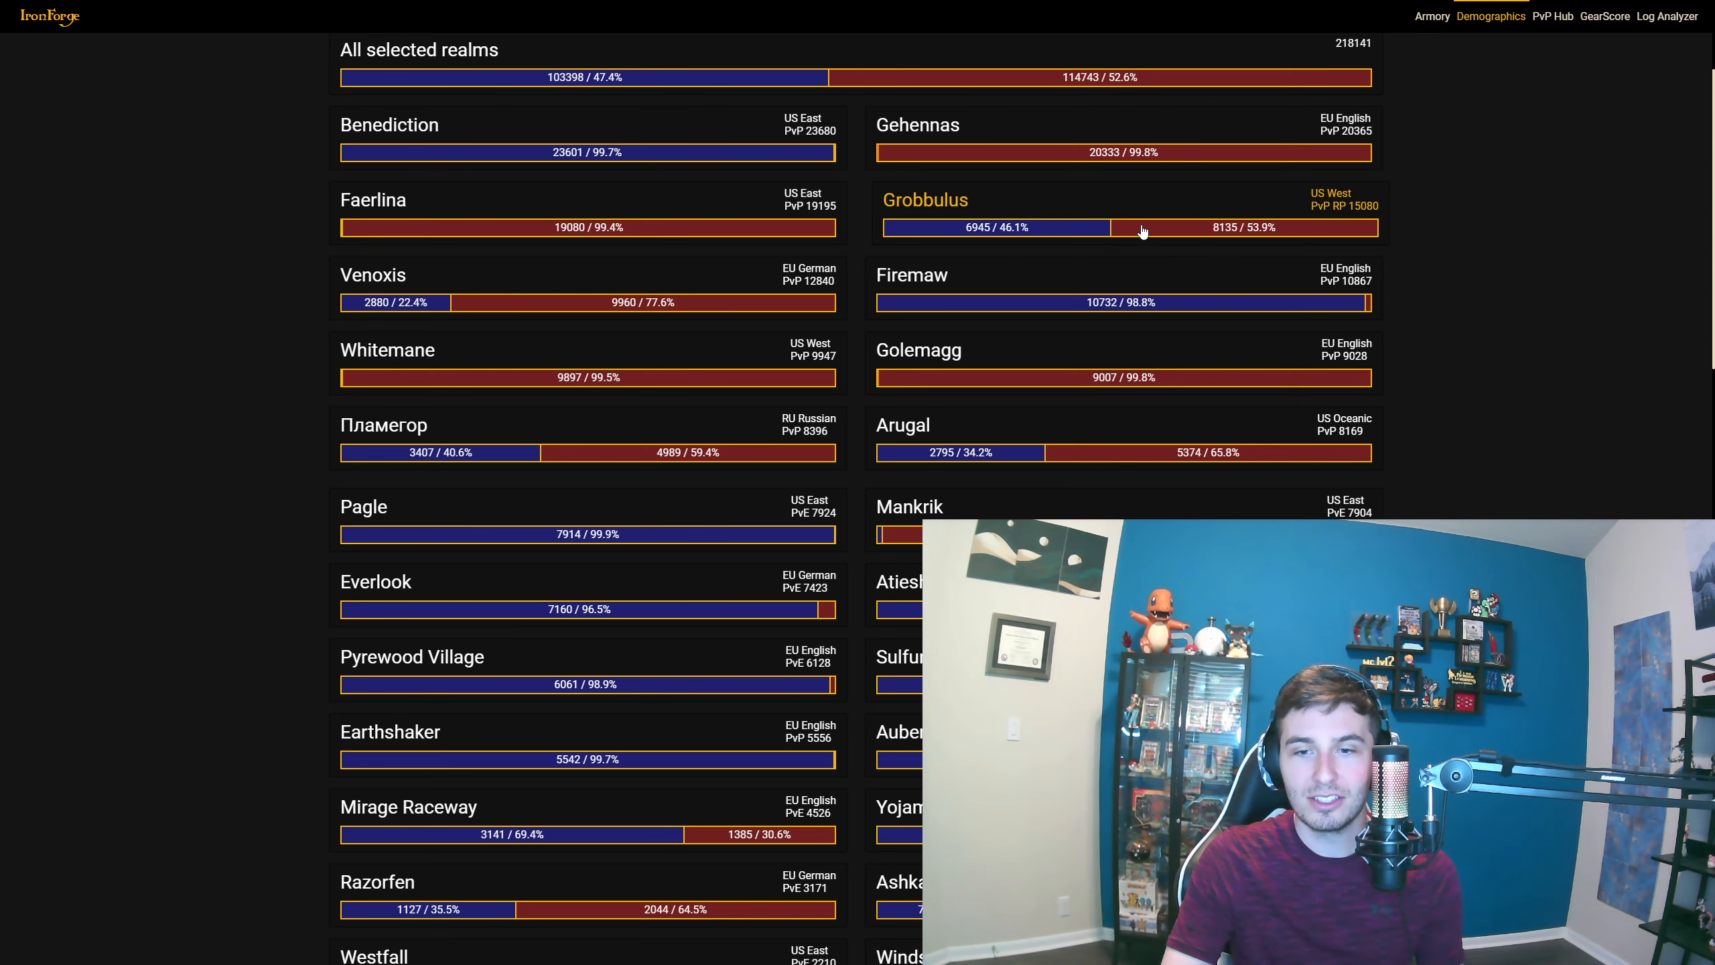
{"action": "mouse_move", "coordinate": [1193, 237]}
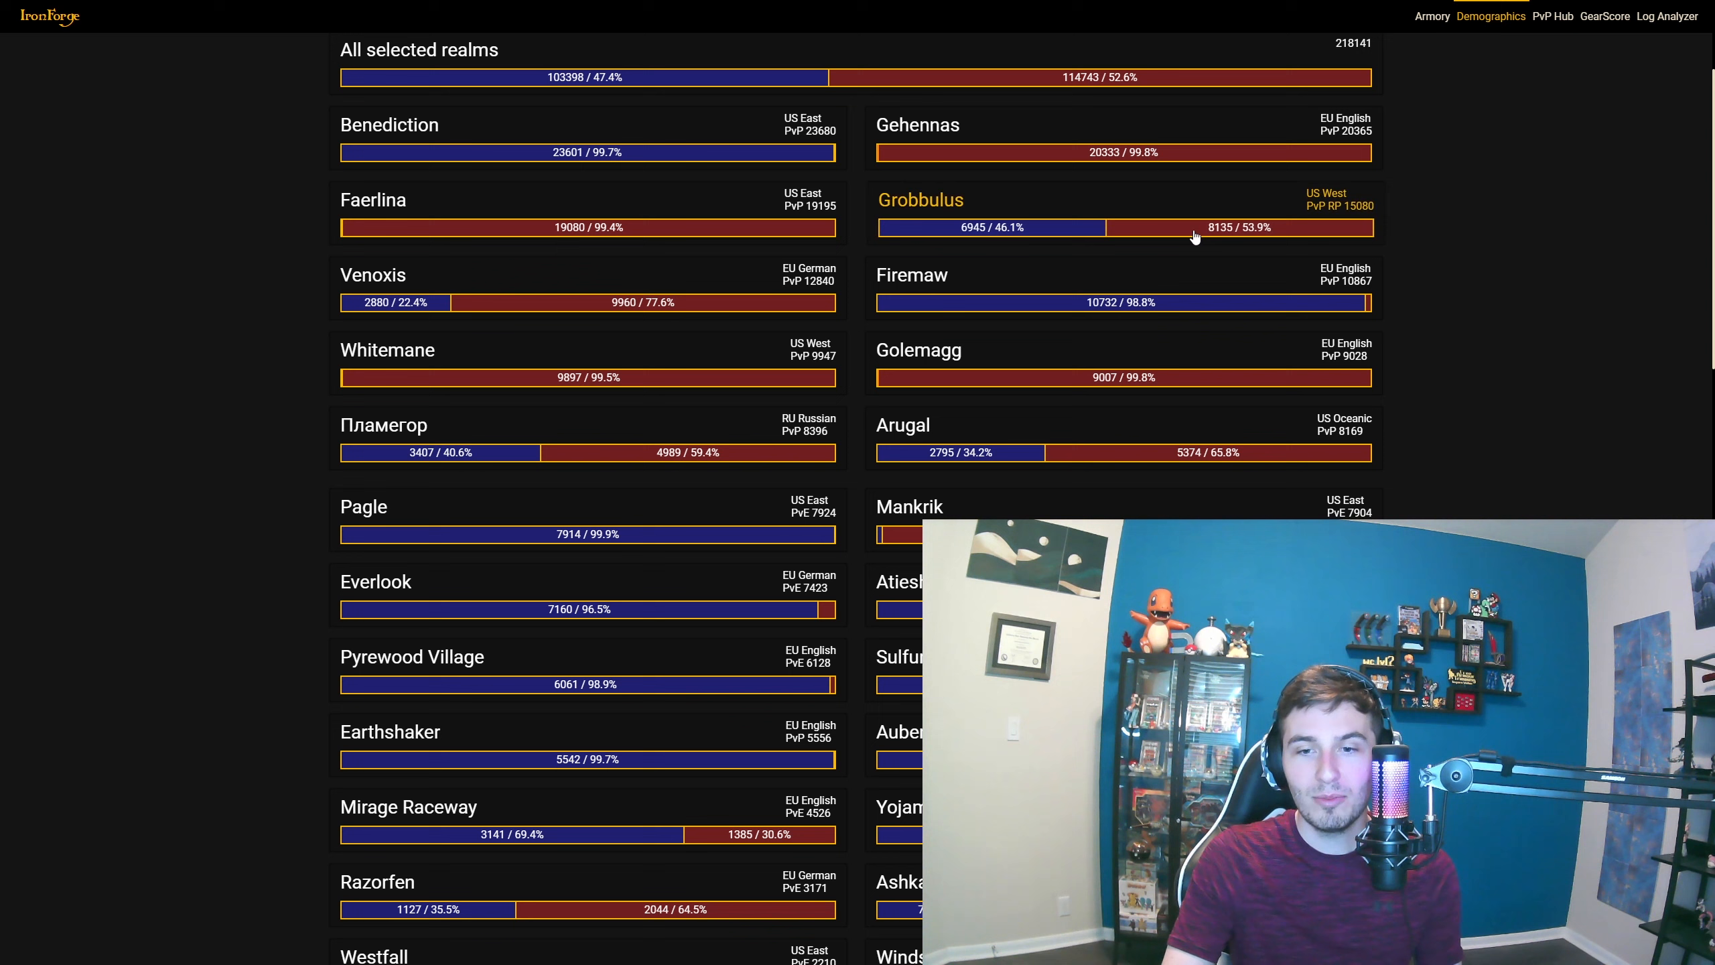
{"action": "mouse_move", "coordinate": [1513, 245]}
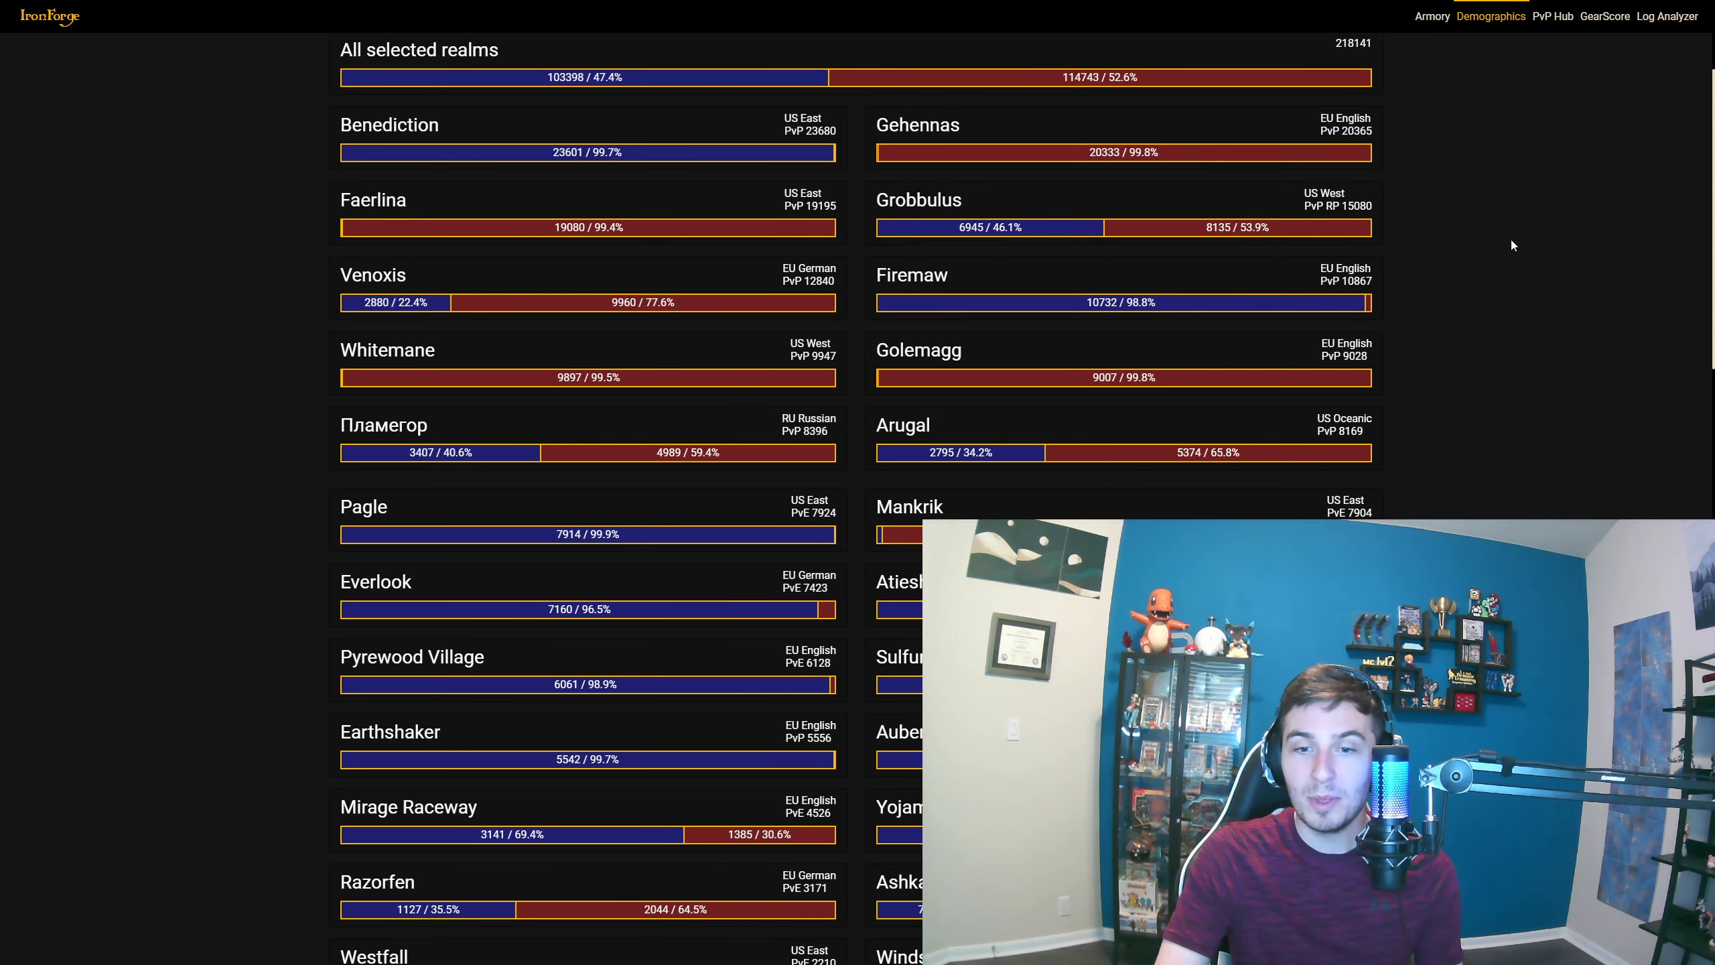
{"action": "mouse_move", "coordinate": [1412, 273]}
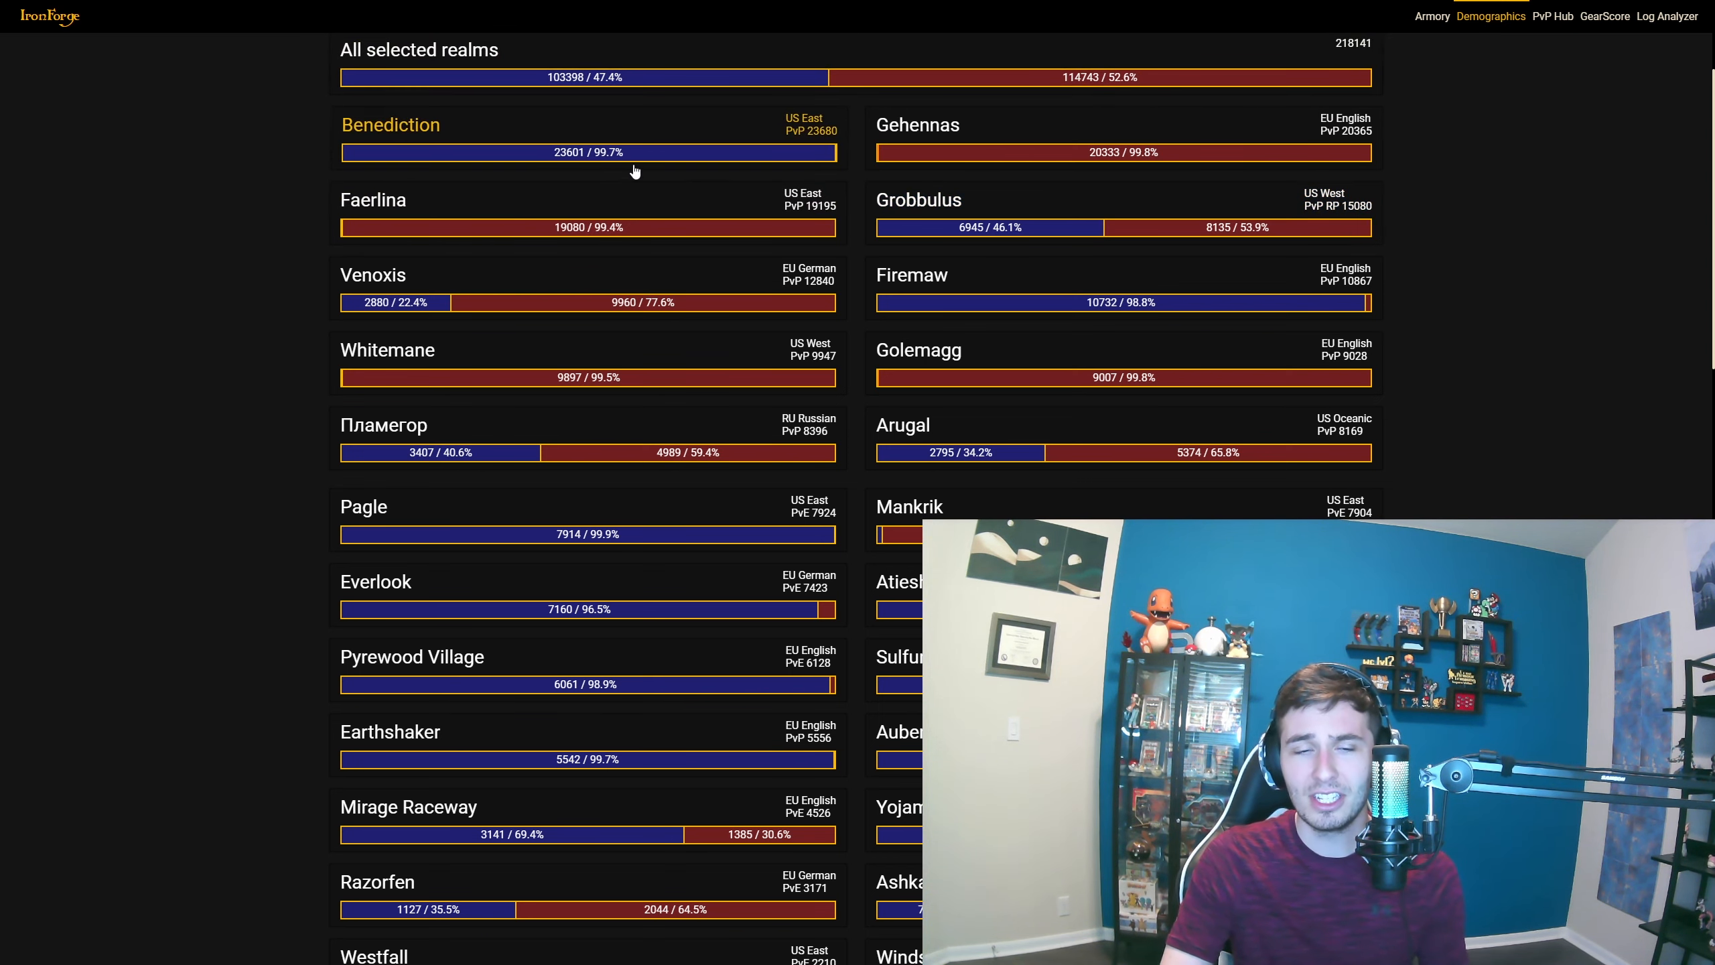
{"action": "mouse_move", "coordinate": [918, 125]}
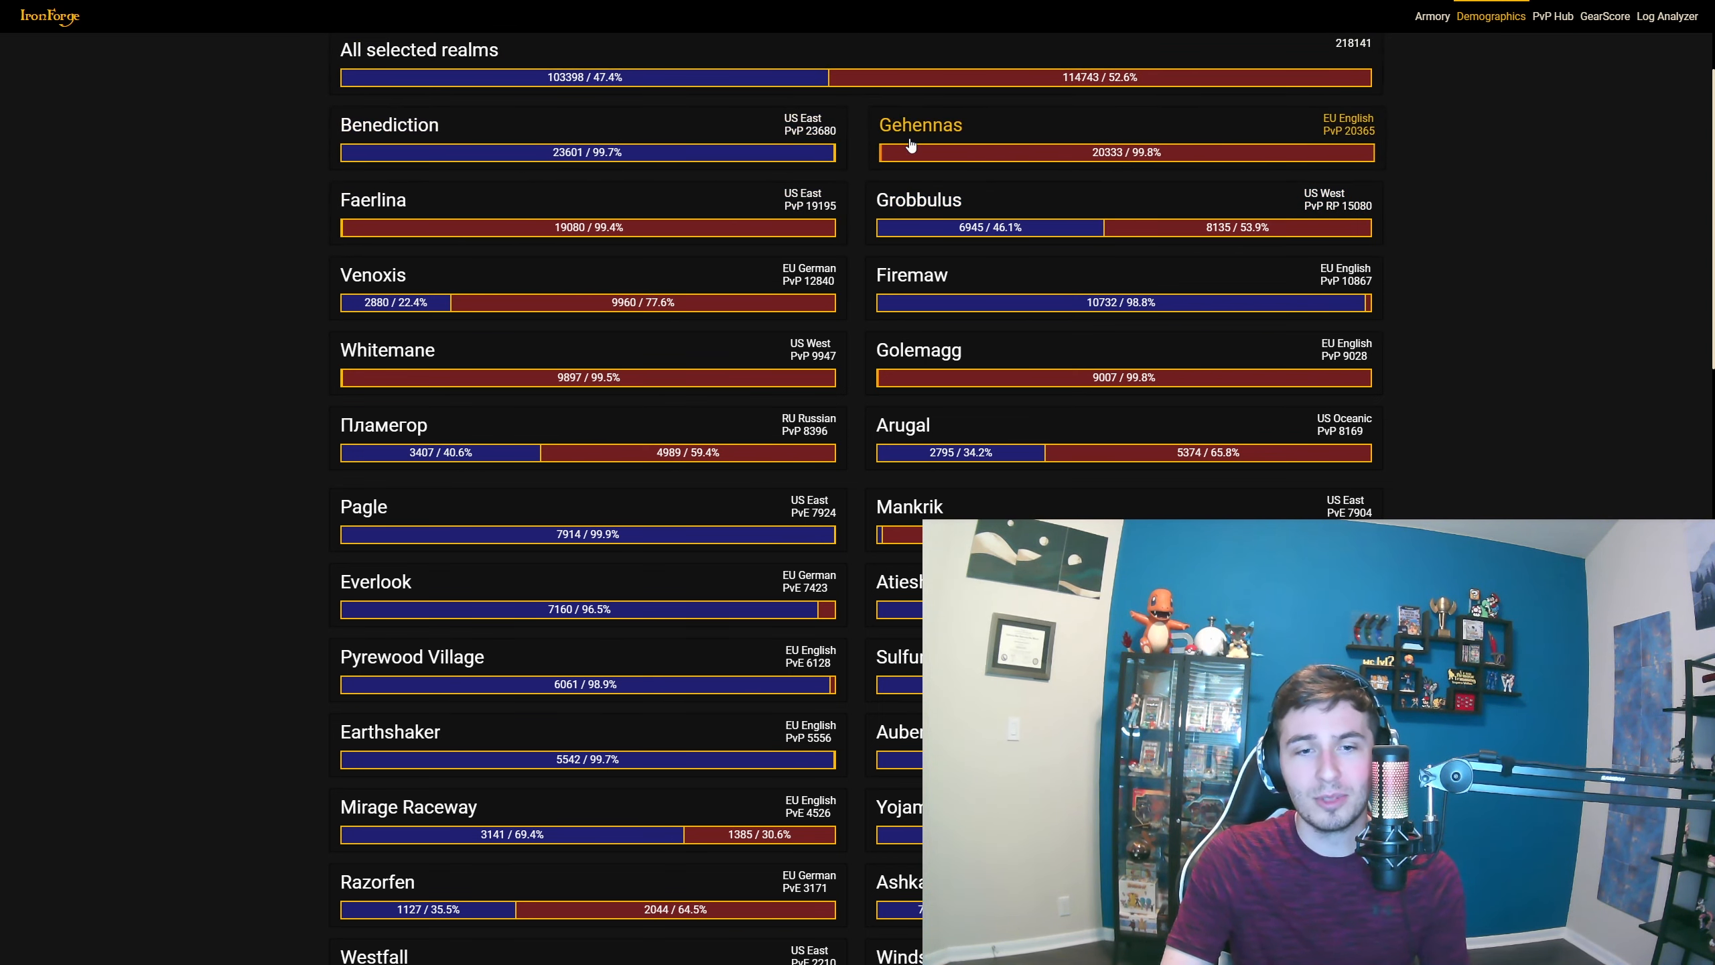
{"action": "mouse_move", "coordinate": [555, 299]}
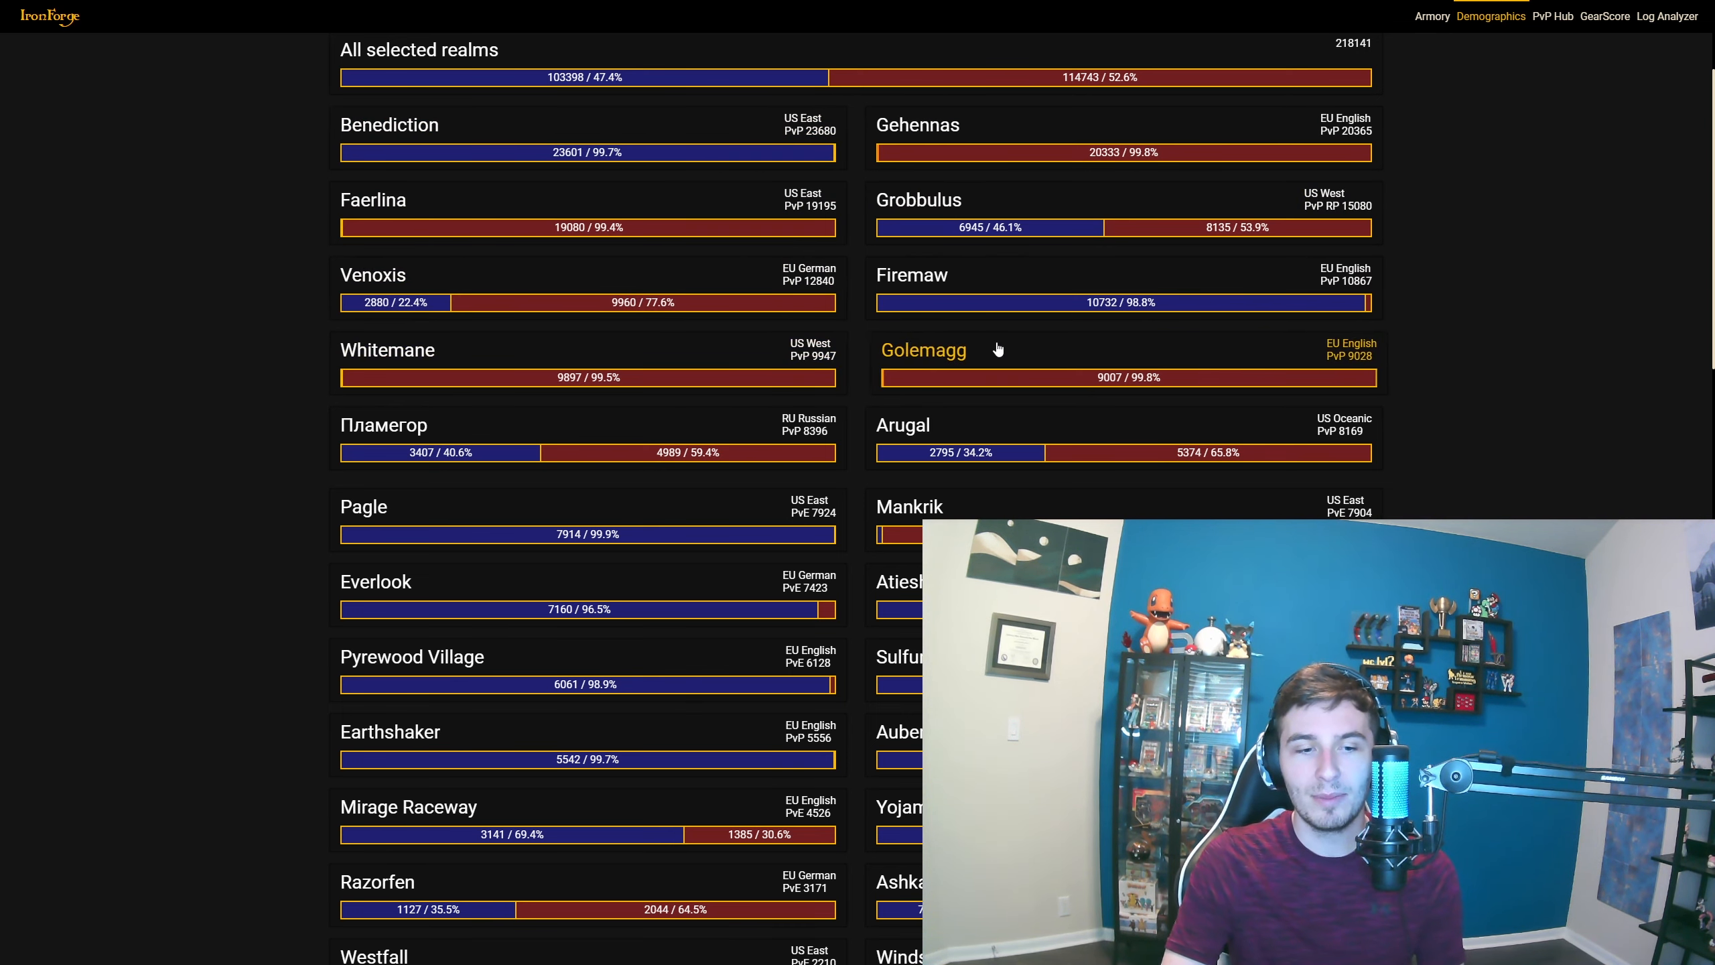
{"action": "mouse_move", "coordinate": [813, 424]}
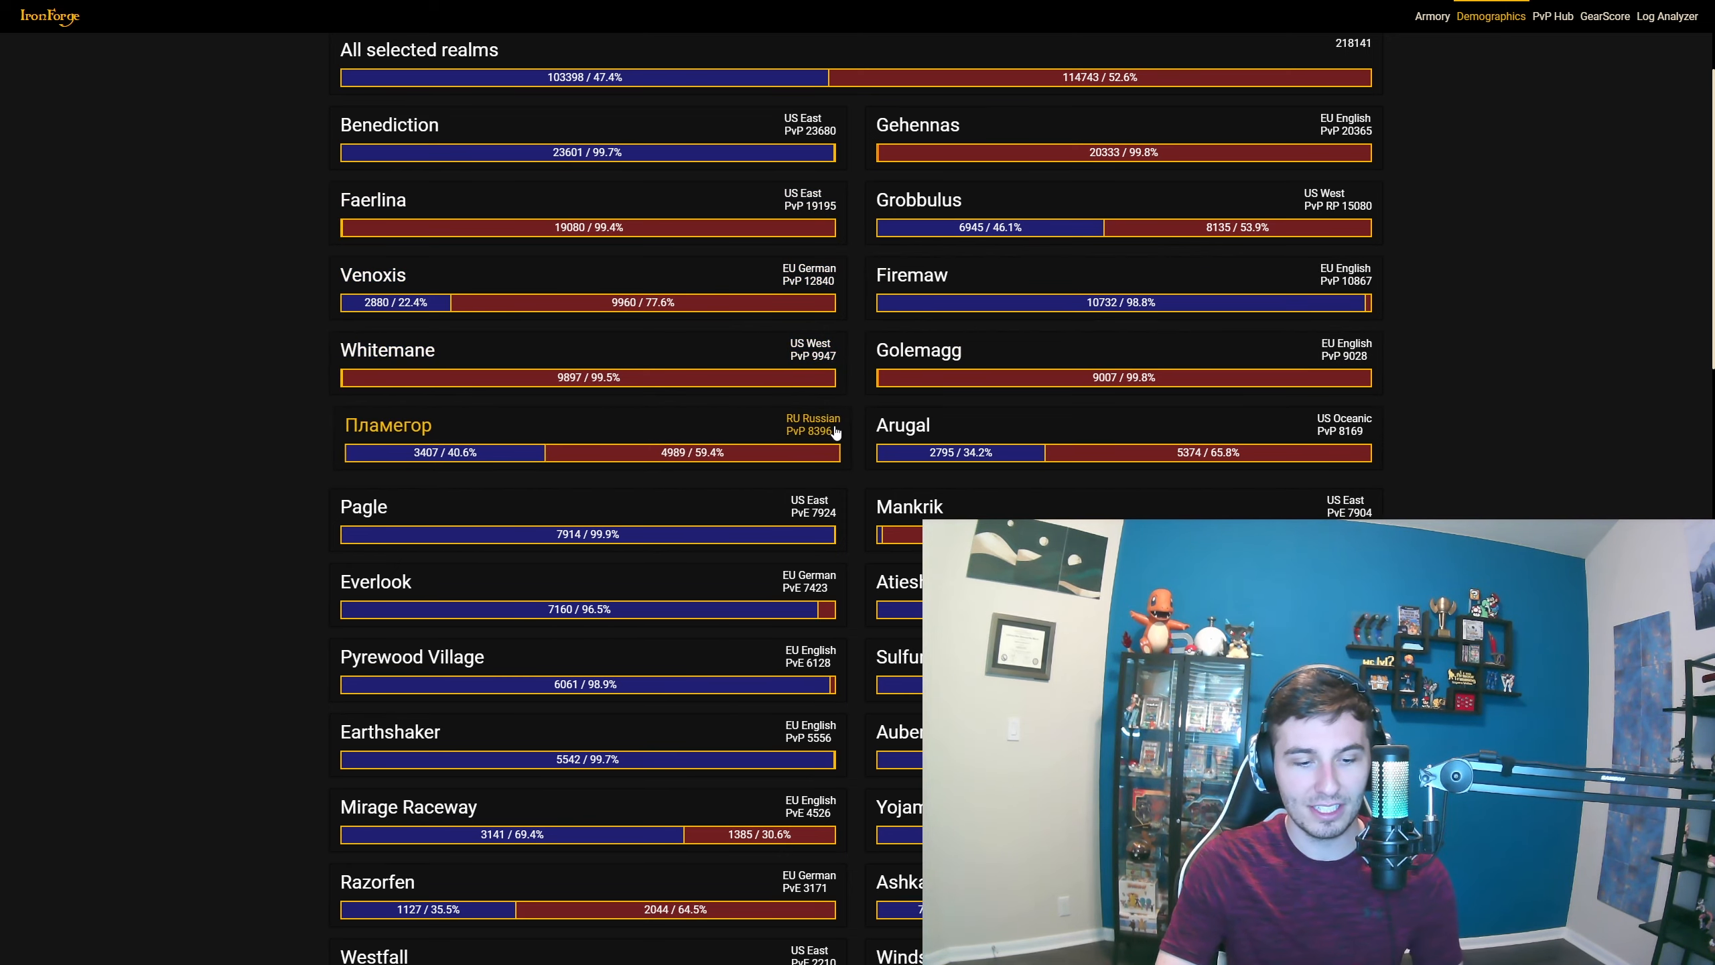
Scroll through the TBC Classic realm faction splits on Ironforge.pro and return to the top
{"action": "scroll", "scroll_direction": "down", "scroll_amount": 3}
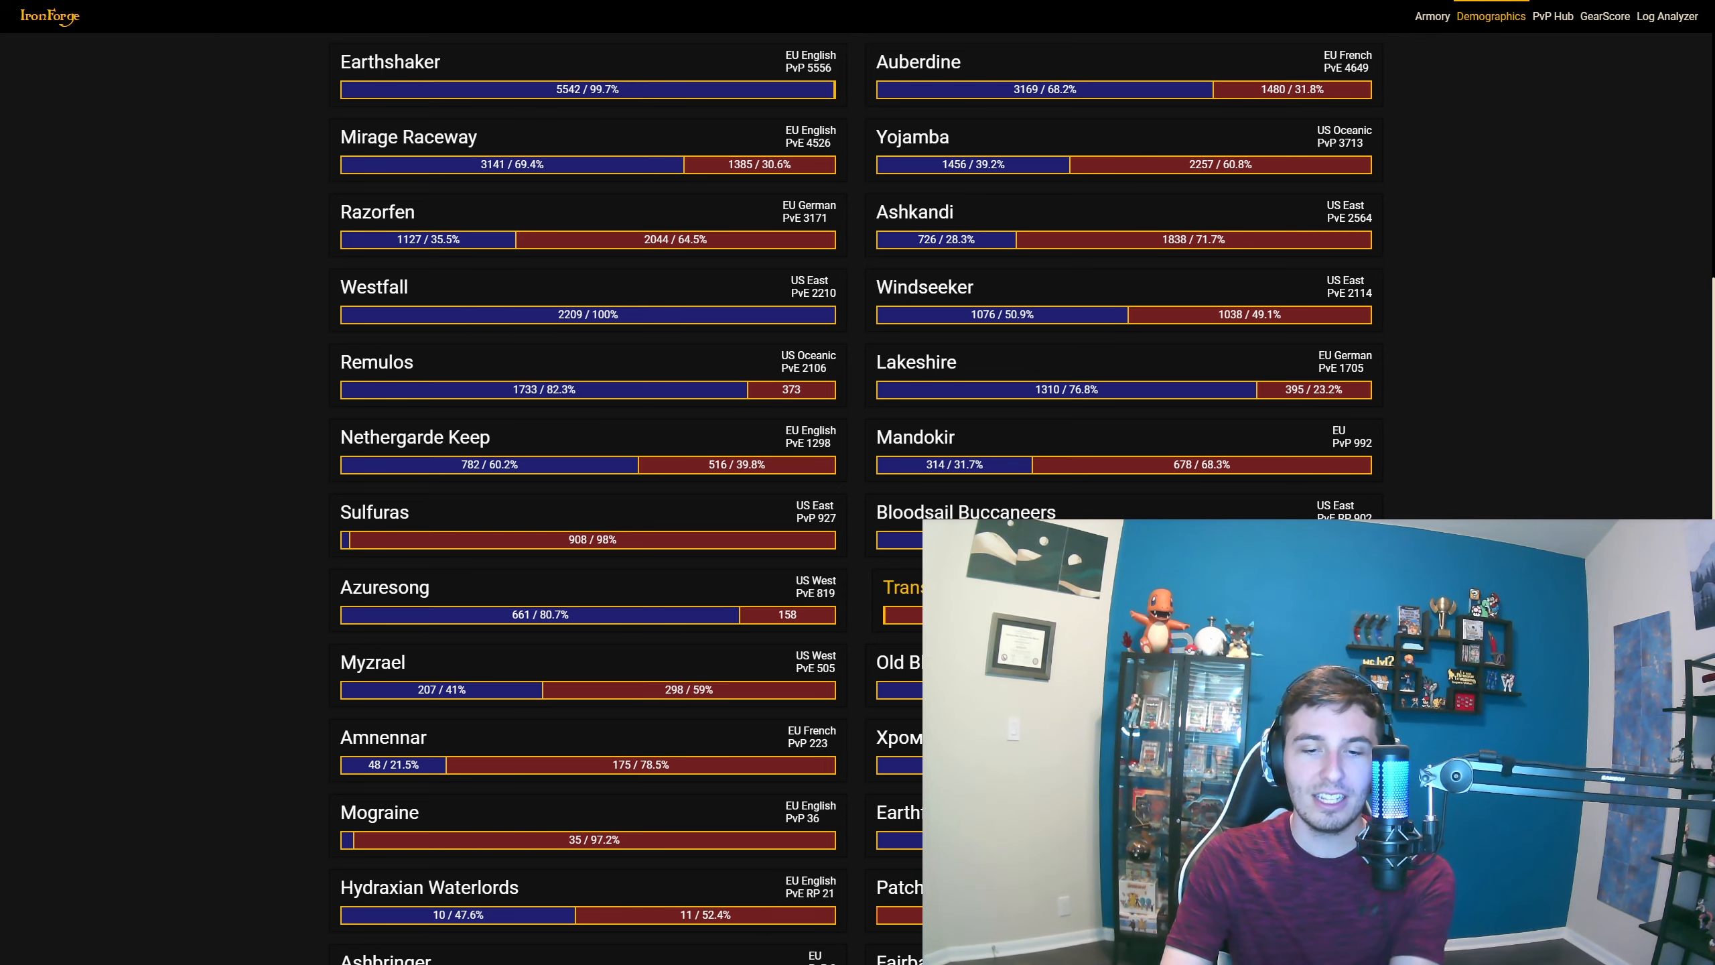
{"action": "scroll", "scroll_direction": "up", "scroll_amount": 3}
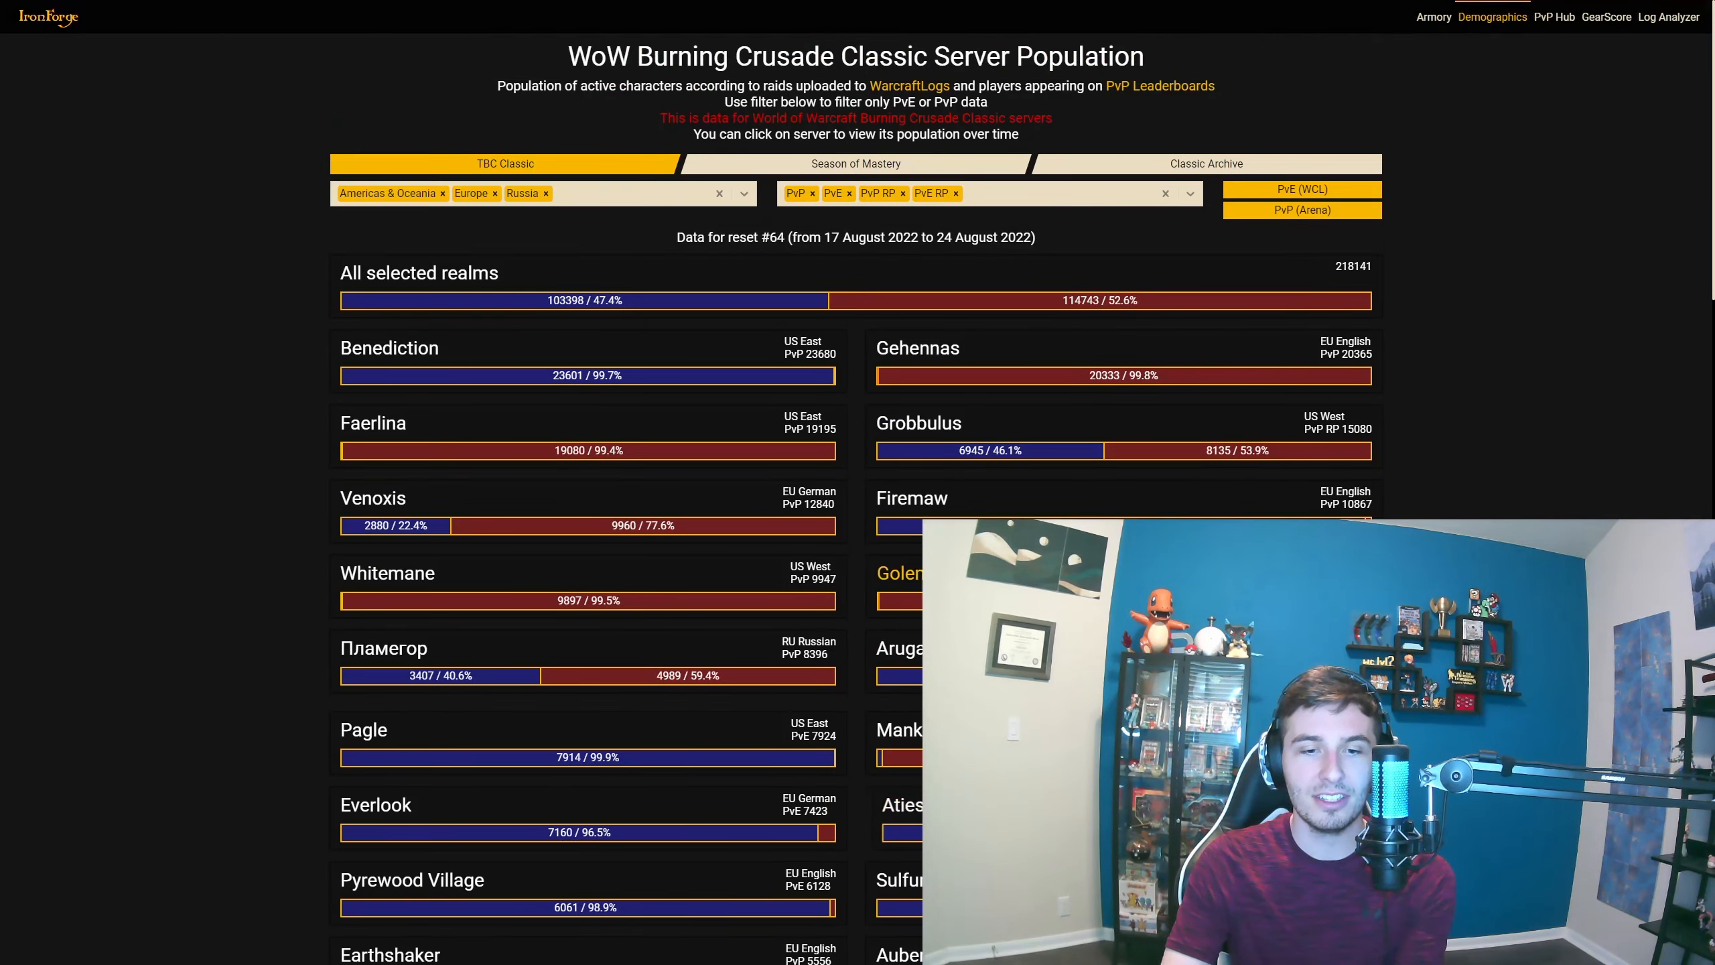
{"action": "mouse_move", "coordinate": [990, 391]}
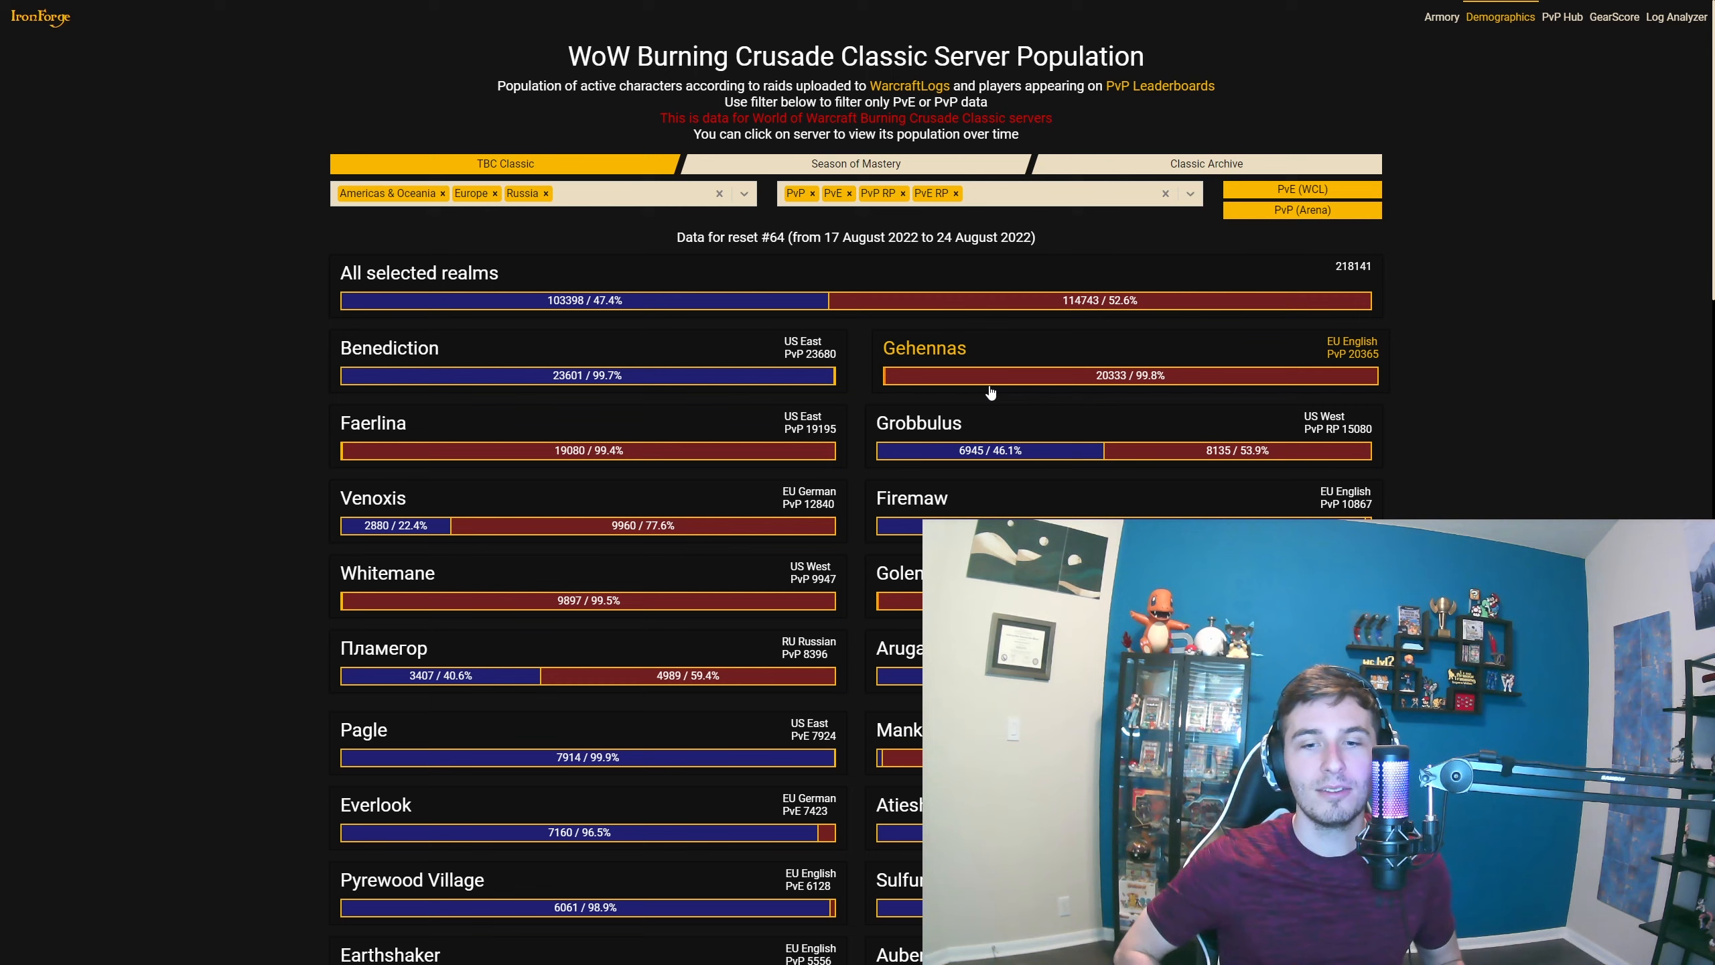
{"action": "mouse_move", "coordinate": [1461, 296]}
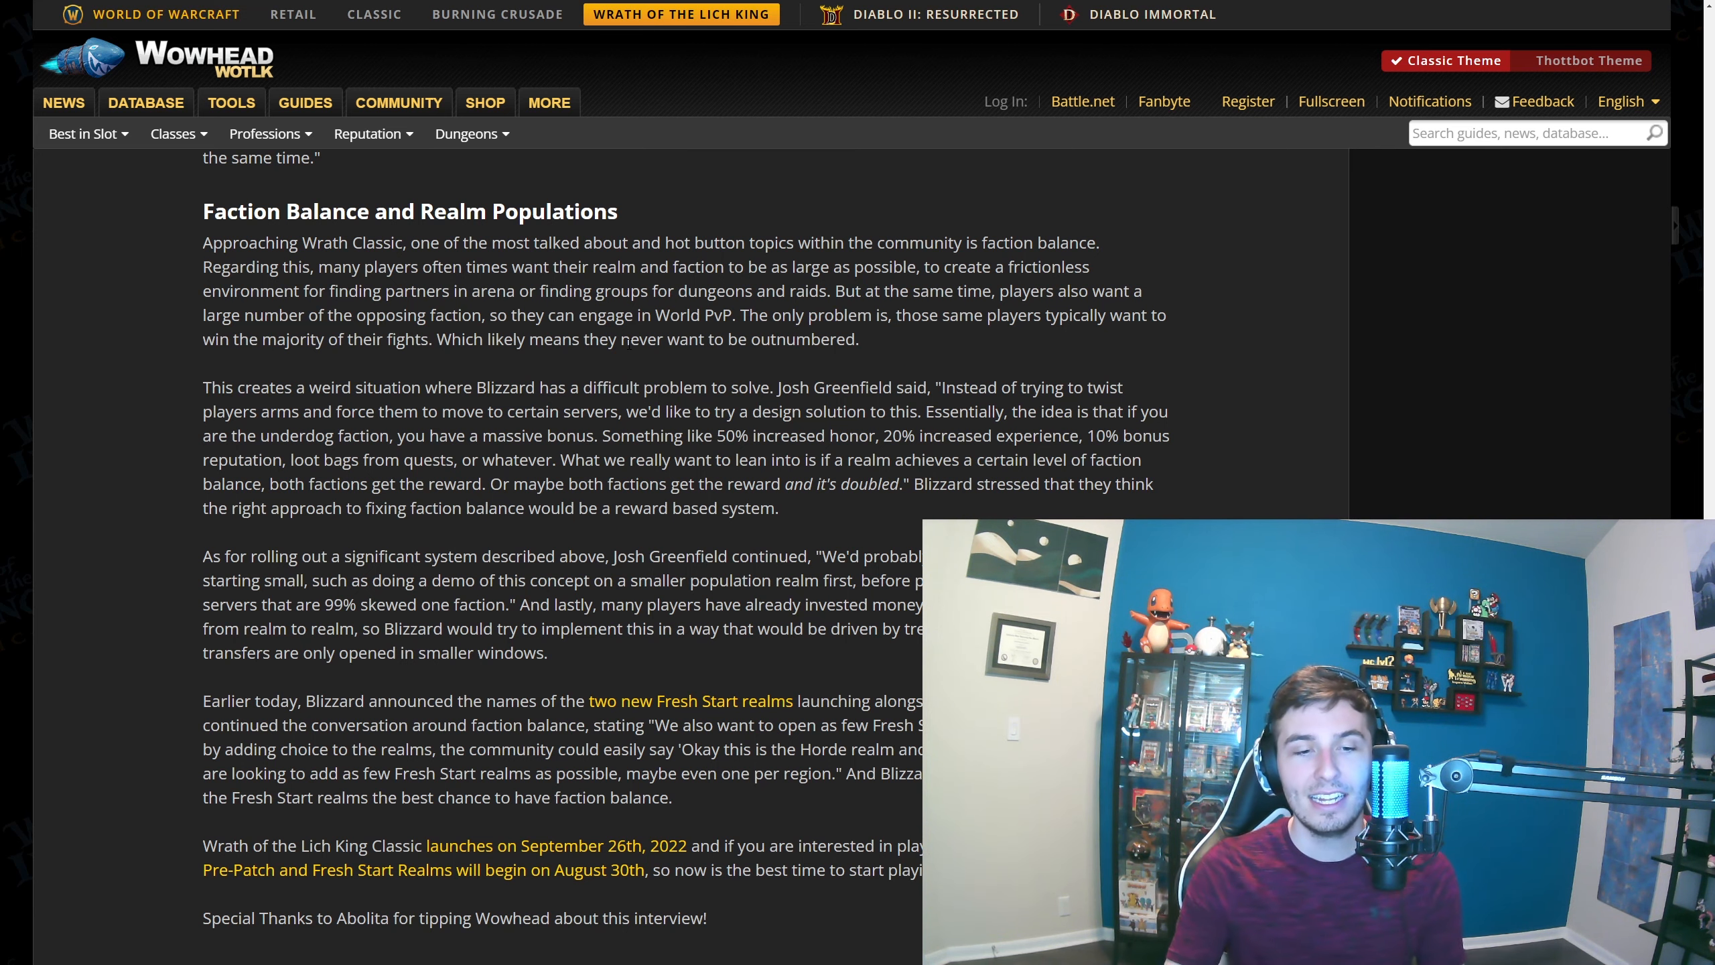
Finish the Wowhead article and open the Blizzard forum post on the ToC/ICC ilvl squish
{"action": "scroll", "scroll_direction": "down", "scroll_amount": 3}
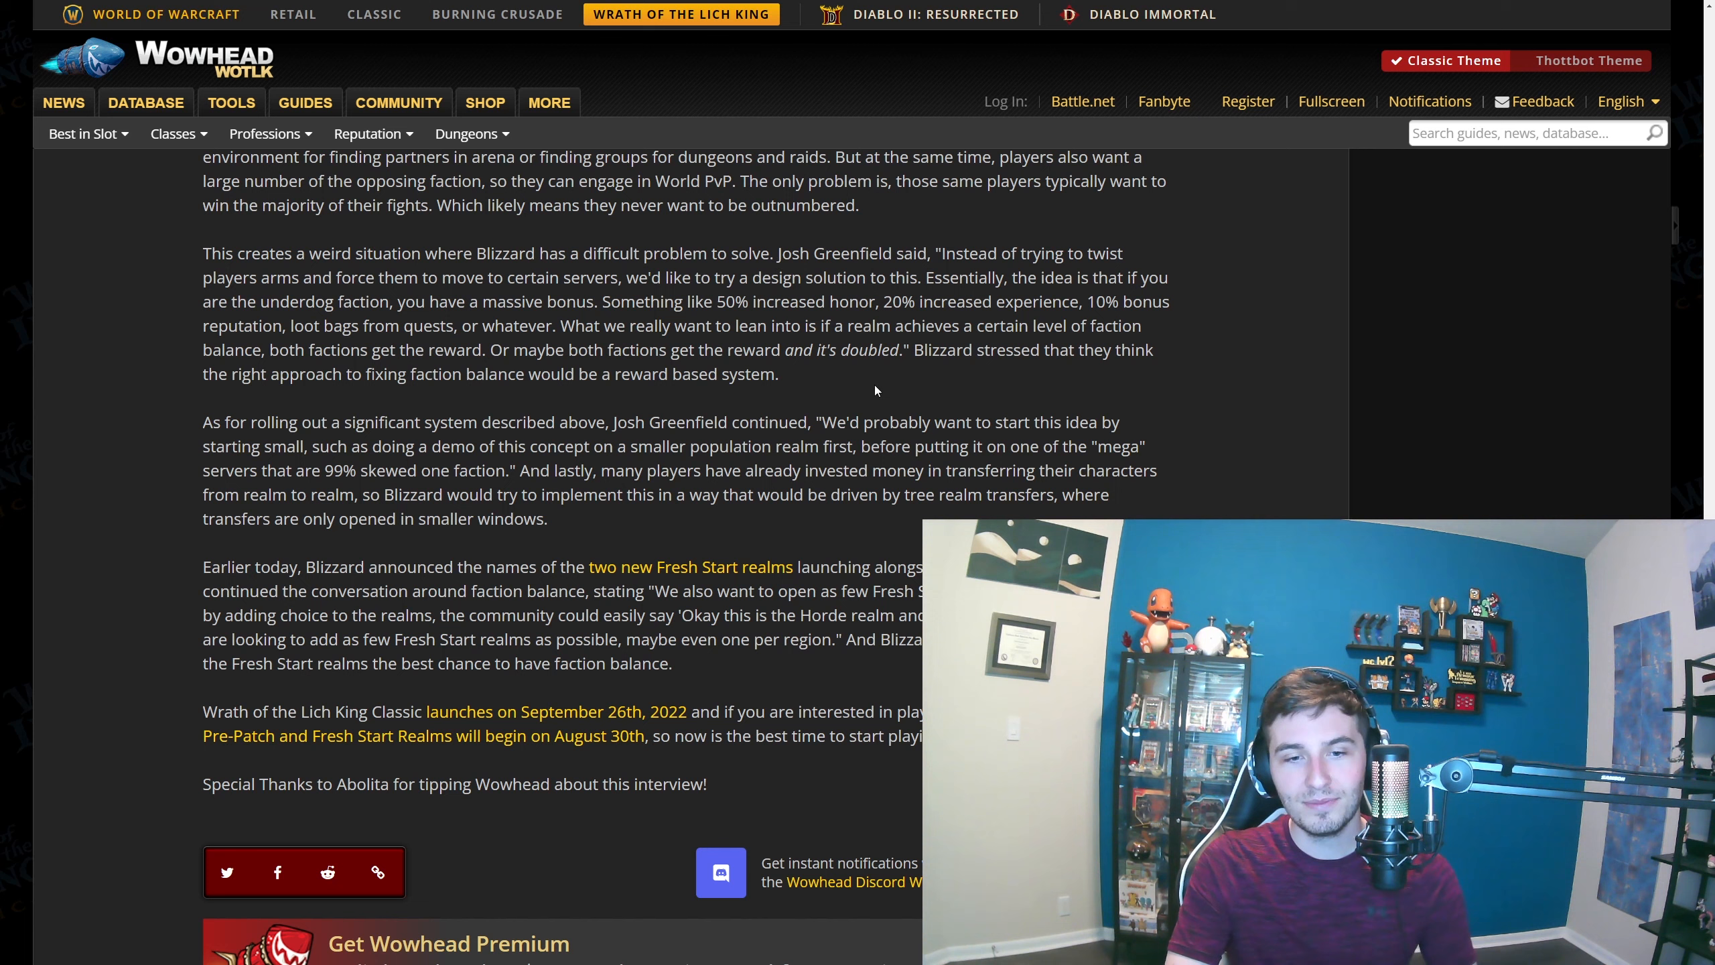
{"action": "mouse_move", "coordinate": [859, 384]}
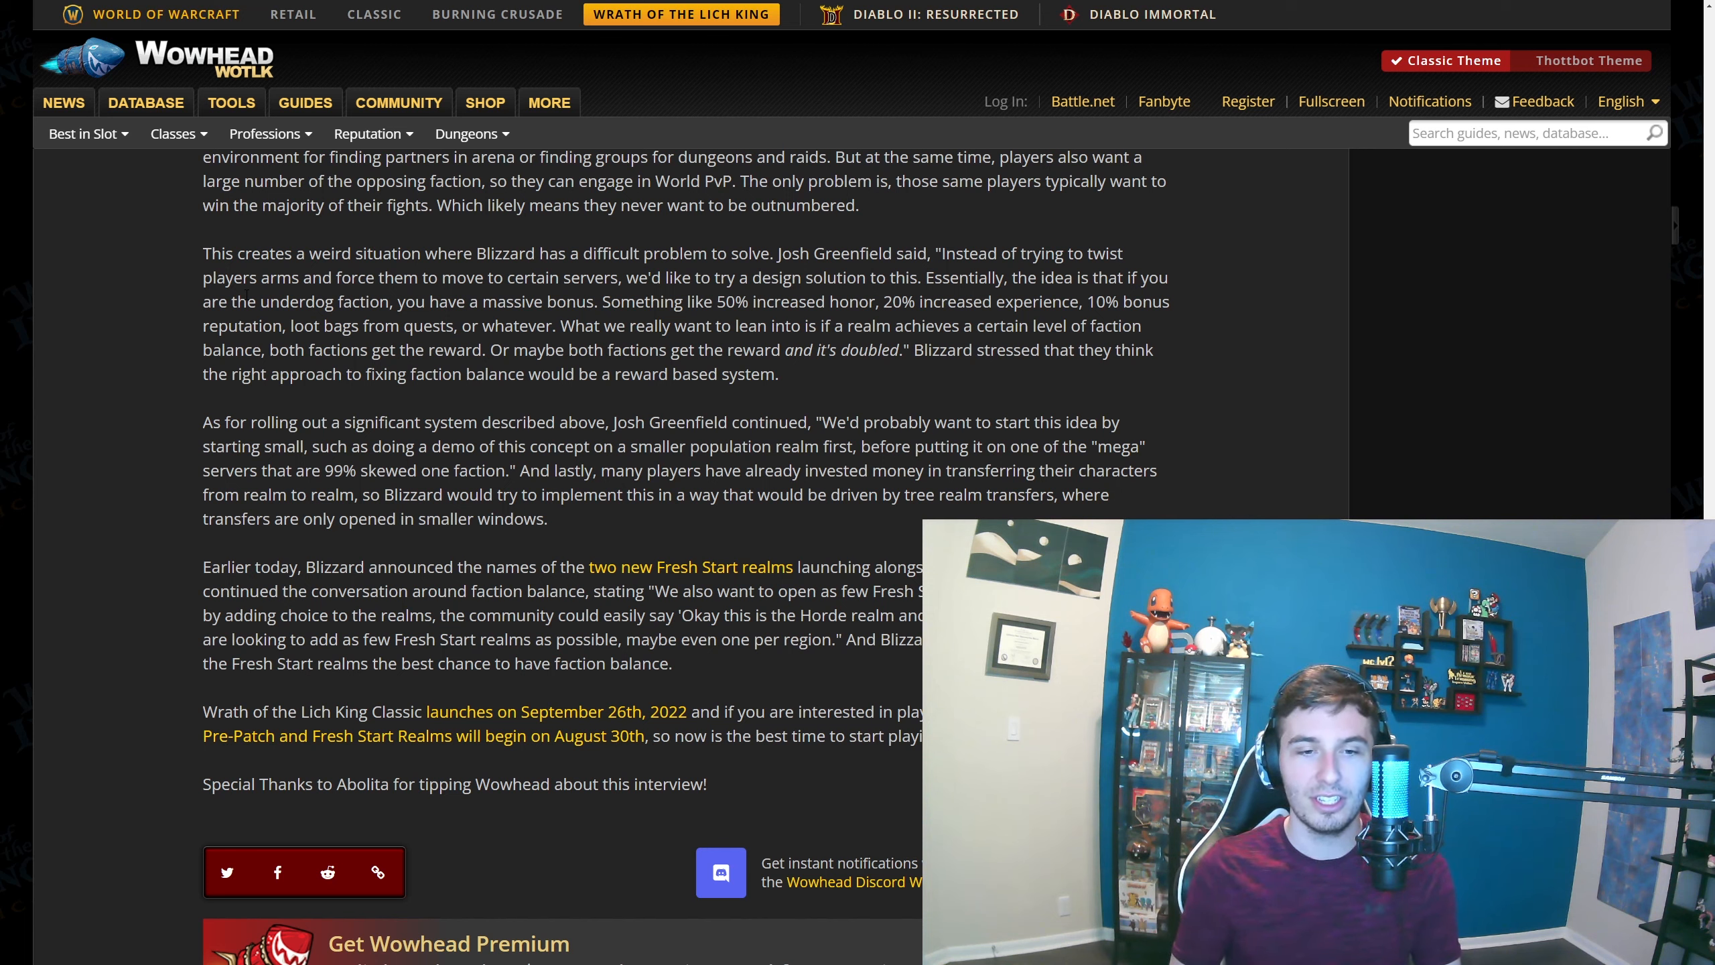
{"action": "mouse_move", "coordinate": [830, 379]}
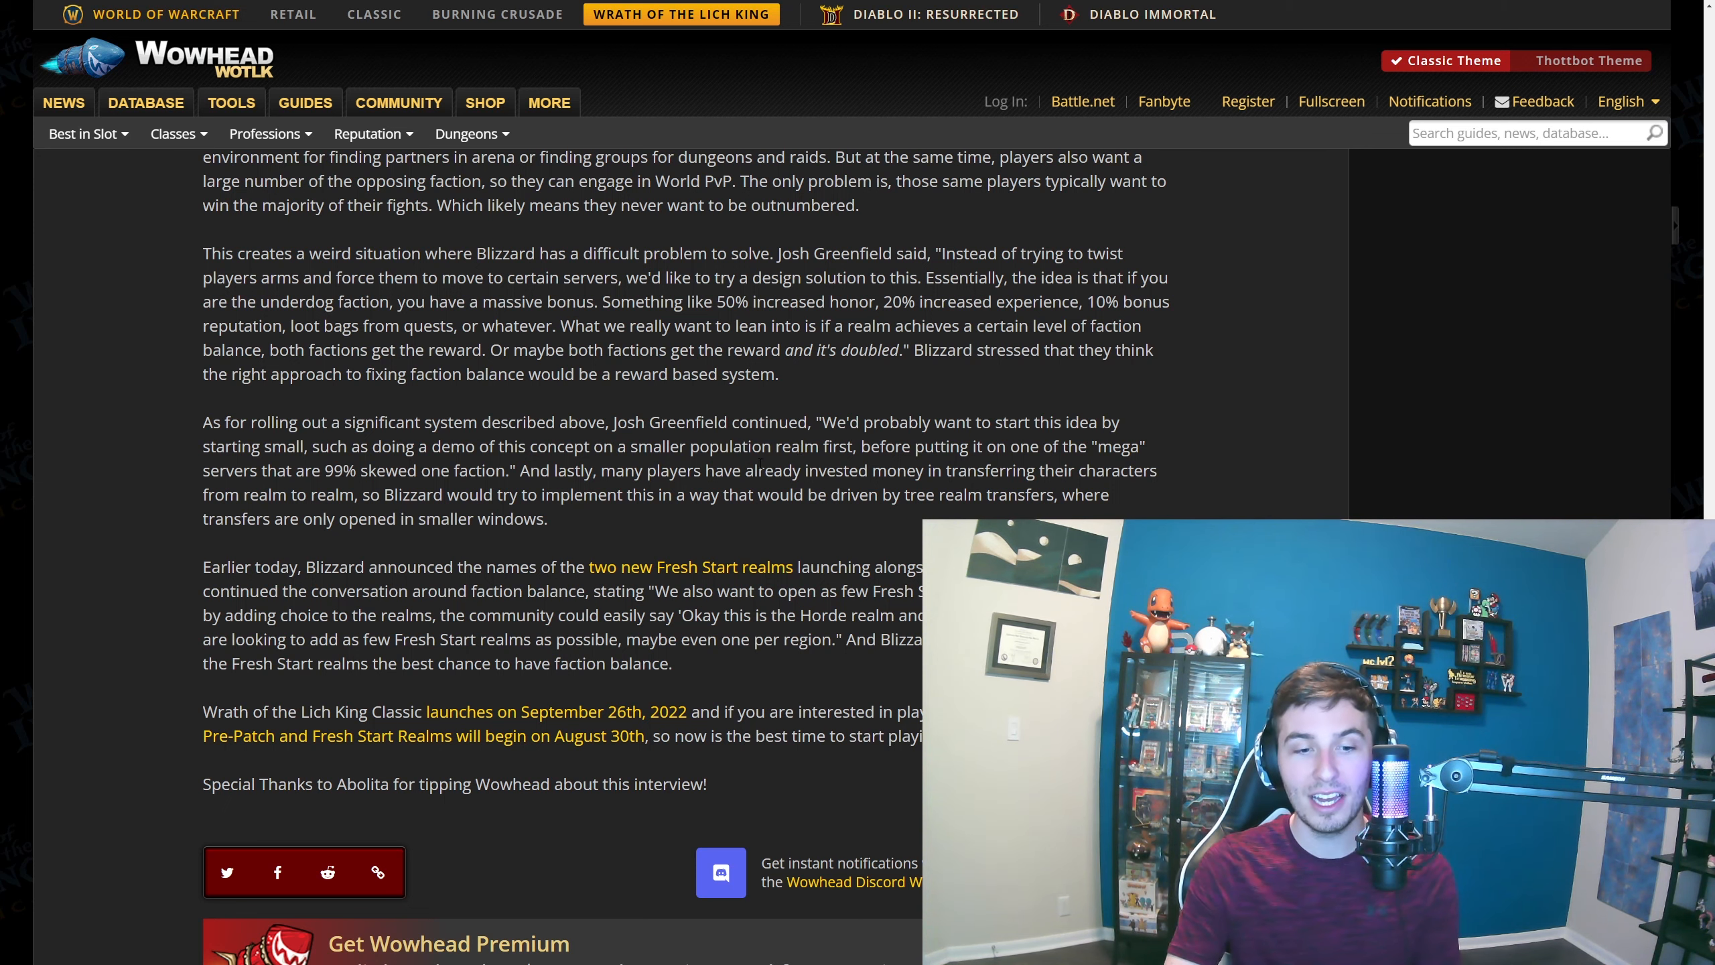
{"action": "double_click", "coordinate": [775, 470]}
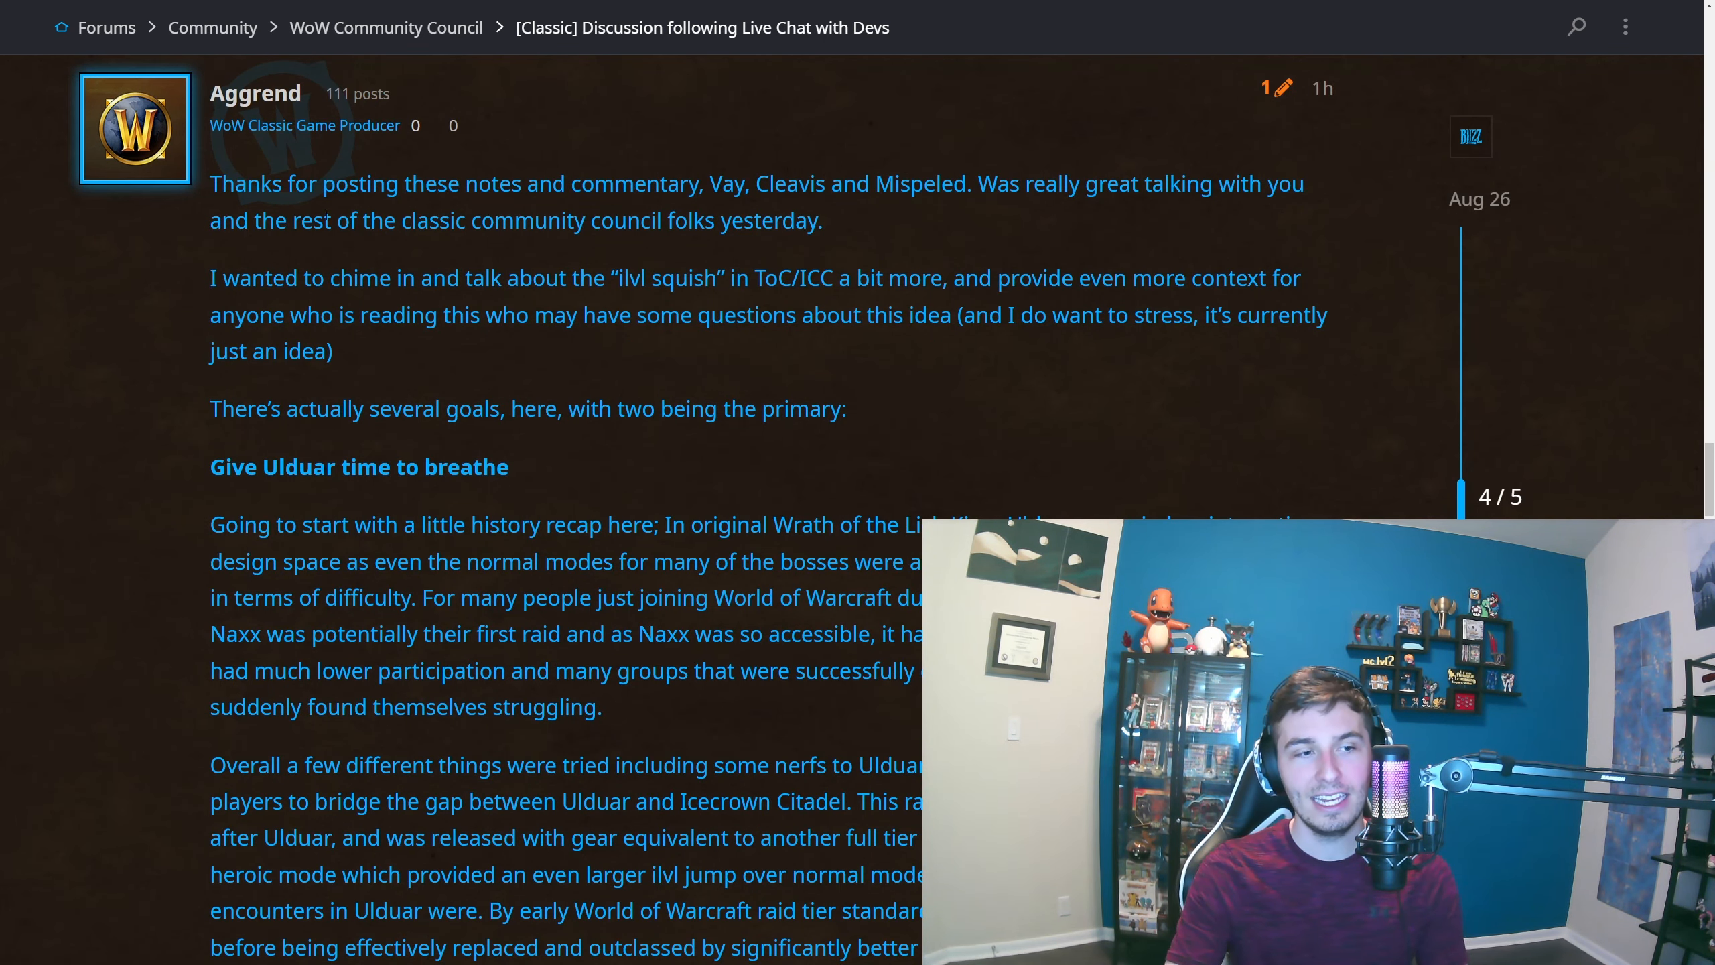
{"action": "scroll", "scroll_direction": "down", "scroll_amount": 3}
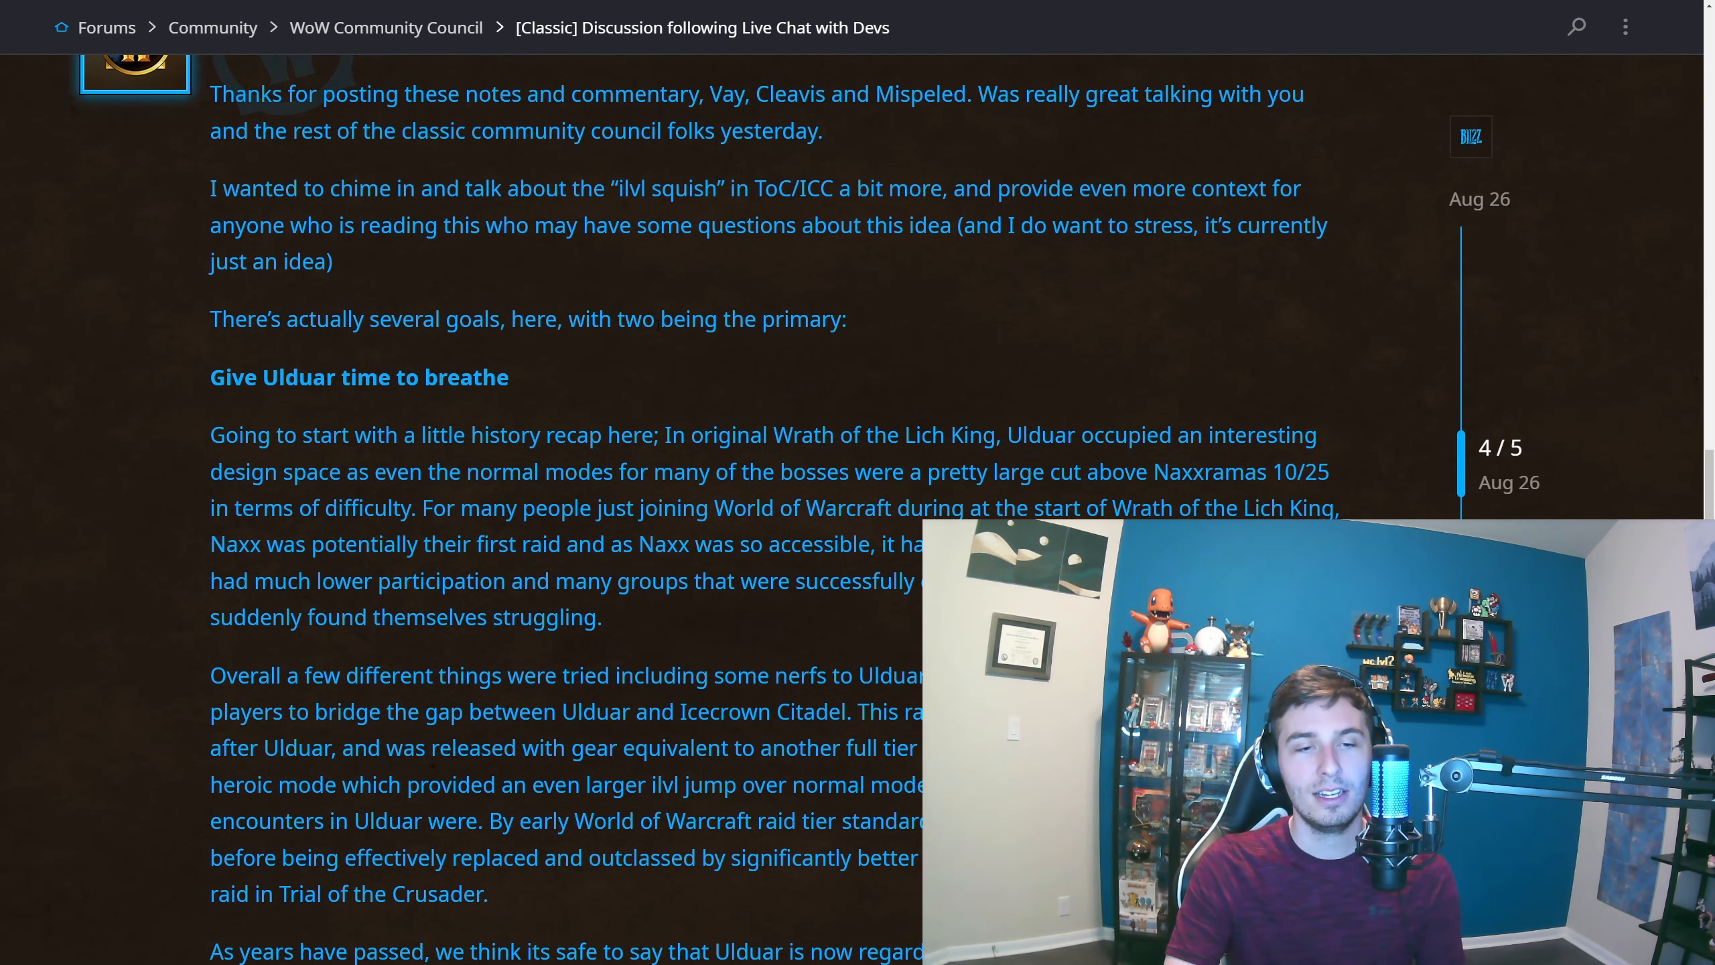
{"action": "scroll", "scroll_direction": "down", "scroll_amount": 3}
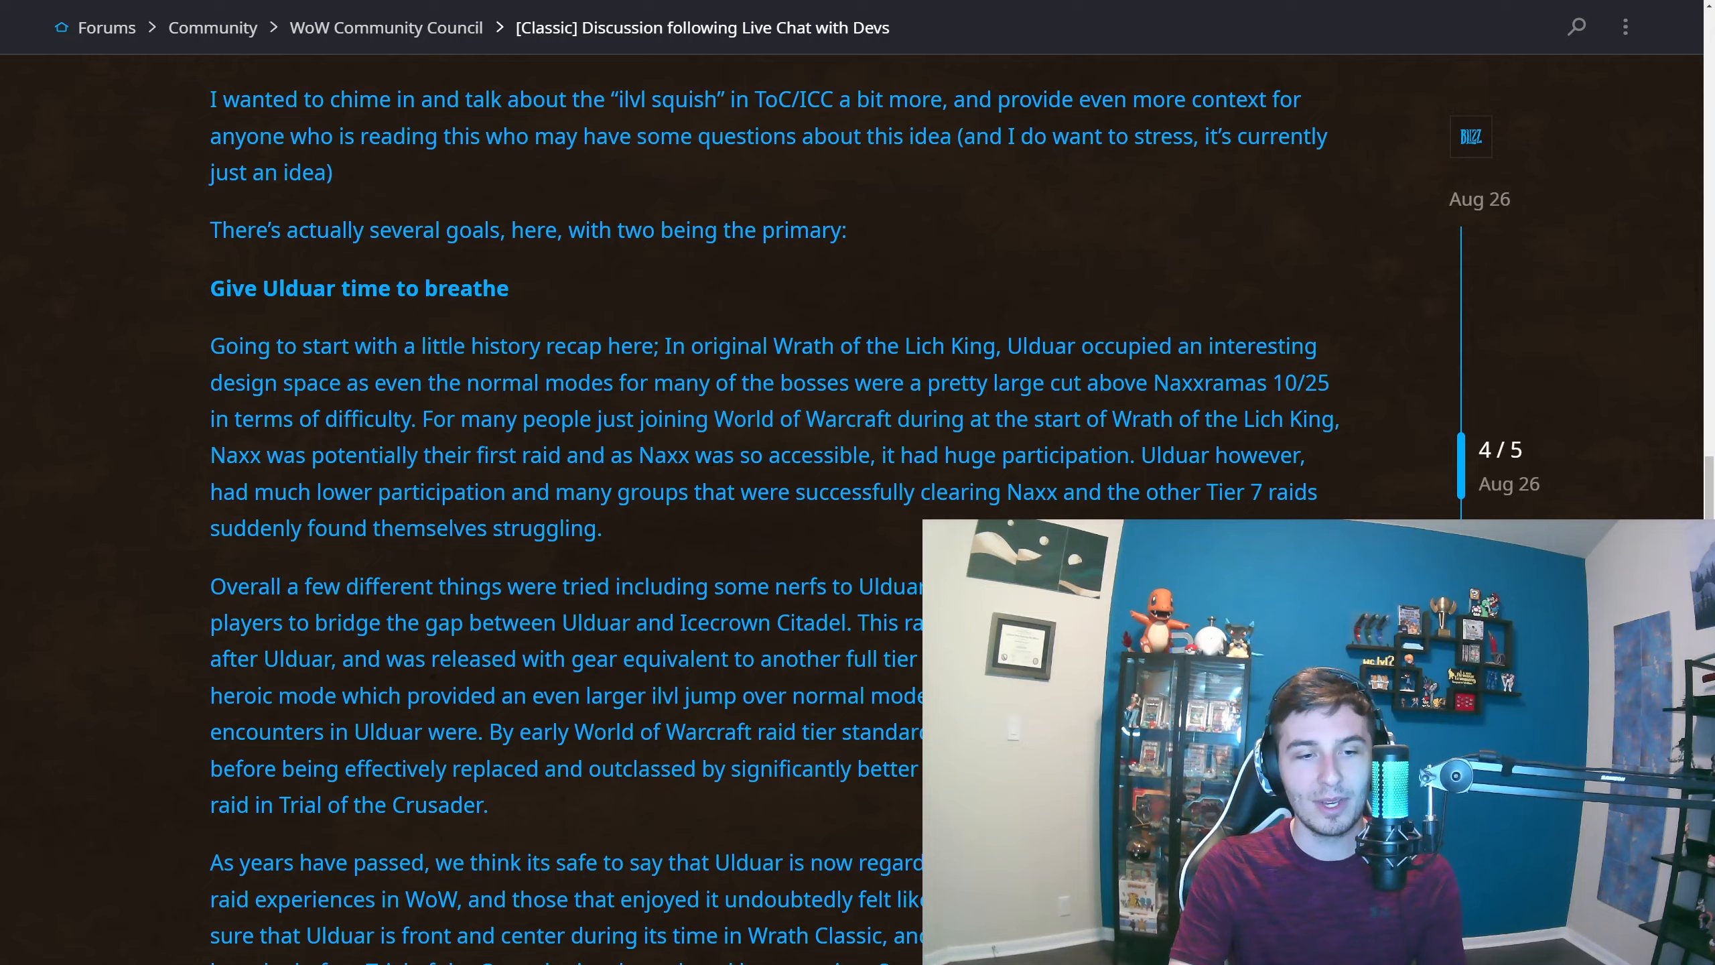
{"action": "scroll", "scroll_direction": "down", "scroll_amount": 3}
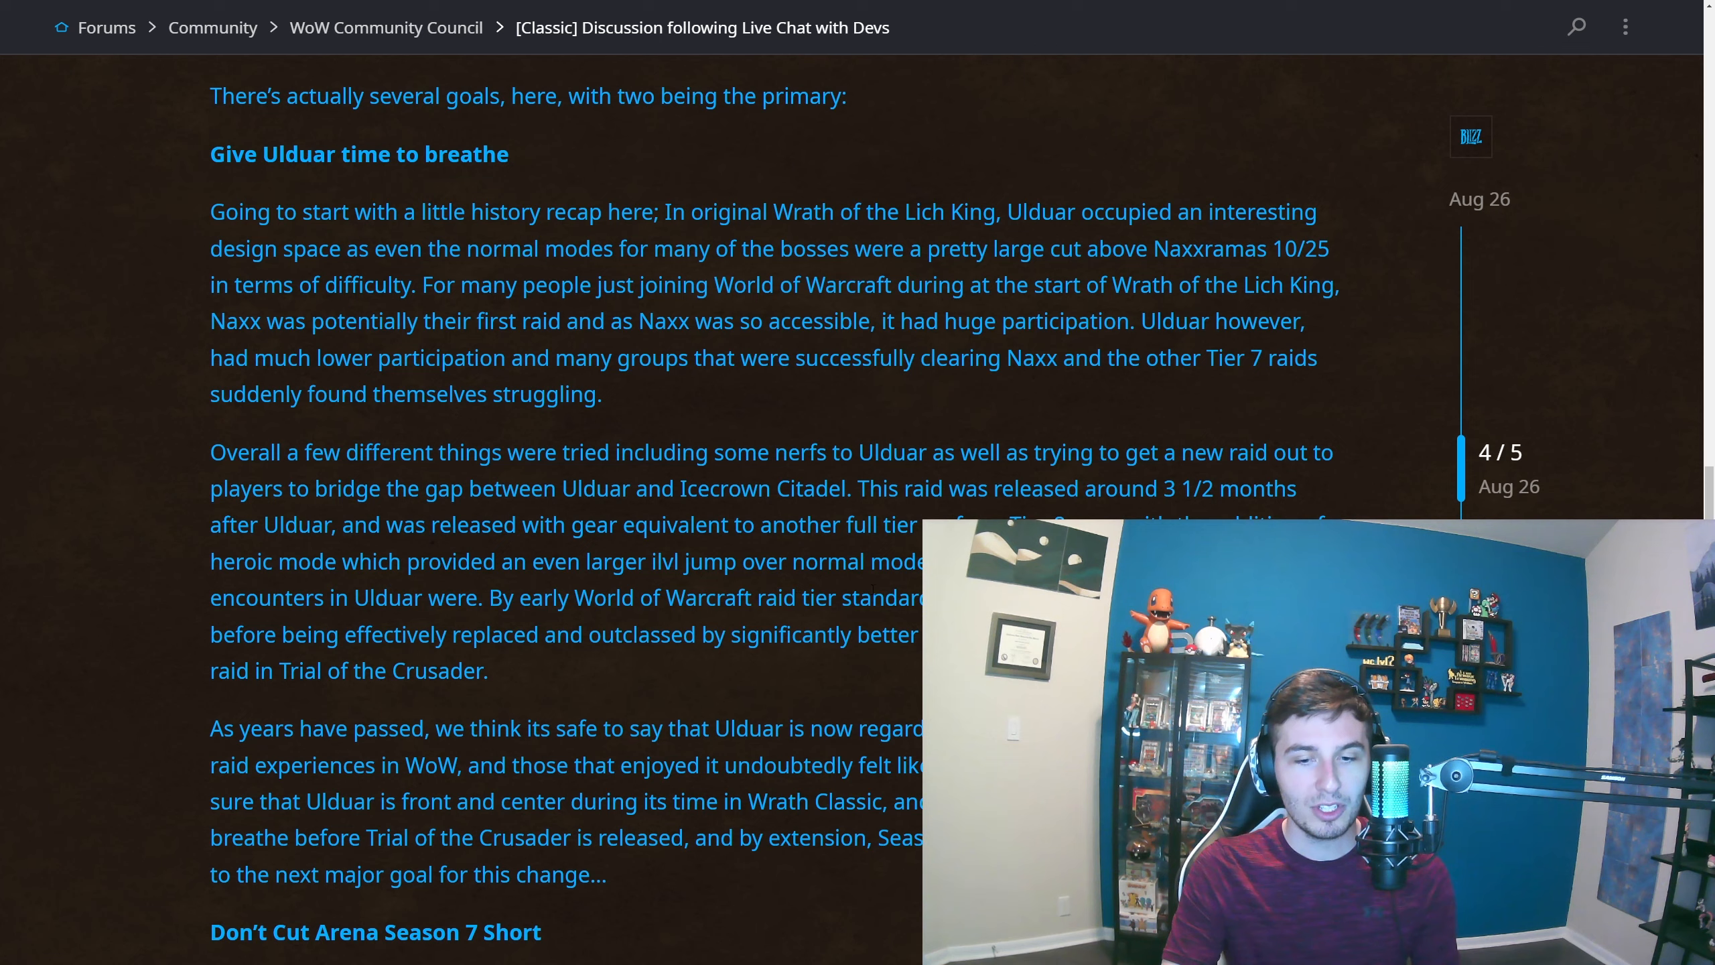
{"action": "scroll", "scroll_direction": "down", "scroll_amount": 3}
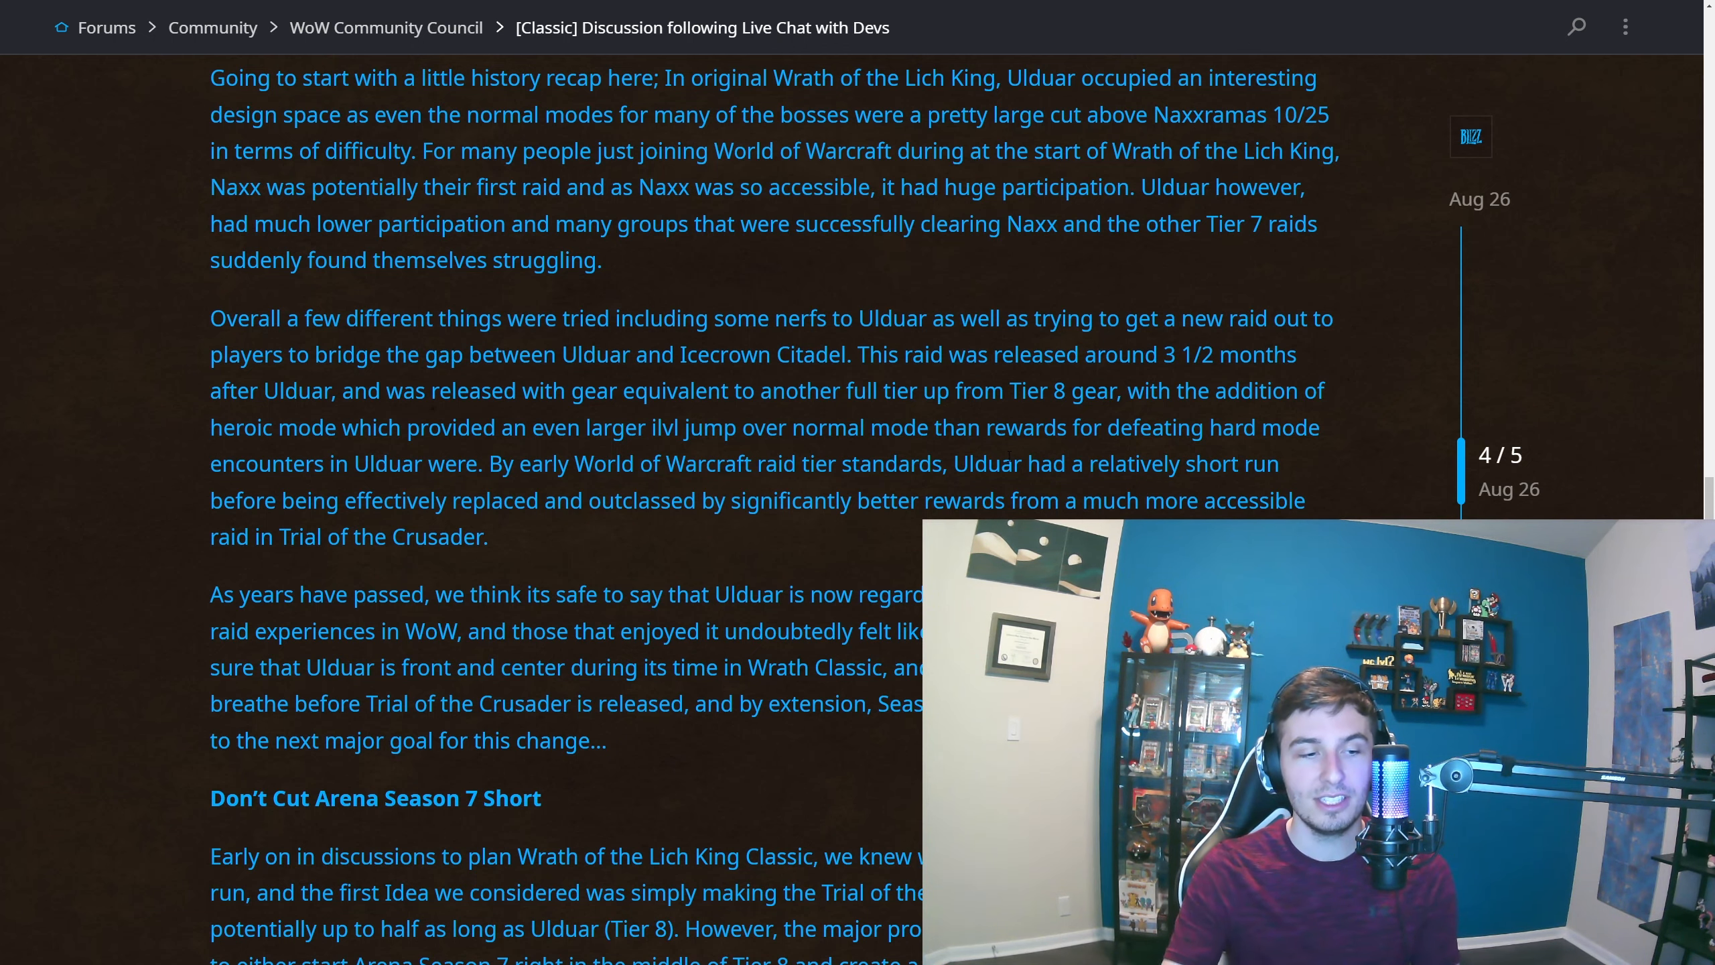
{"action": "scroll", "scroll_direction": "down", "scroll_amount": 3}
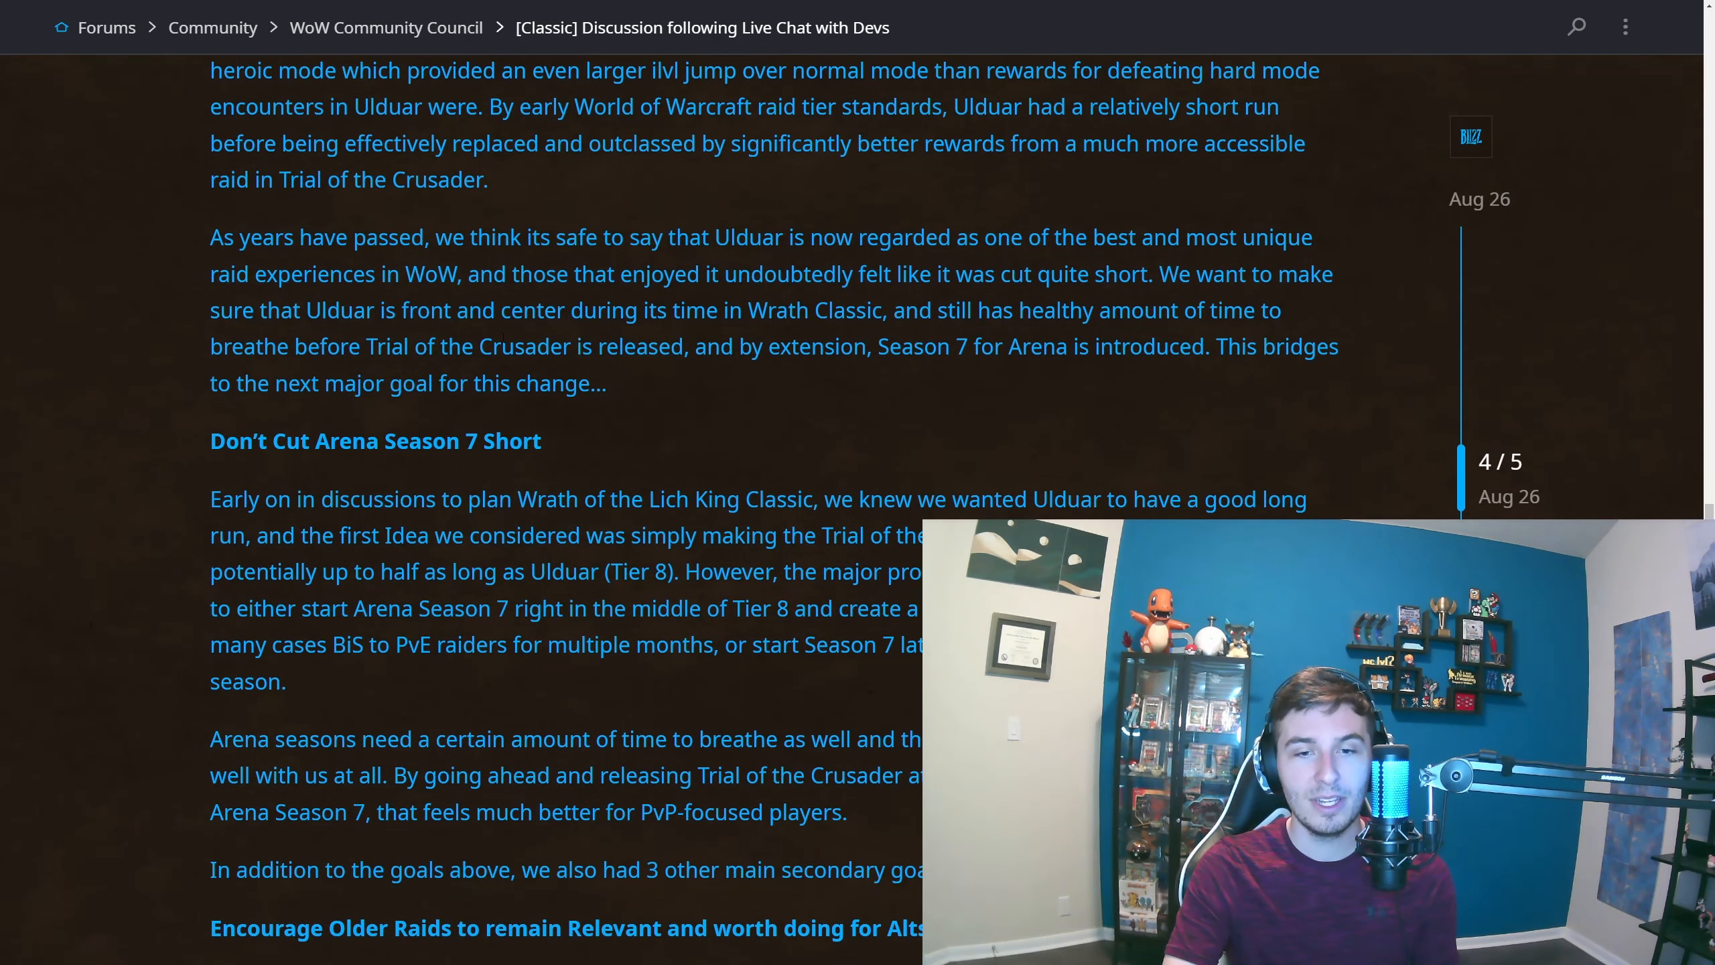
{"action": "scroll", "scroll_direction": "down", "scroll_amount": 3}
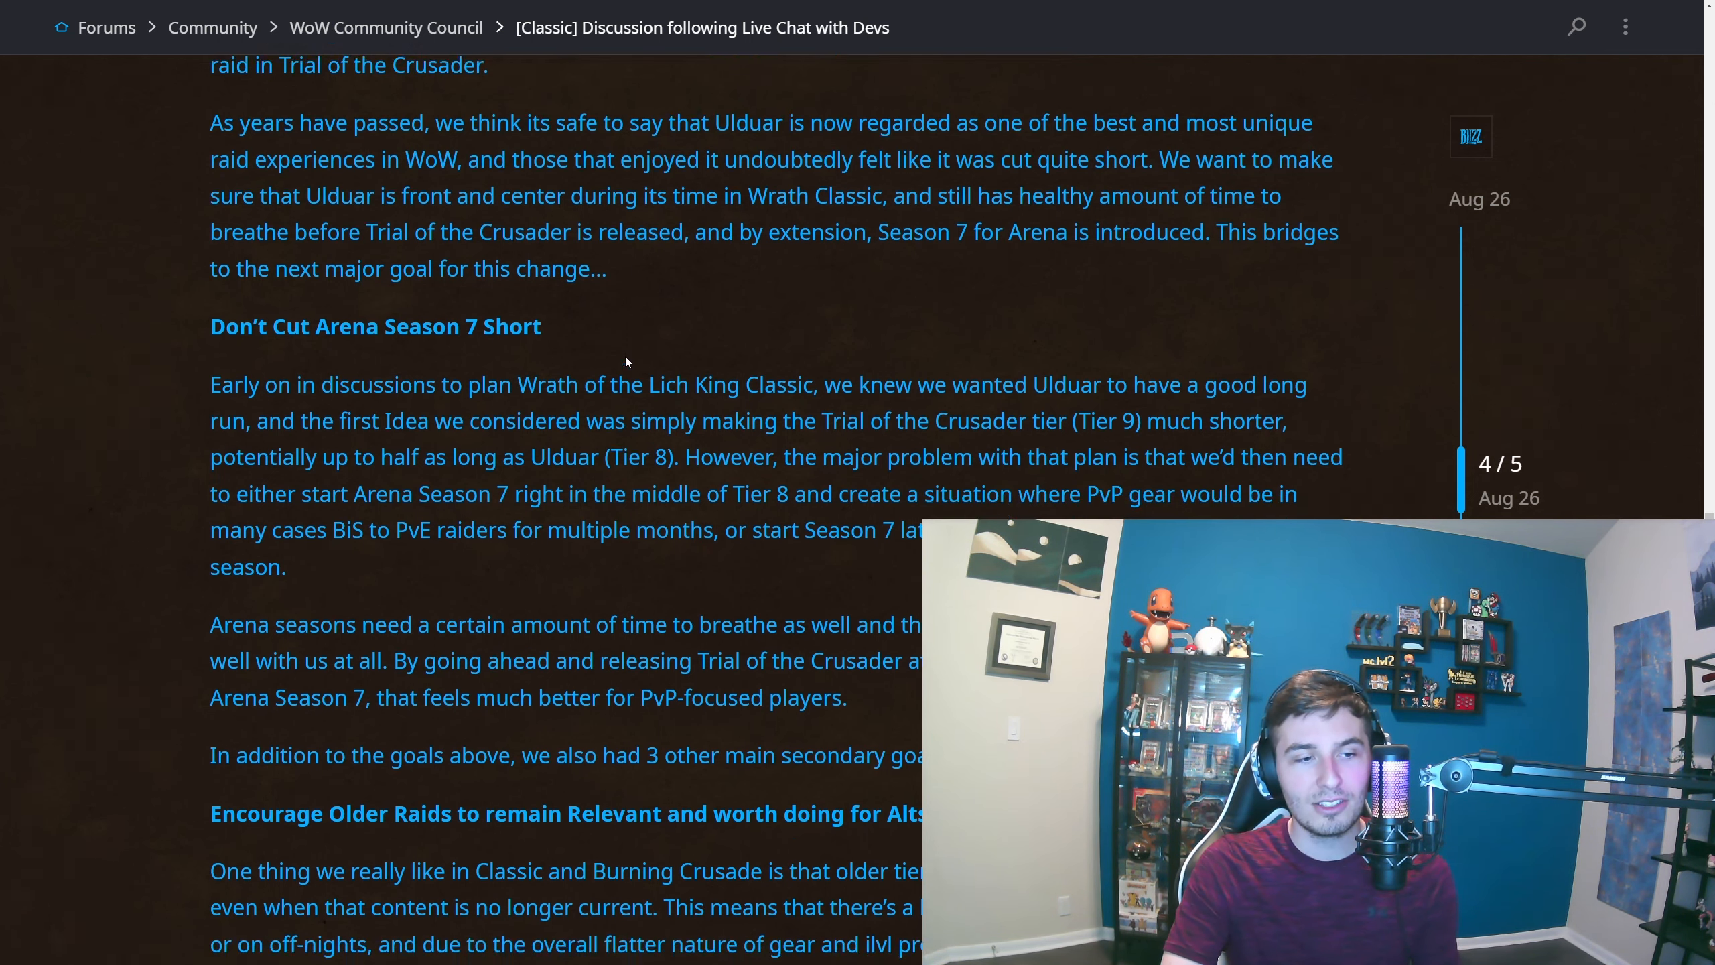
{"action": "scroll", "scroll_direction": "down", "scroll_amount": 3}
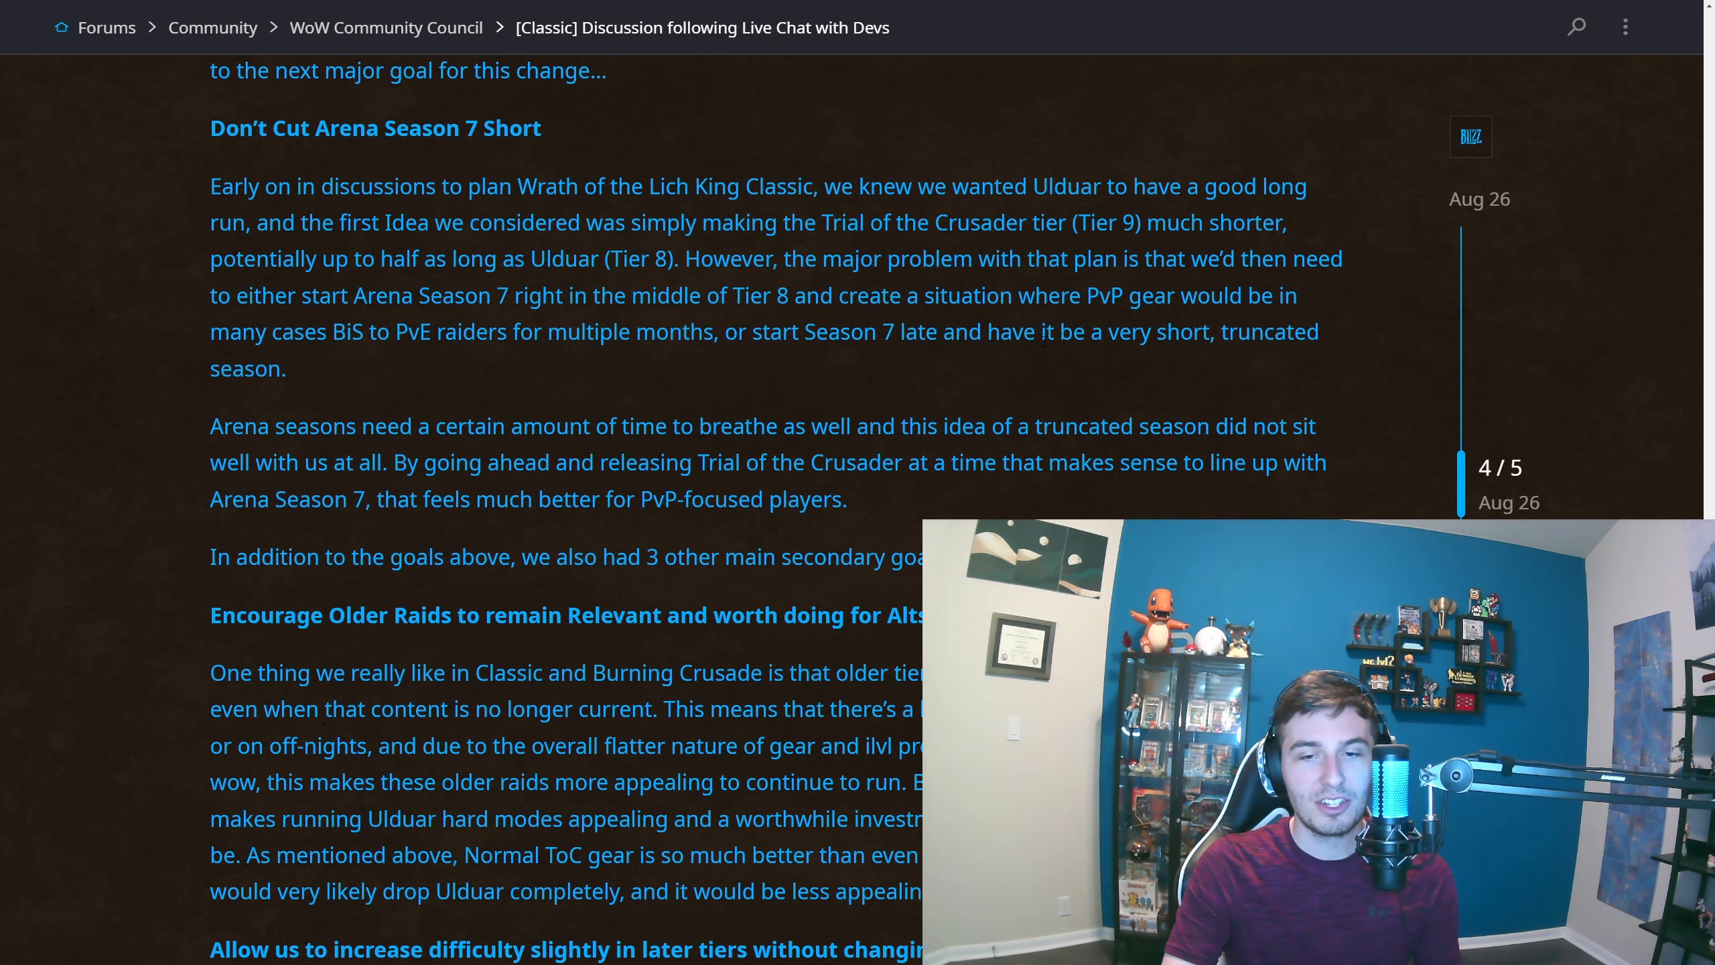
{"action": "scroll", "scroll_direction": "down", "scroll_amount": 3}
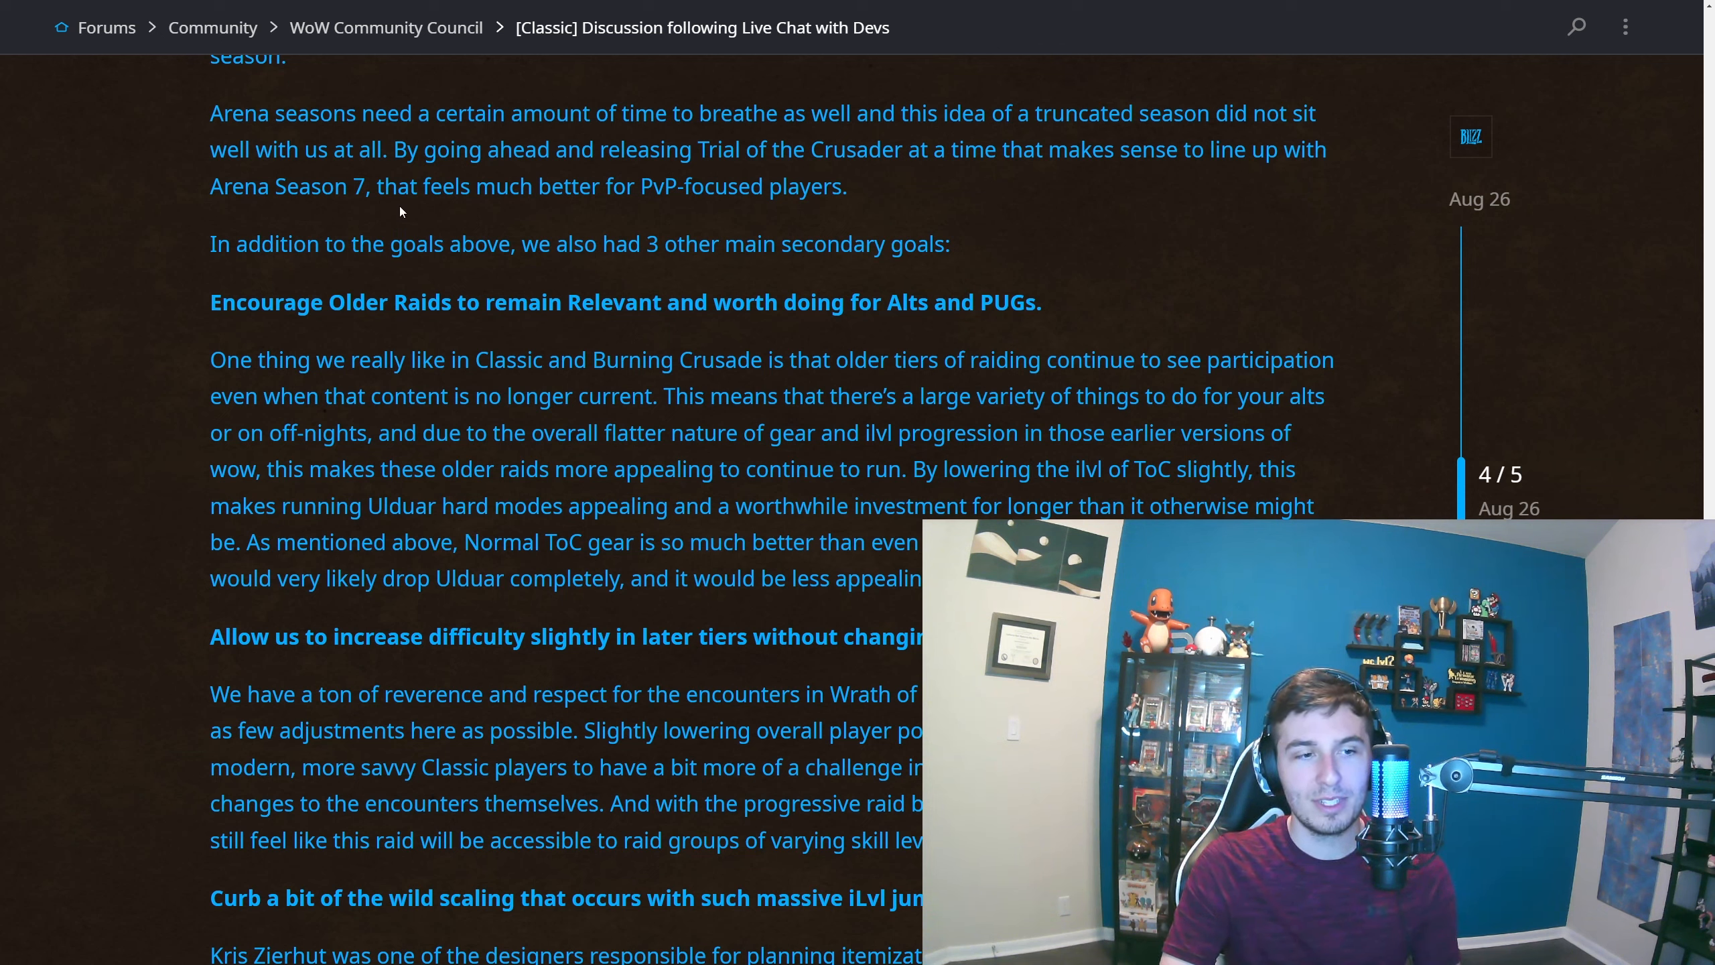
{"action": "mouse_move", "coordinate": [895, 188]}
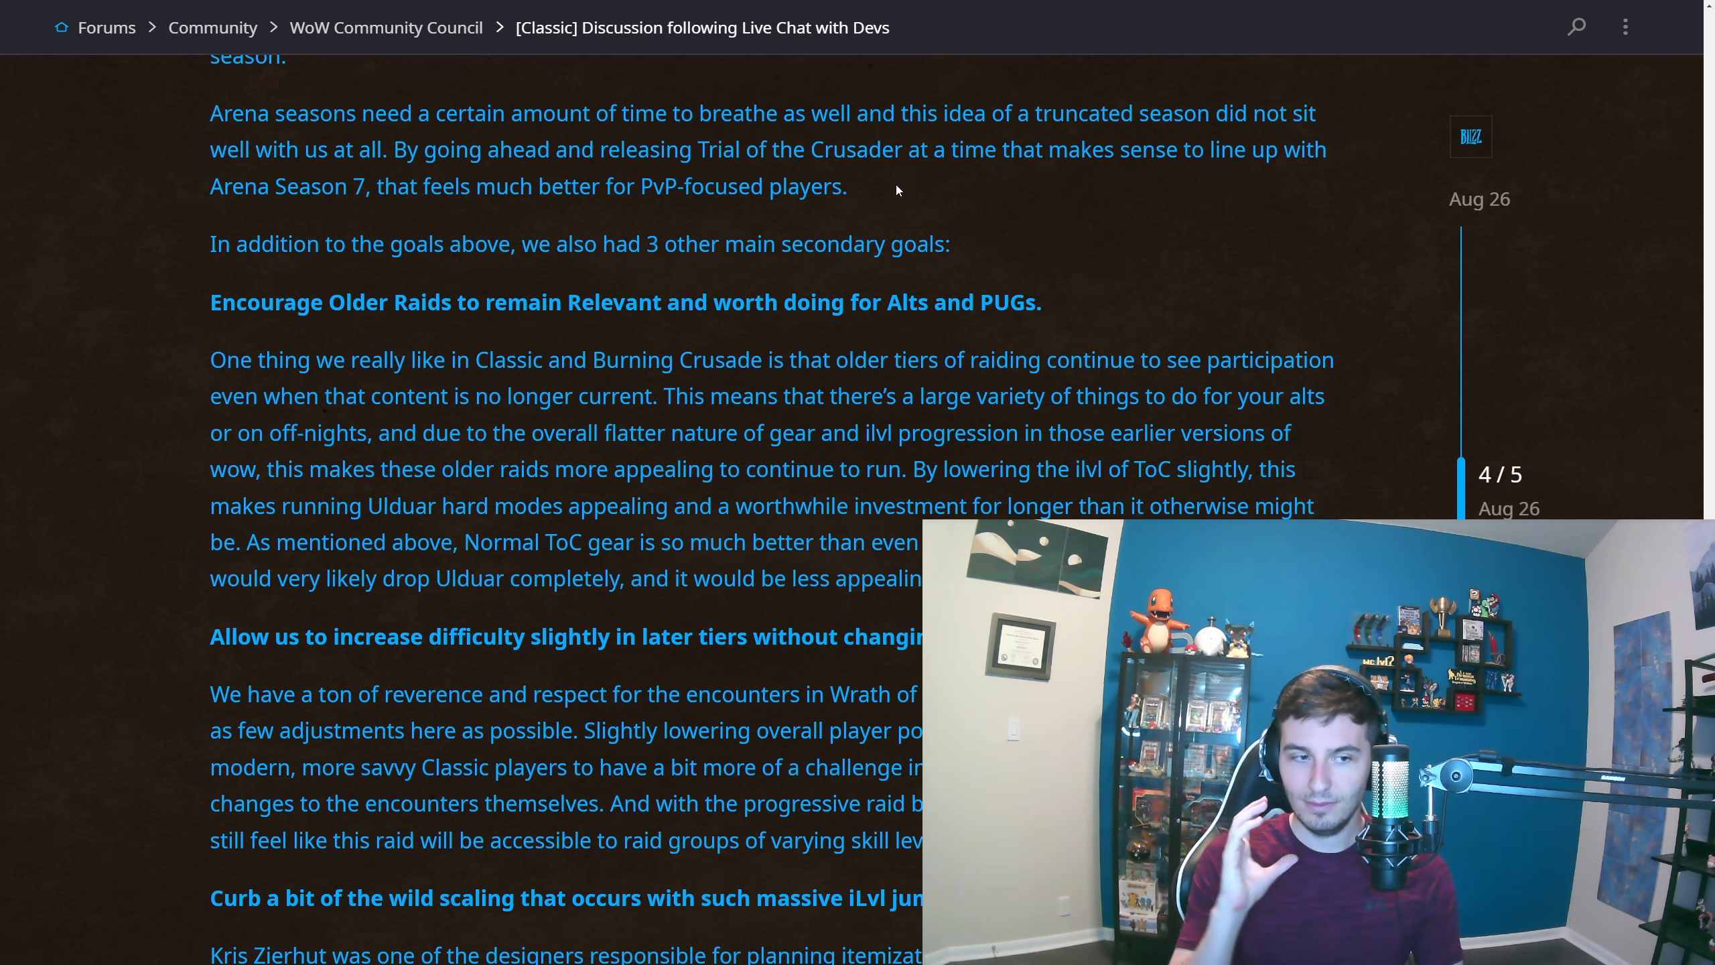
{"action": "scroll", "scroll_direction": "down", "scroll_amount": 3}
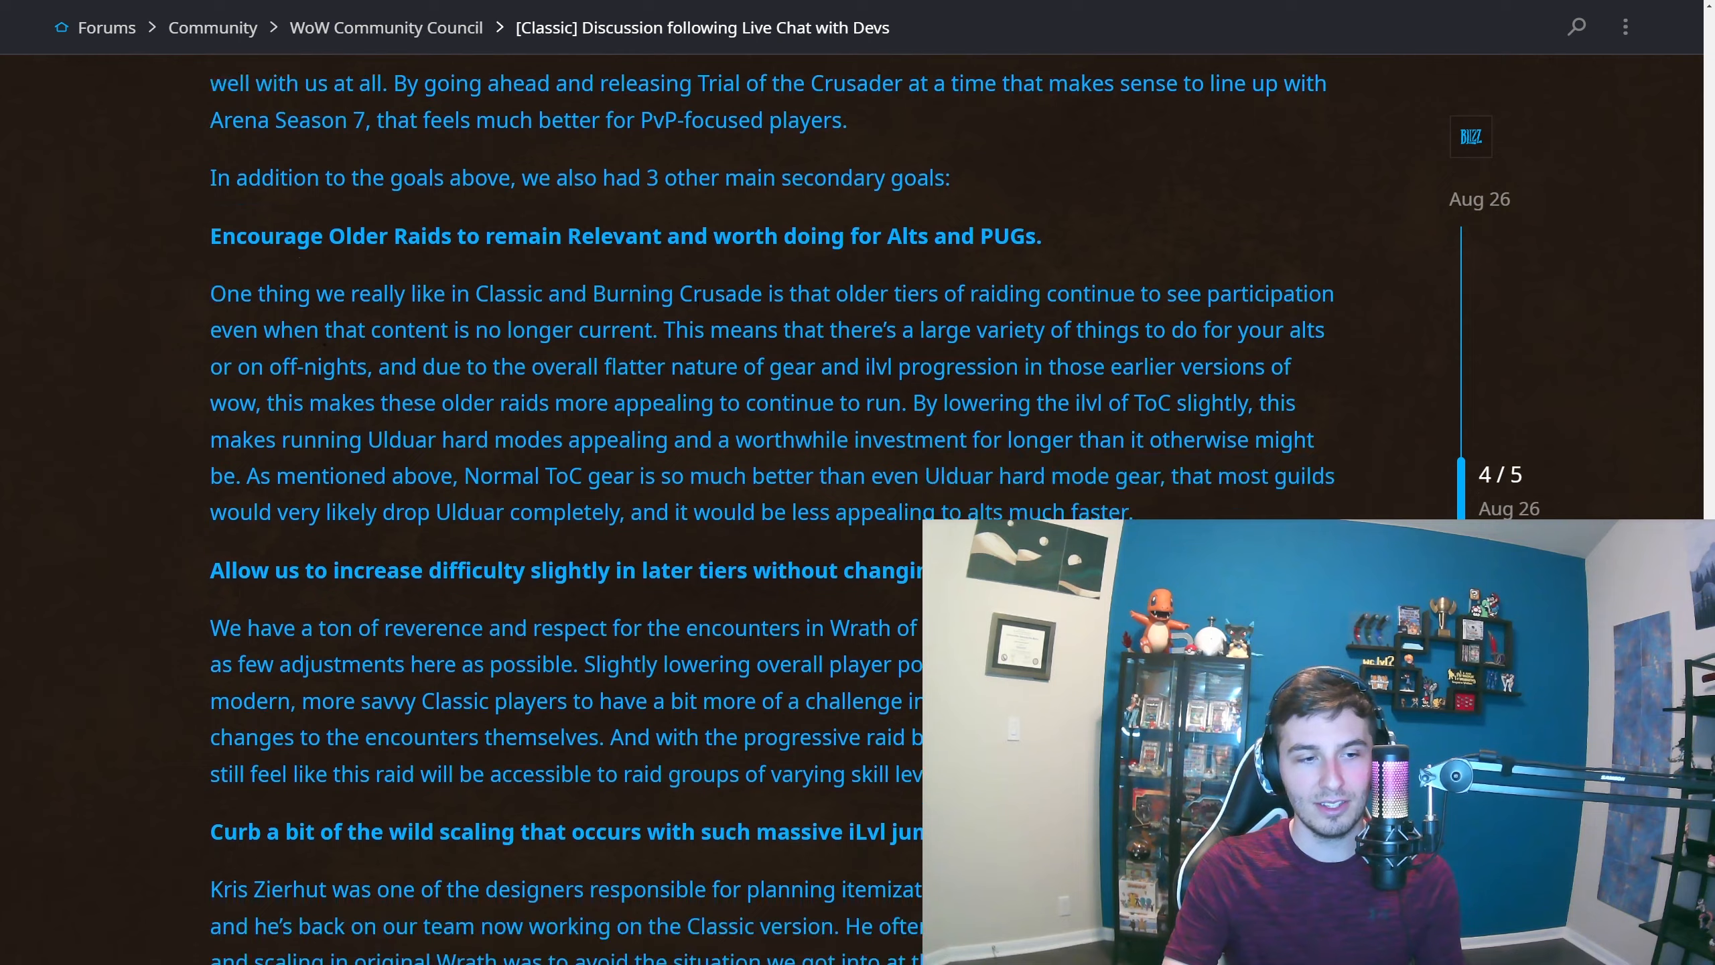
{"action": "scroll", "scroll_direction": "down", "scroll_amount": 3}
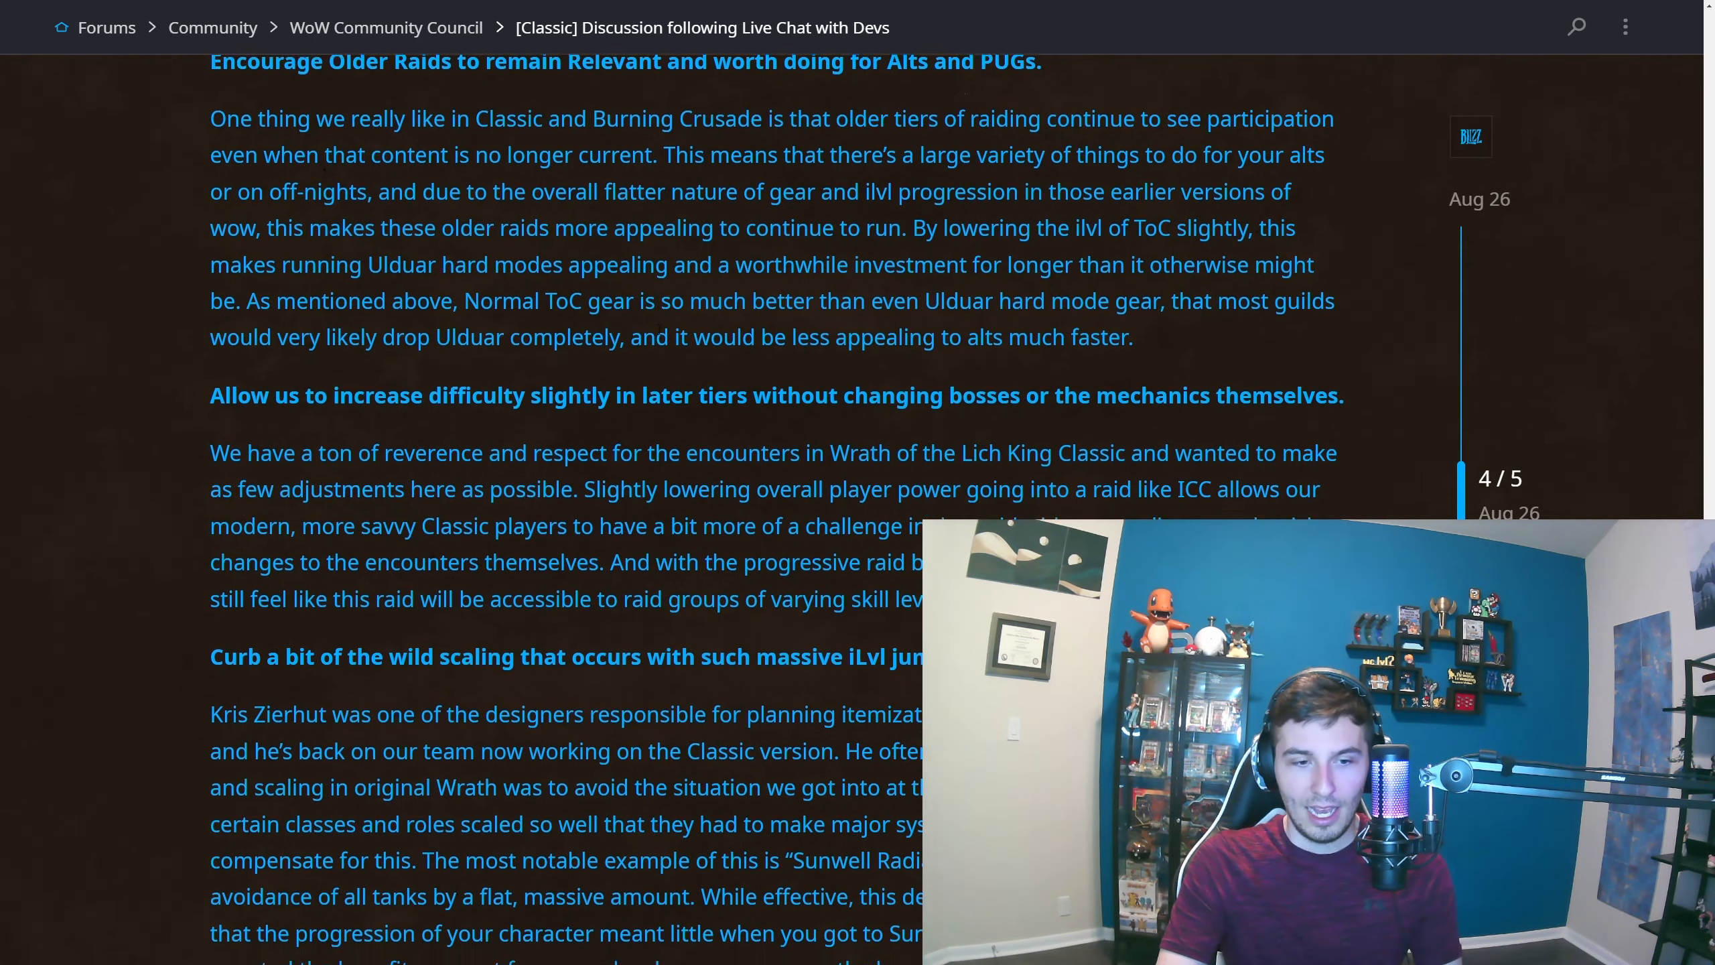
{"action": "scroll", "scroll_direction": "down", "scroll_amount": 3}
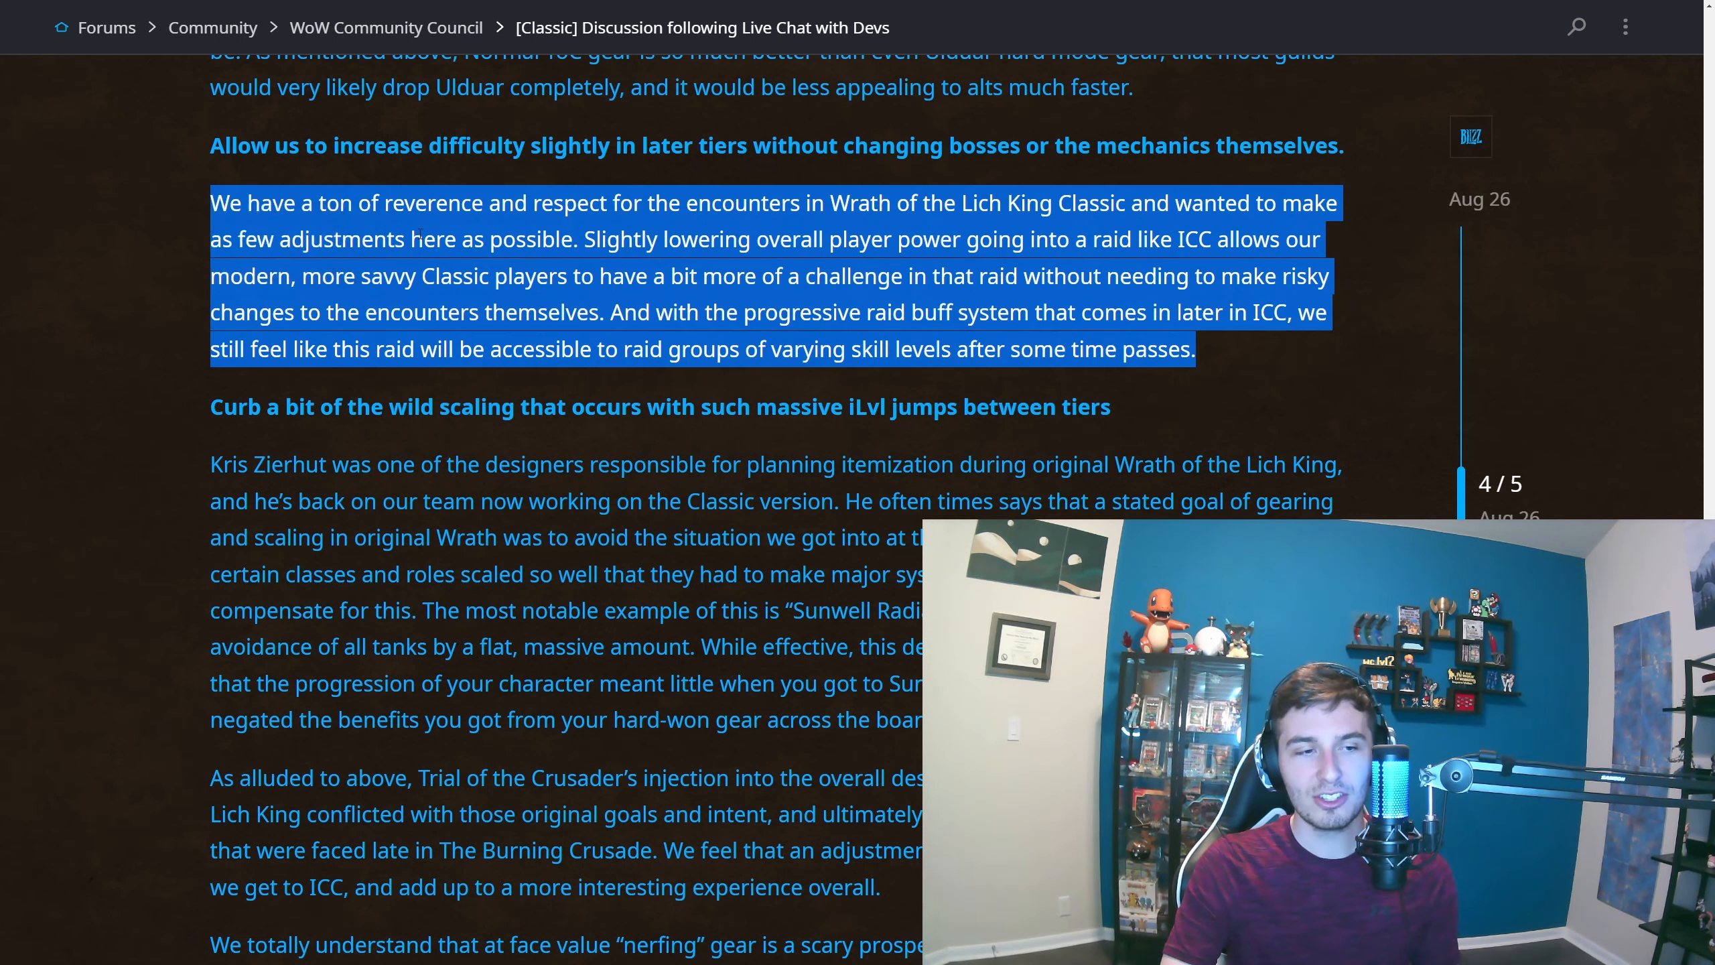
{"action": "left_click", "coordinate": [188, 257]}
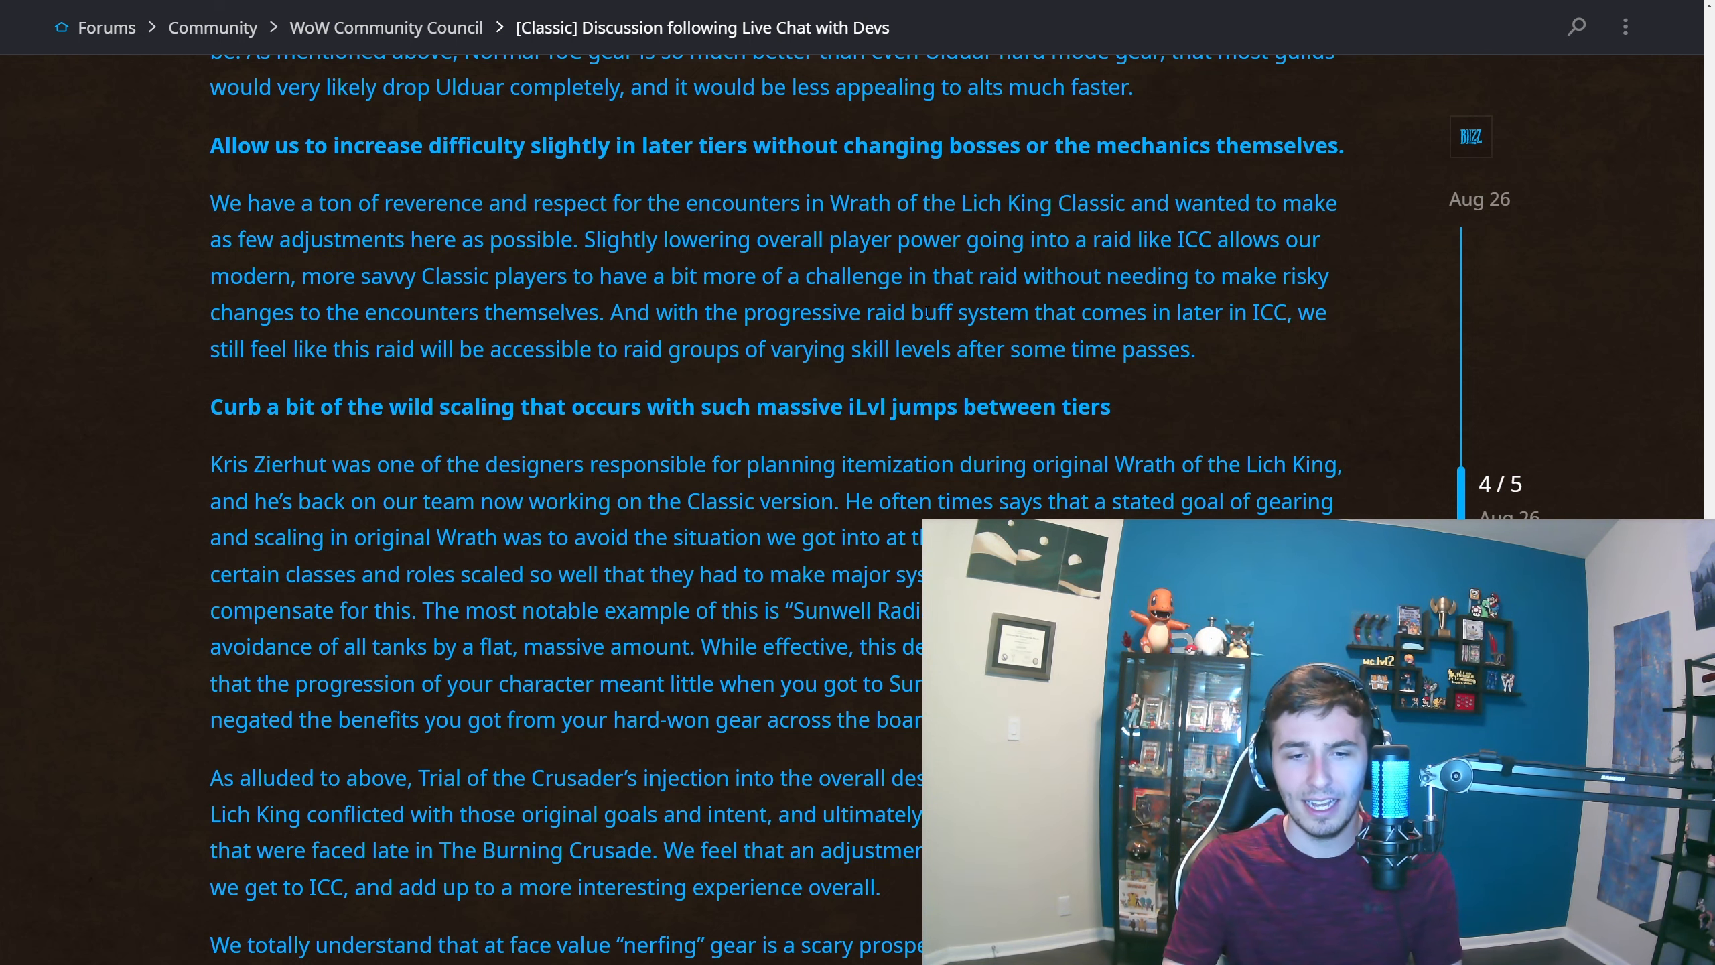
Read to the post's 'Thanks!' sign-off and linked topic, with the first reply appearing
{"action": "scroll", "scroll_direction": "down", "scroll_amount": 3}
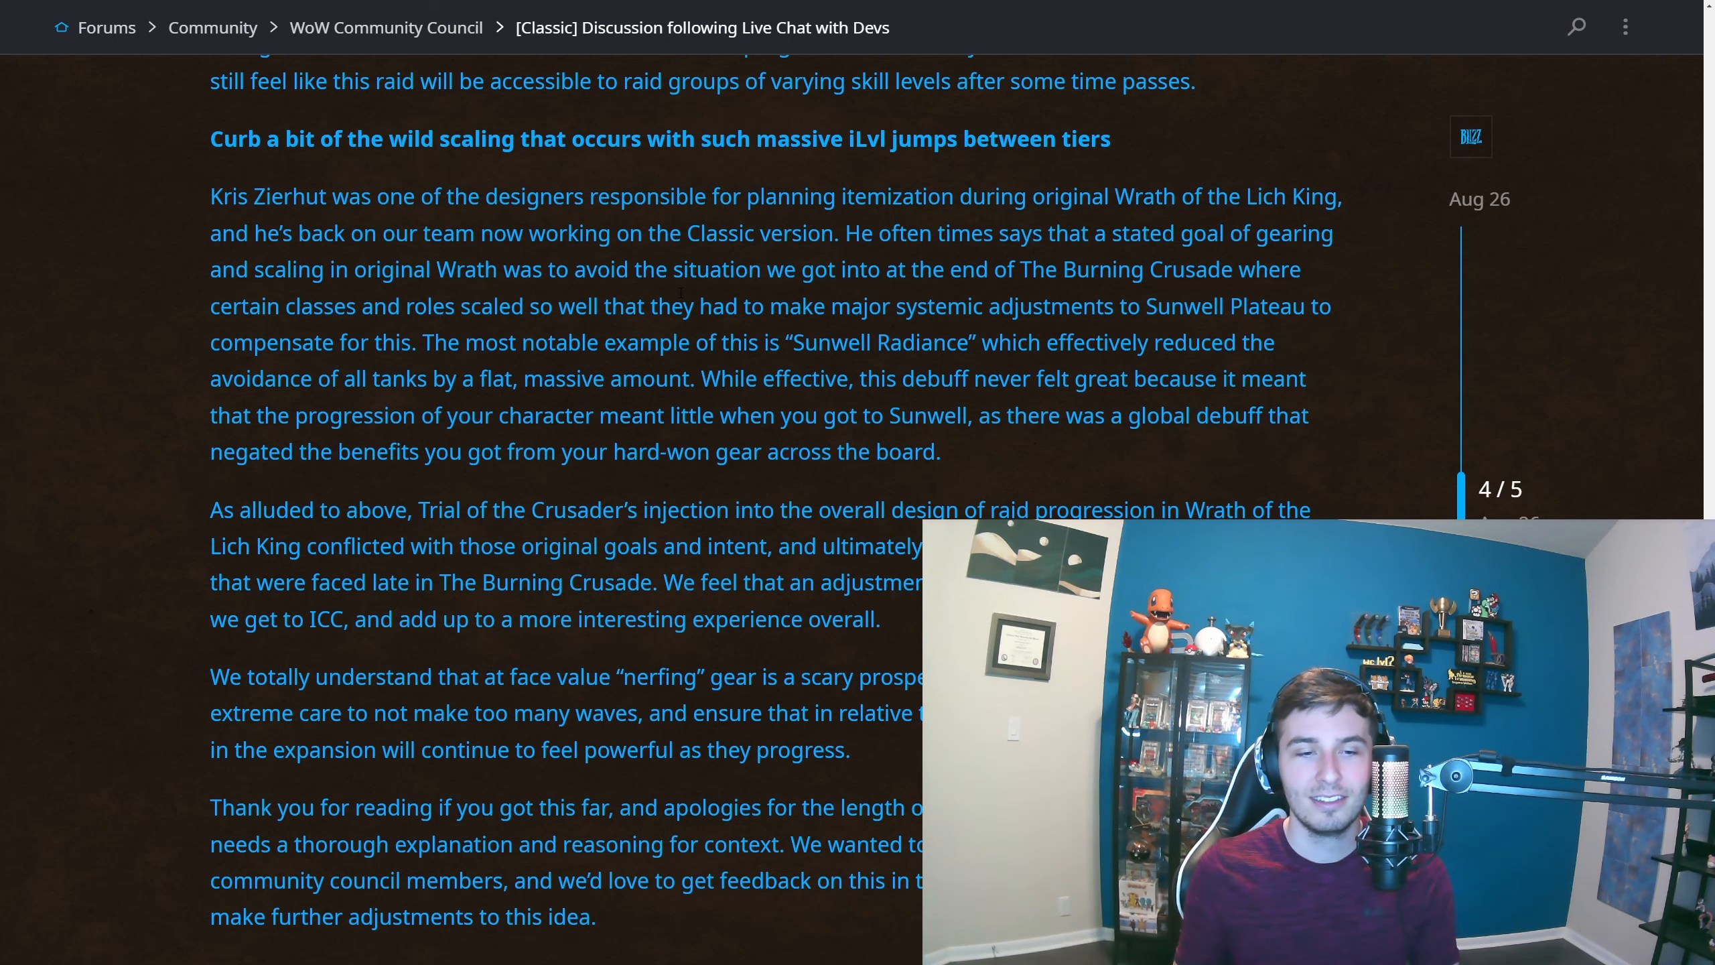
{"action": "scroll", "scroll_direction": "down", "scroll_amount": 3}
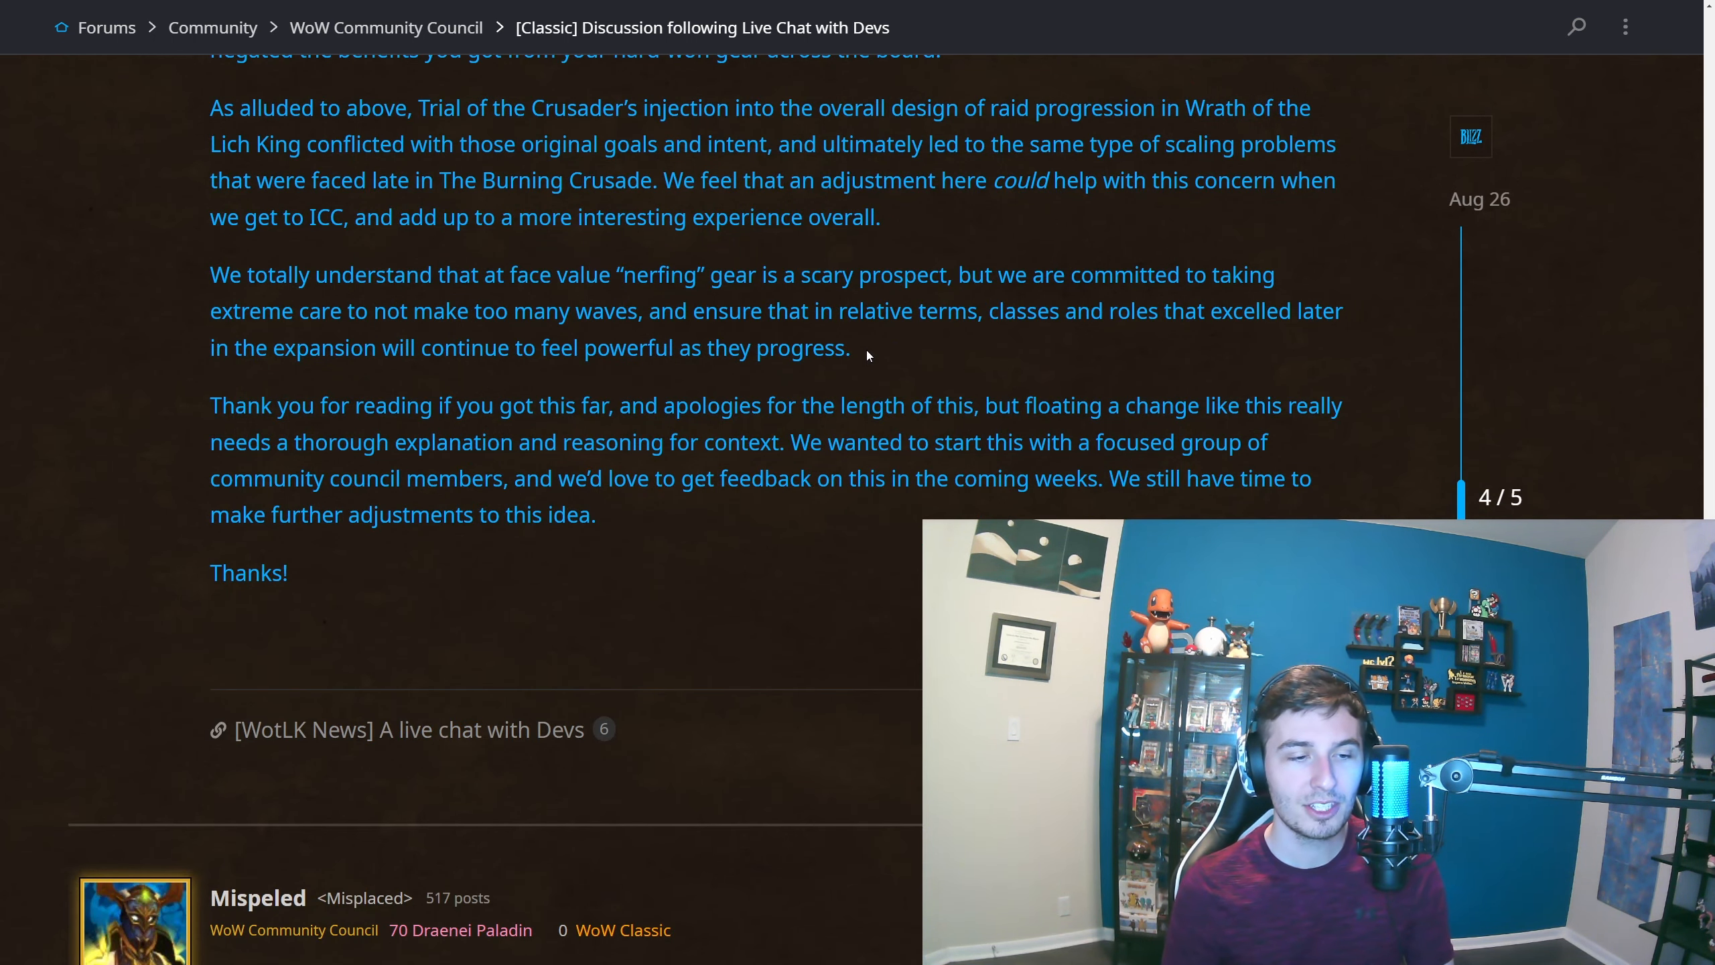